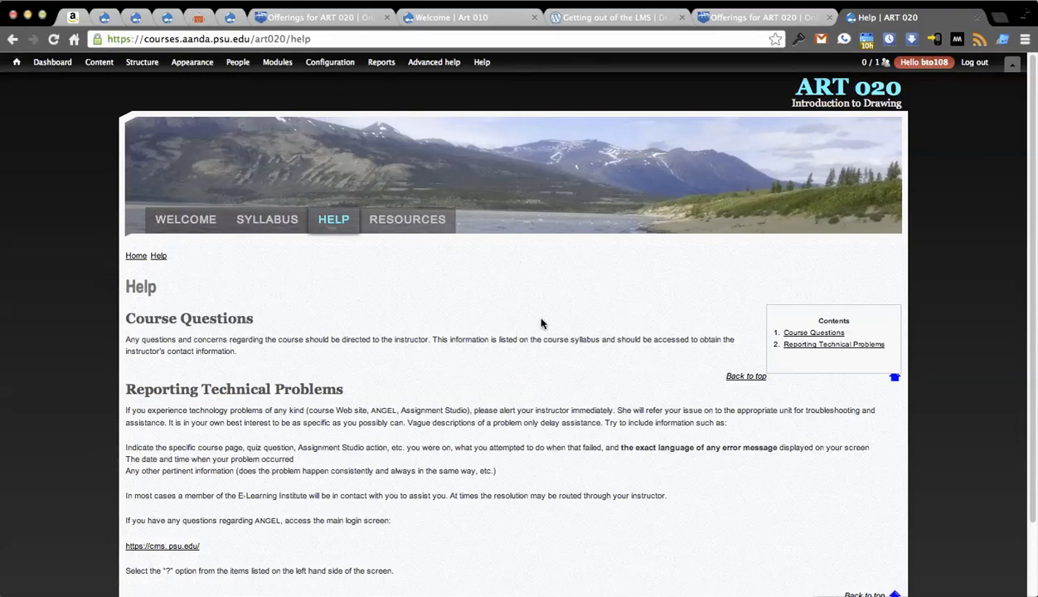
{"action": "mouse_move", "coordinate": [561, 368]}
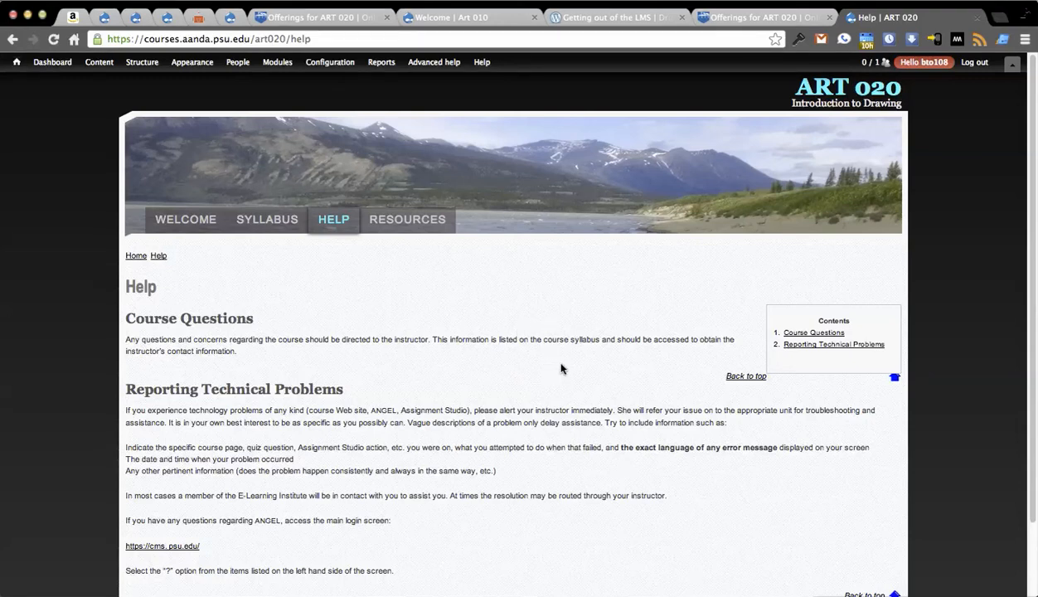
{"action": "mouse_move", "coordinate": [573, 319]}
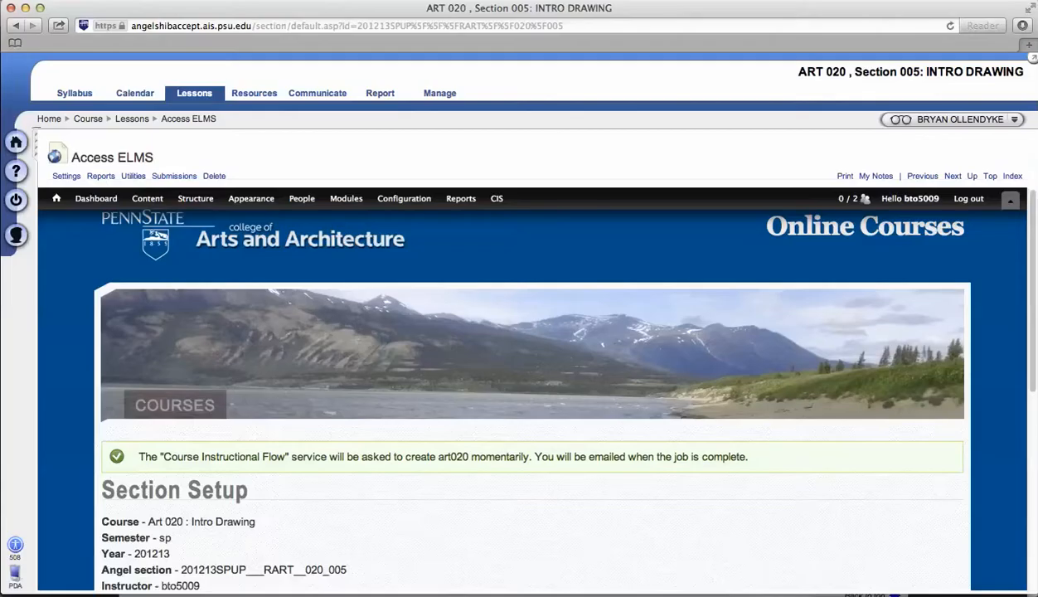
{"action": "mouse_move", "coordinate": [133, 119]}
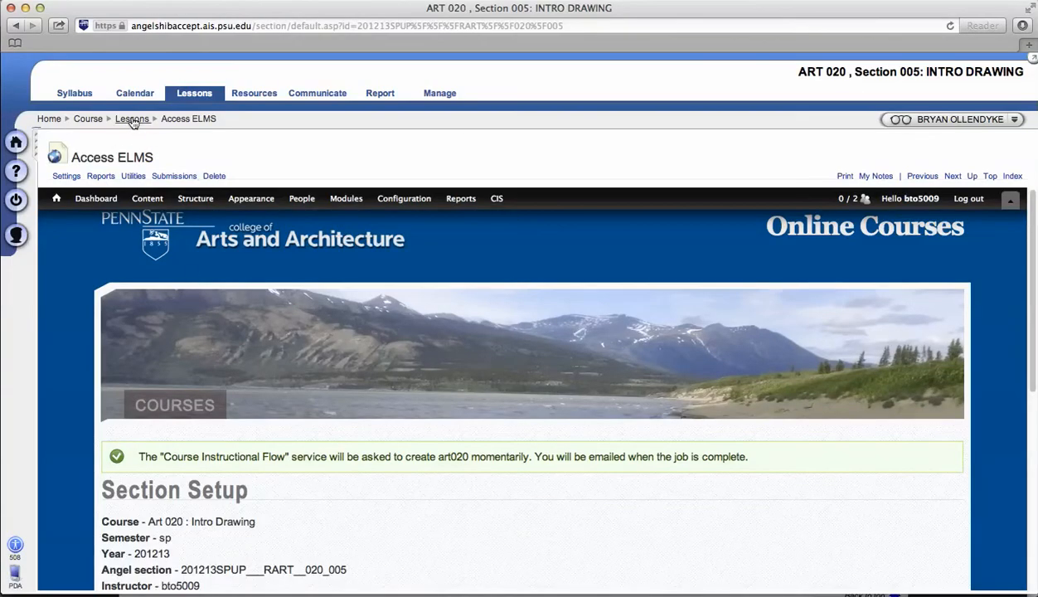
Return to the ART 020 section's Lessons list via the breadcrumb trail
{"action": "left_click", "coordinate": [133, 120]}
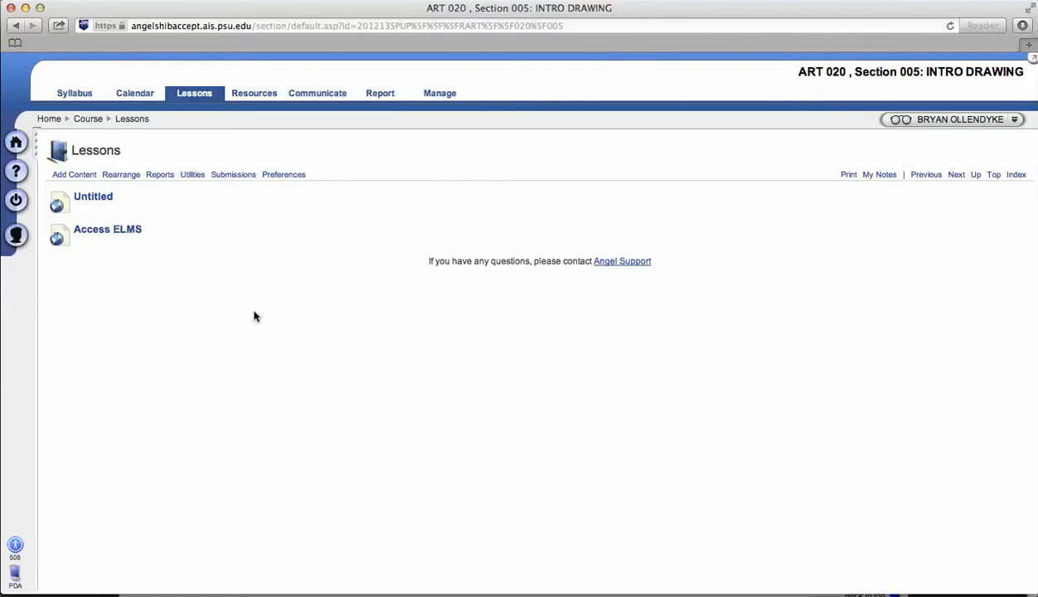
{"action": "mouse_move", "coordinate": [265, 361]}
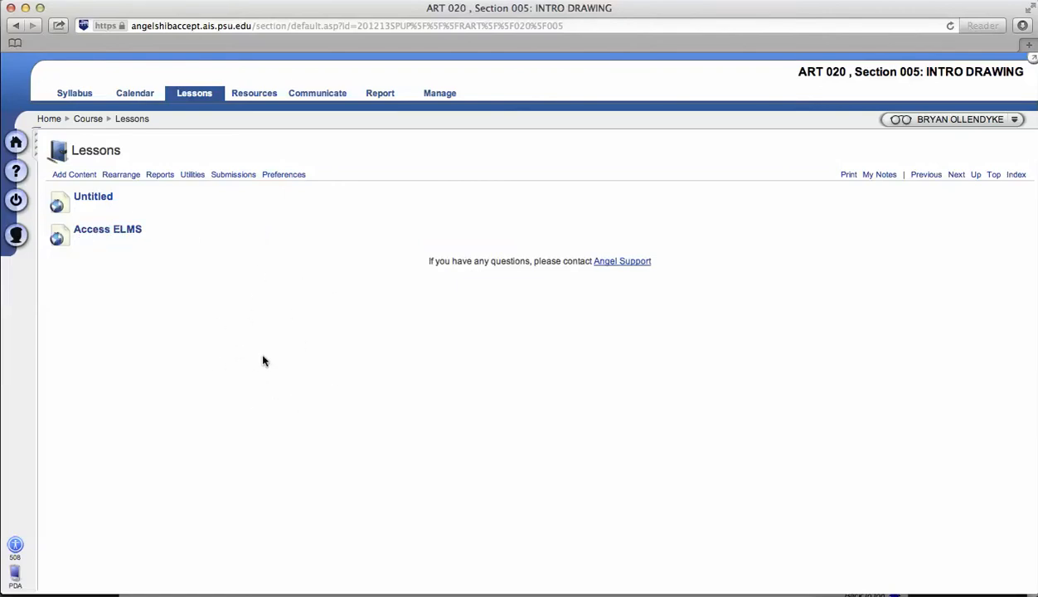
{"action": "mouse_move", "coordinate": [246, 340]}
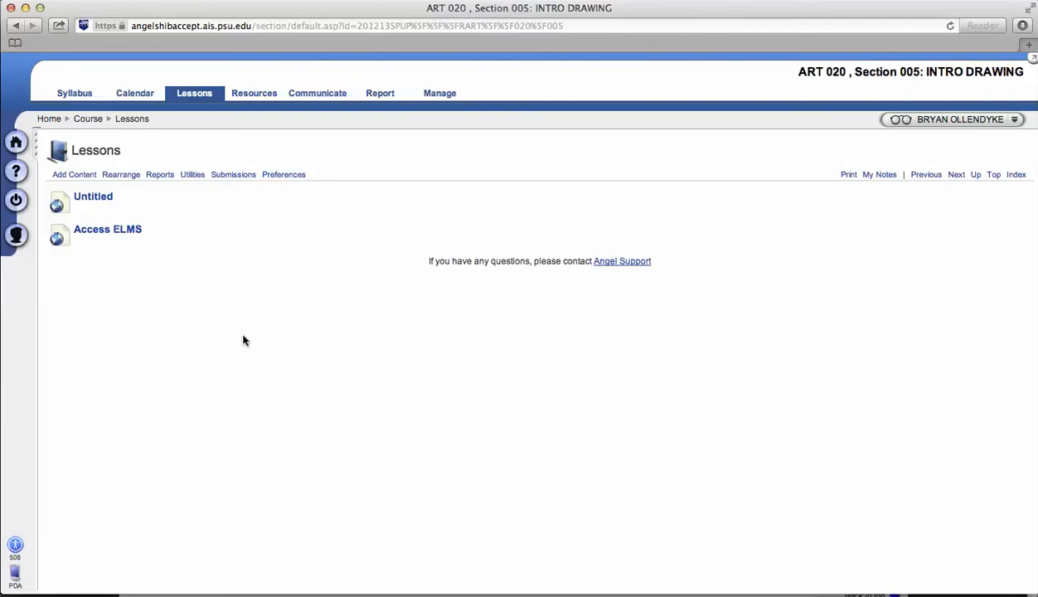
{"action": "mouse_move", "coordinate": [183, 262]}
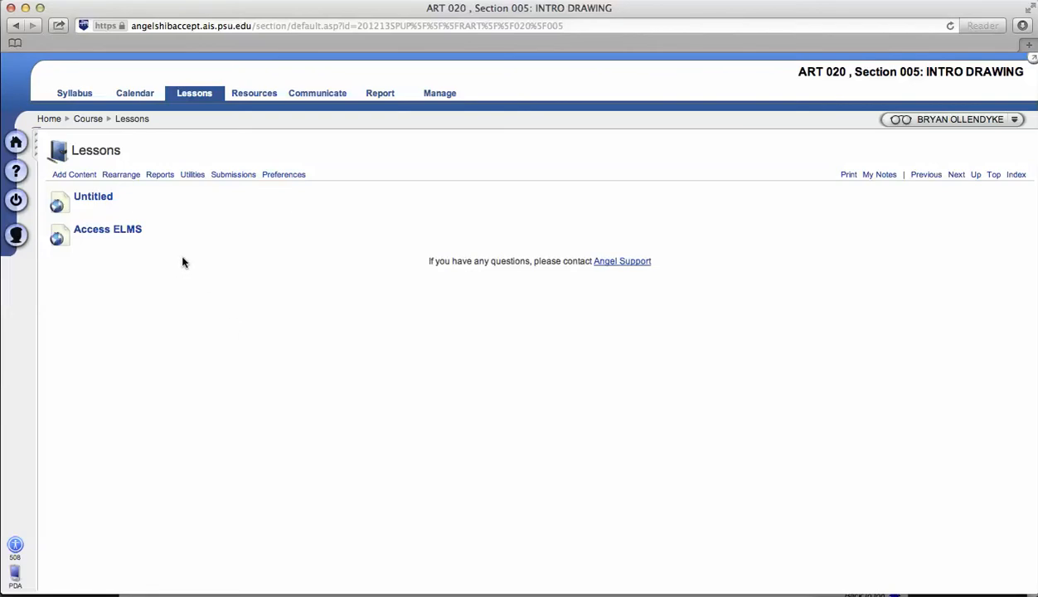
Launch Access ELMS and sign in through WebAccess to reach the ART 020 Welcome page
{"action": "left_click", "coordinate": [106, 229]}
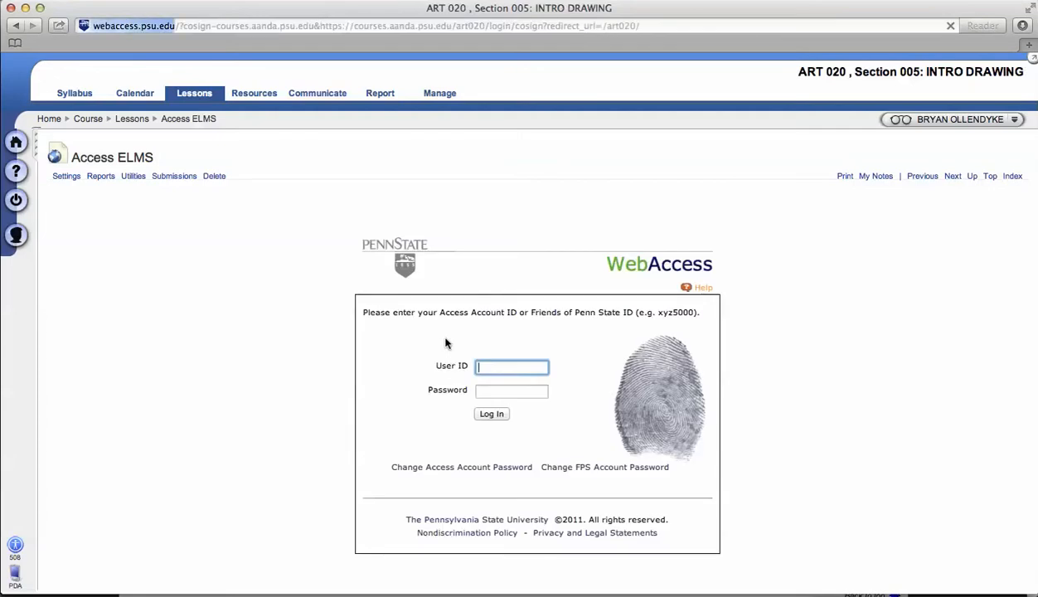
{"action": "type", "text": "b"}
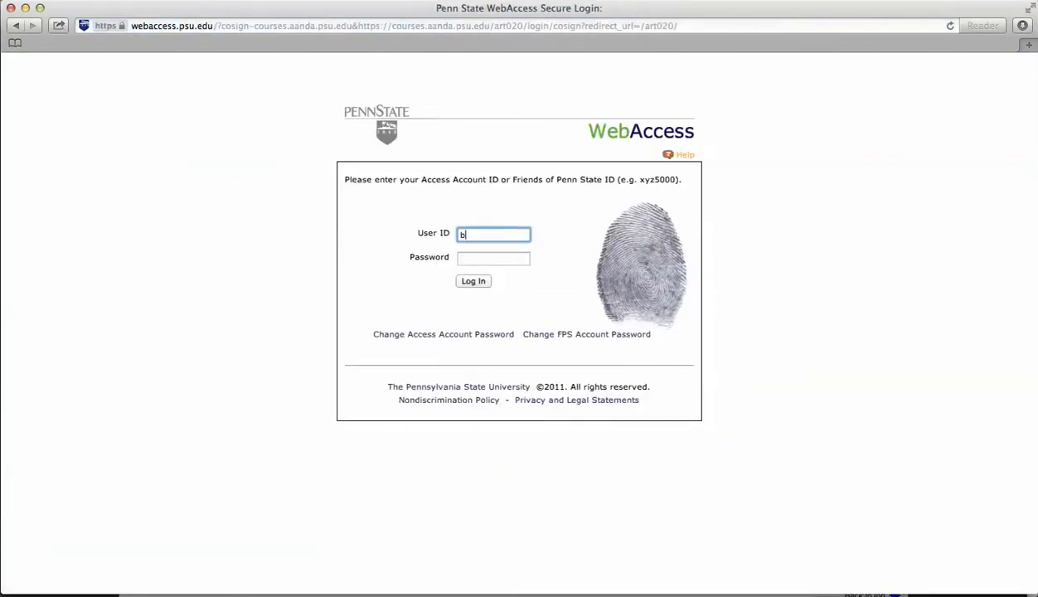
{"action": "type", "text": "to108"}
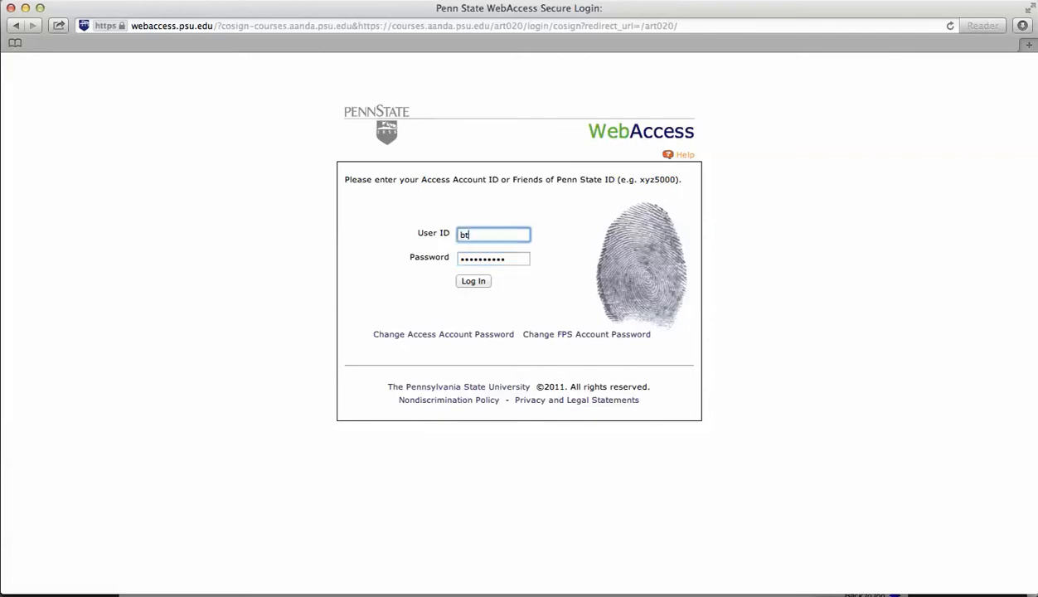
{"action": "type", "text": "o5009"}
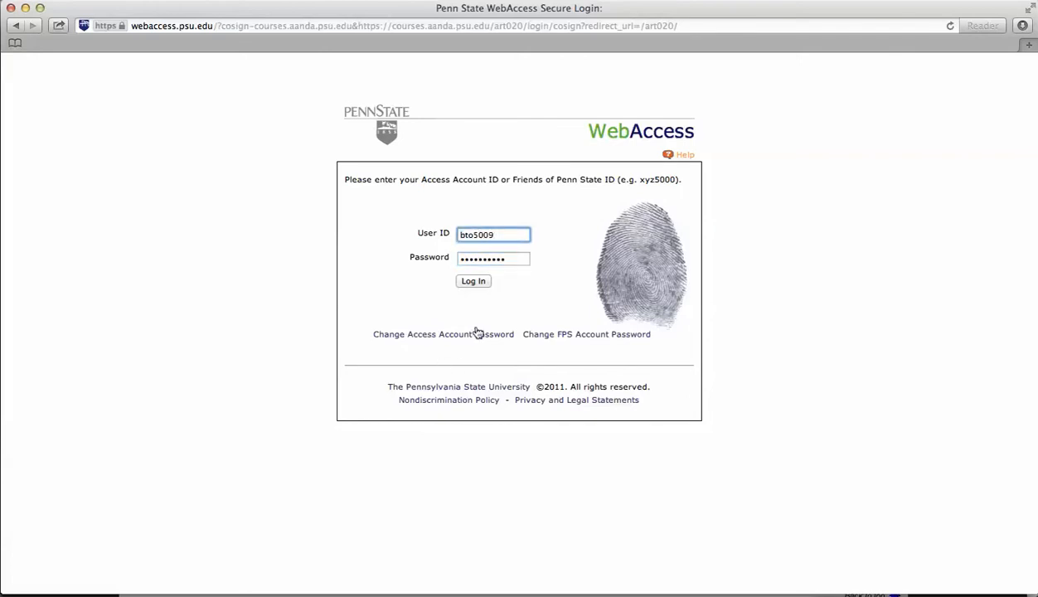
{"action": "left_click", "coordinate": [472, 280]}
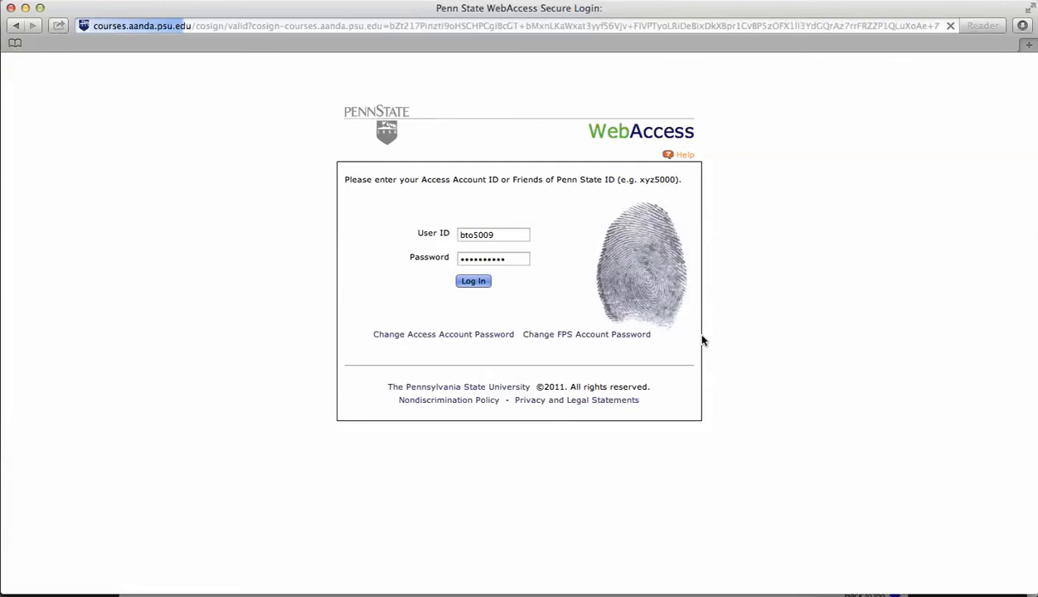
{"action": "left_click", "coordinate": [473, 280]}
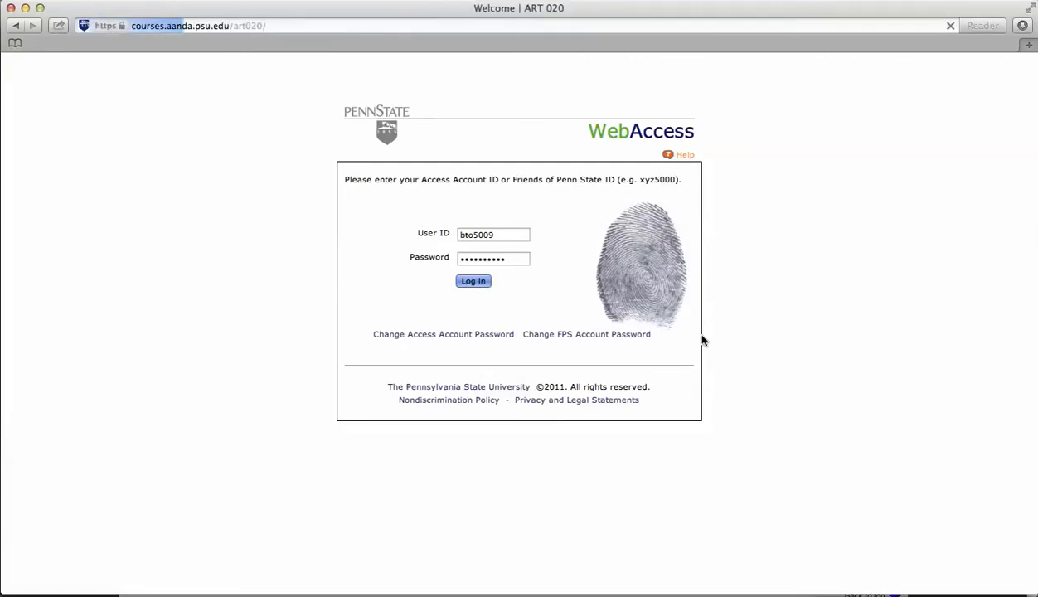
{"action": "left_click", "coordinate": [473, 280]}
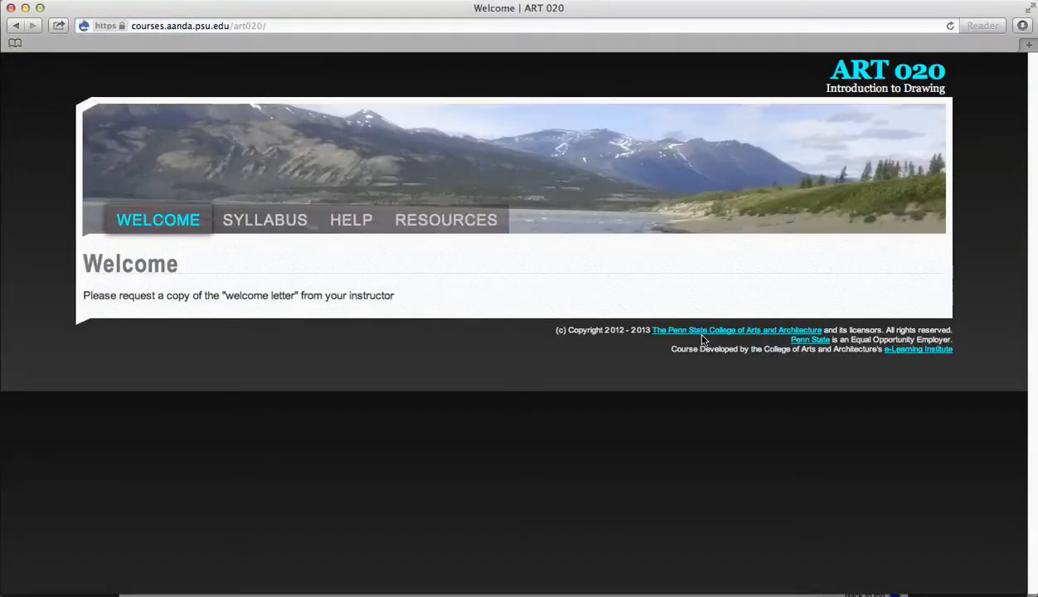
{"action": "mouse_move", "coordinate": [454, 455]}
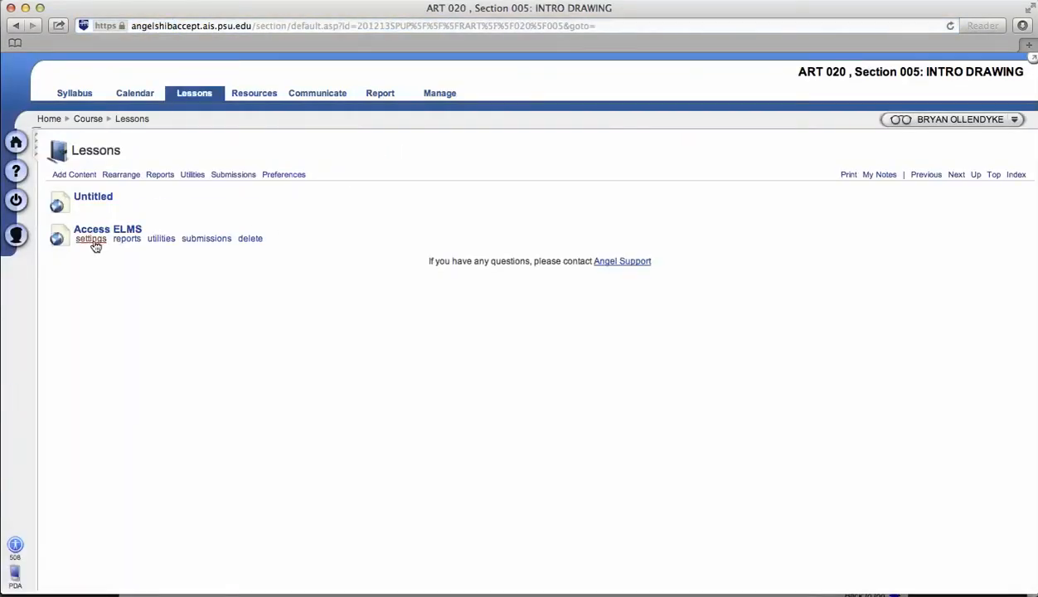
View the Access ELMS settings, discard changes, and relaunch so the Welcome page loads embedded
{"action": "left_click", "coordinate": [91, 239]}
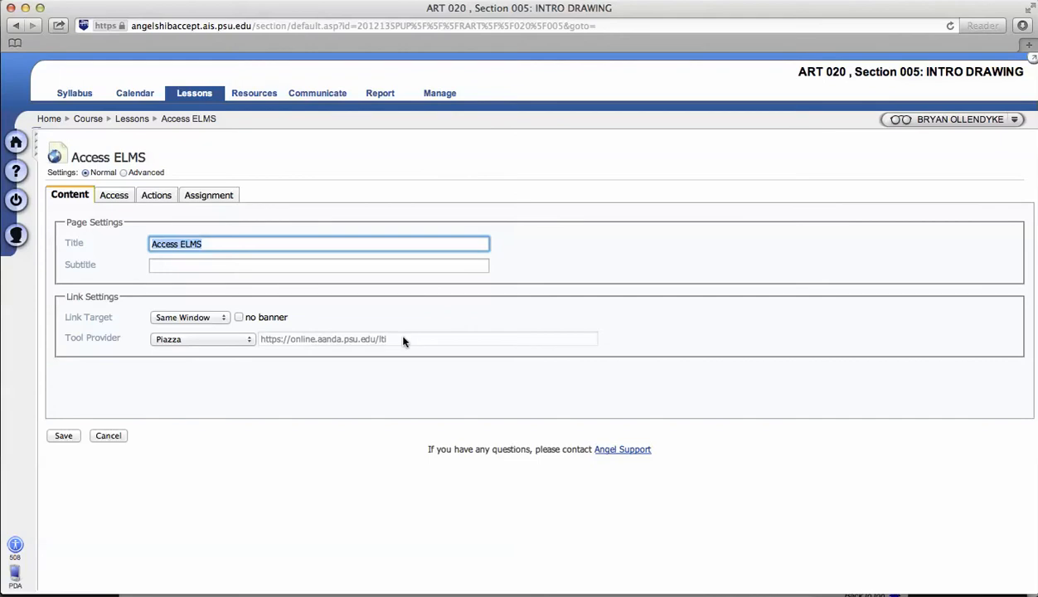
{"action": "mouse_move", "coordinate": [189, 119]}
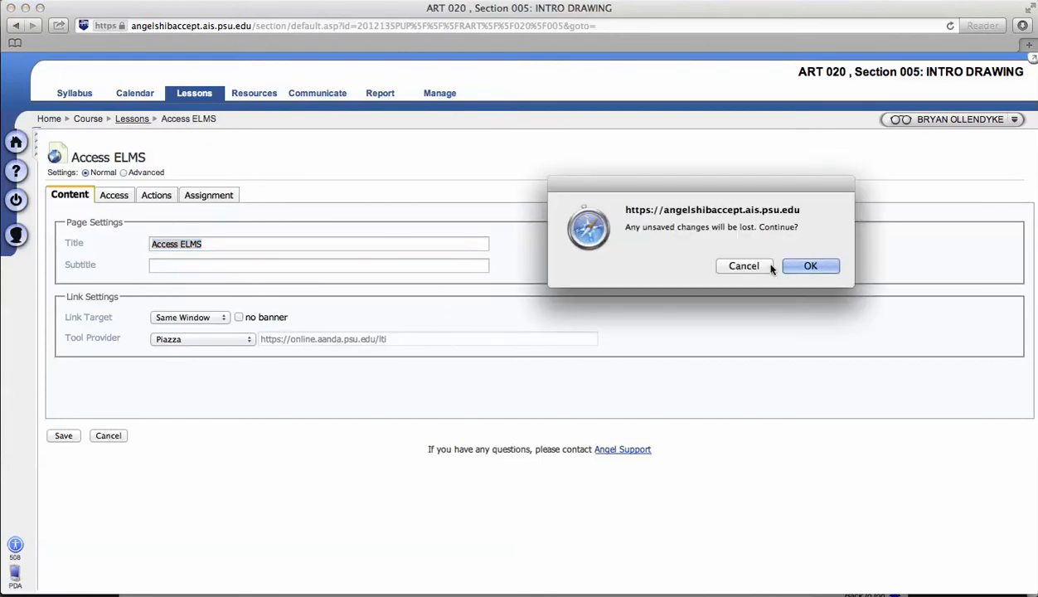
{"action": "left_click", "coordinate": [809, 265]}
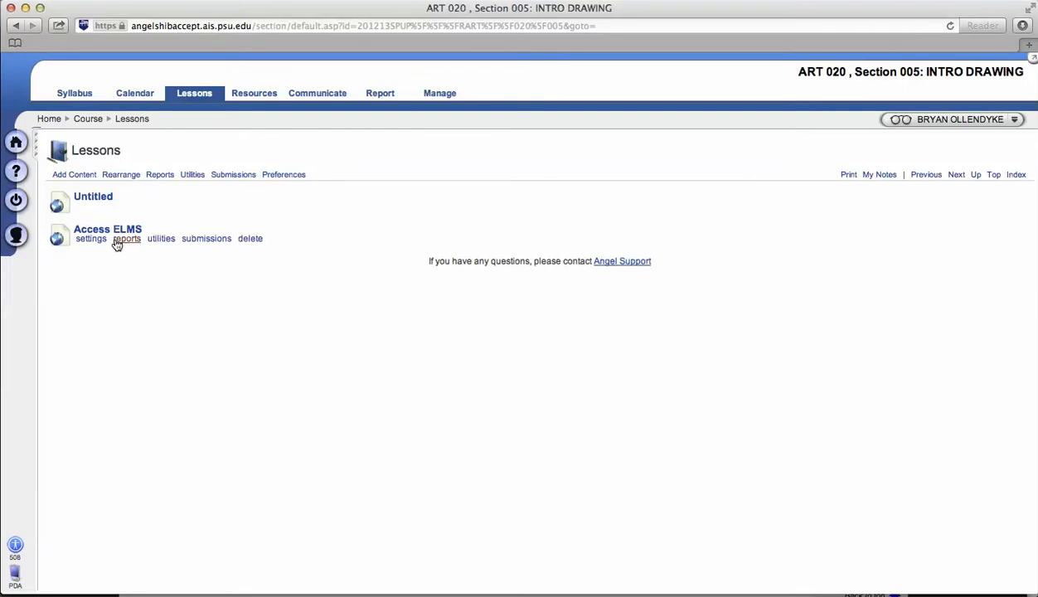
{"action": "left_click", "coordinate": [107, 229]}
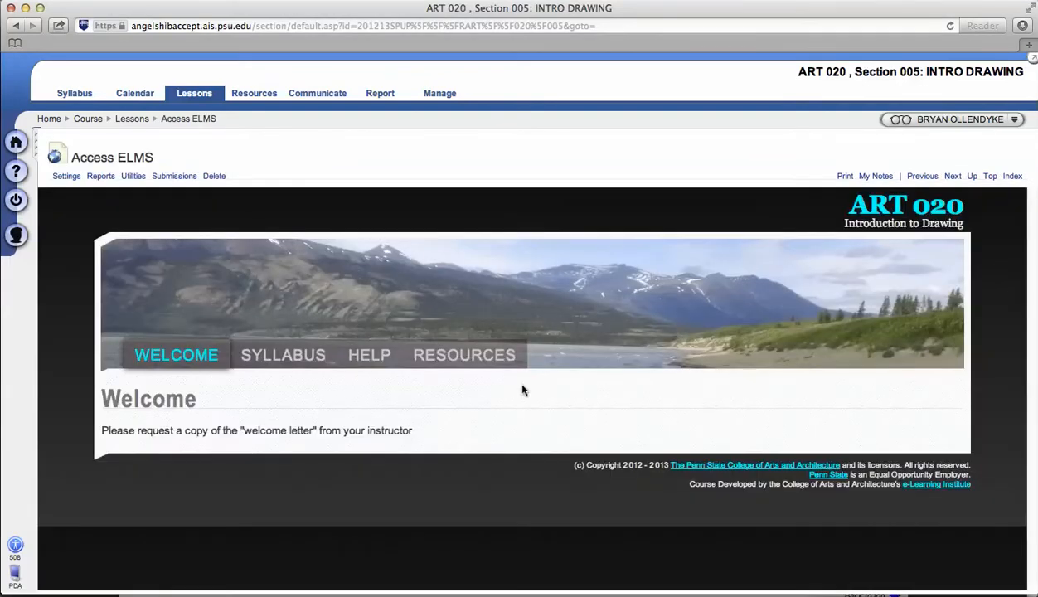
{"action": "mouse_move", "coordinate": [515, 388]}
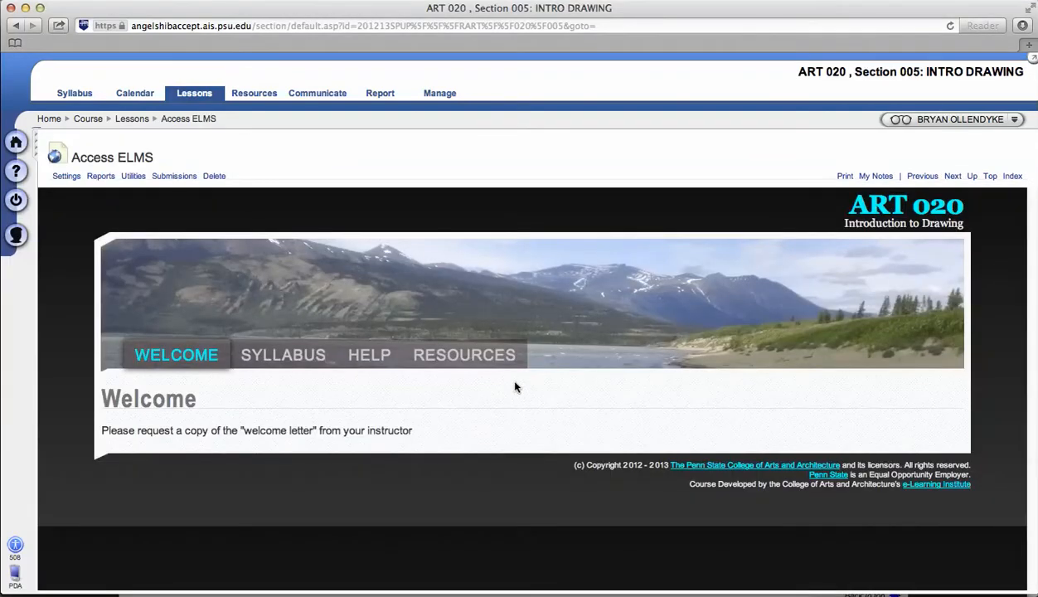
{"action": "mouse_move", "coordinate": [473, 434]}
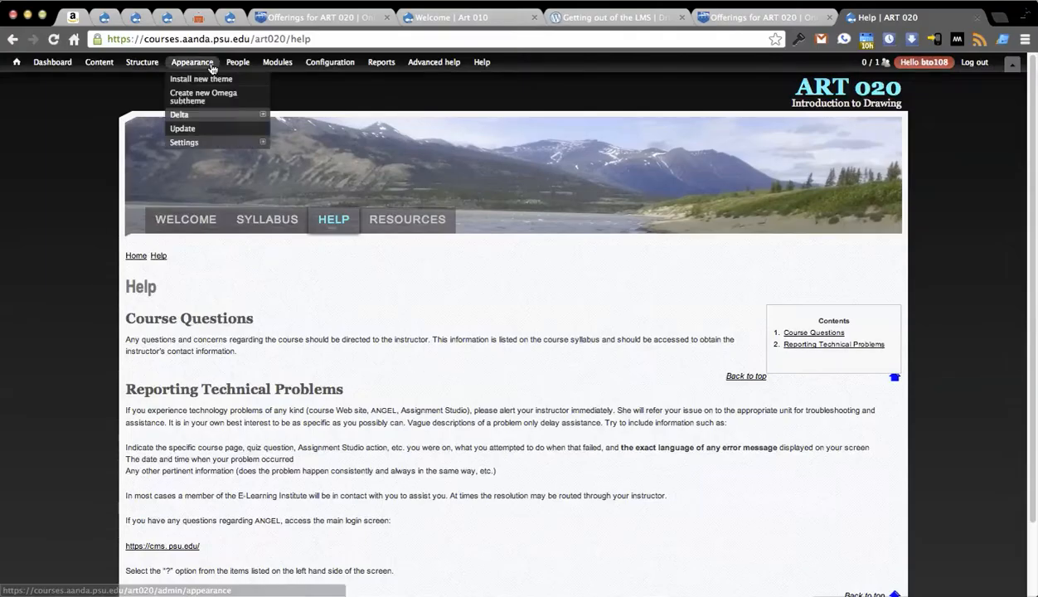
Inspect the newly auto-created user's account from the People list
{"action": "left_click", "coordinate": [238, 61]}
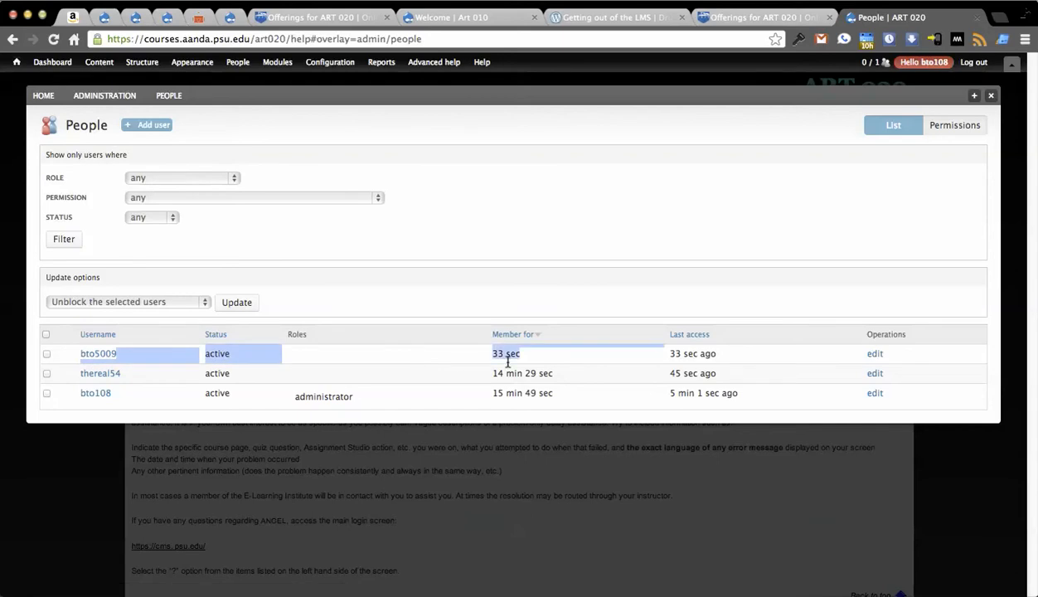
{"action": "left_click", "coordinate": [876, 353]}
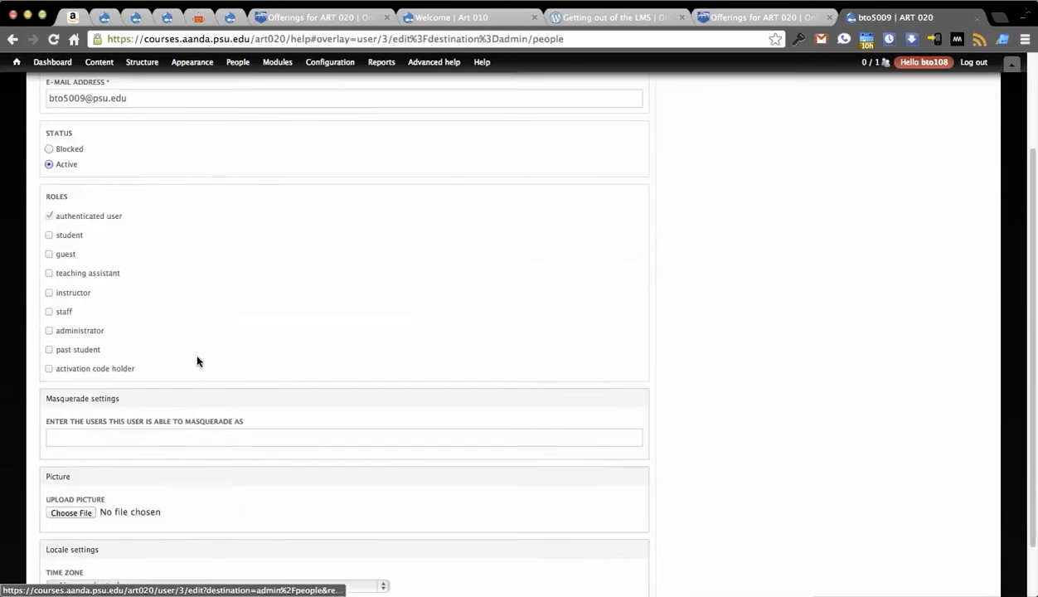
{"action": "scroll", "scroll_direction": "up", "scroll_amount": 3}
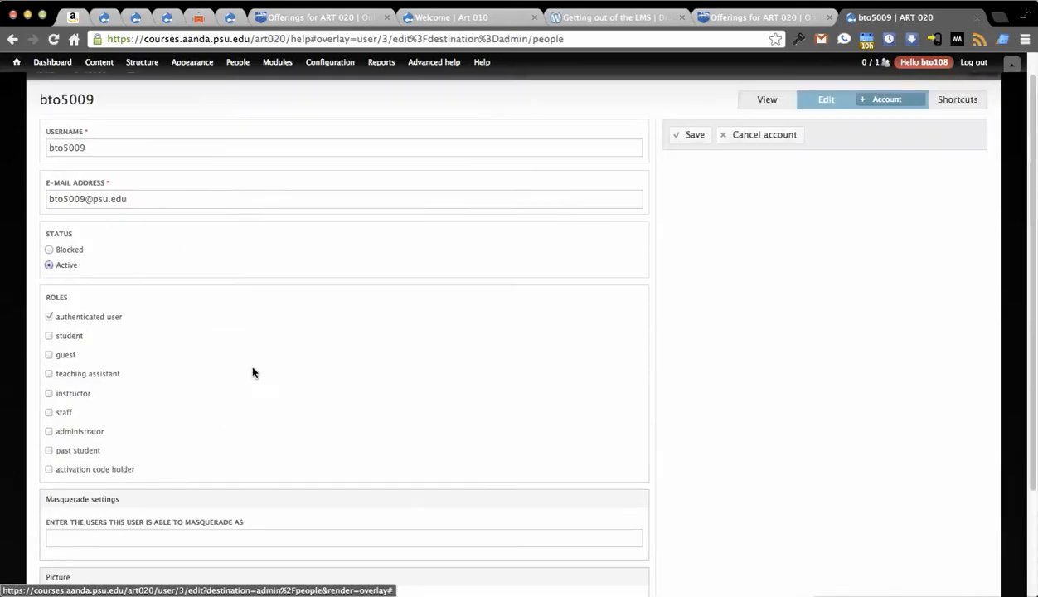
Bring up the LTI Tool Provider Global Roles mapping page from Configuration
{"action": "left_click", "coordinate": [330, 61]}
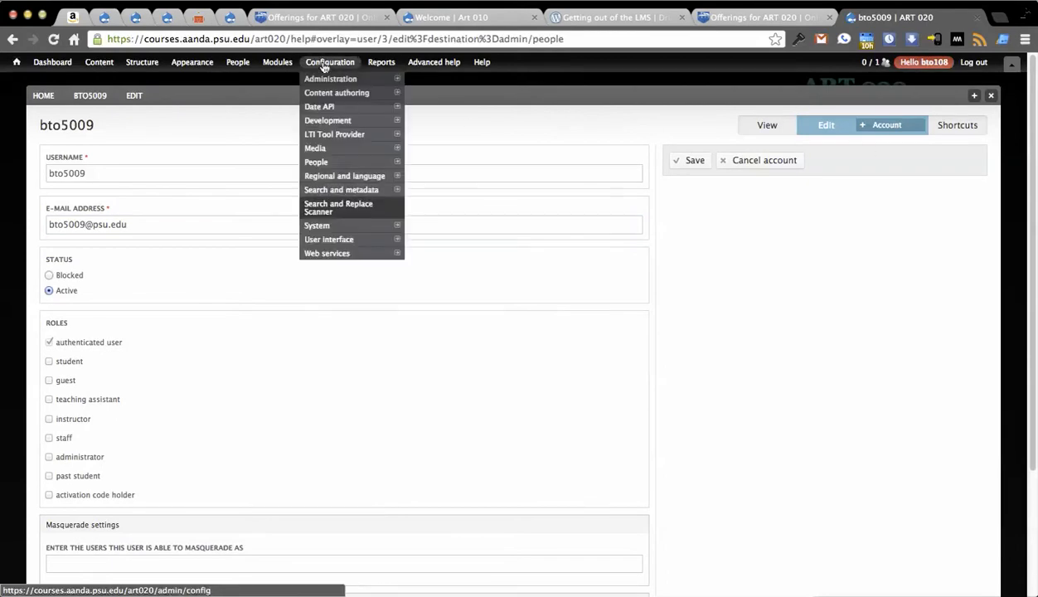
{"action": "mouse_move", "coordinate": [335, 133]}
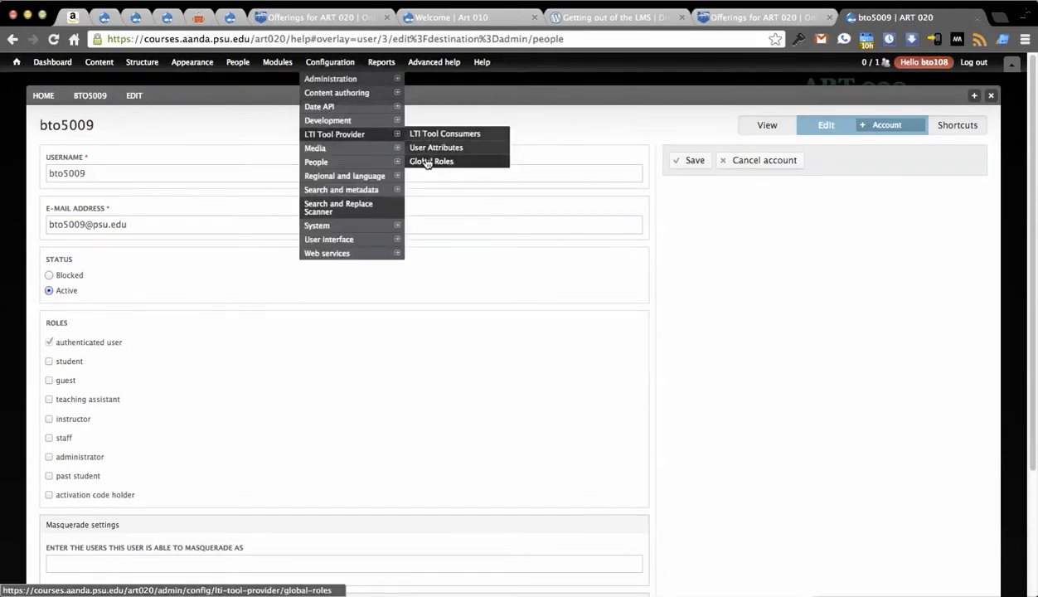
{"action": "left_click", "coordinate": [432, 161]}
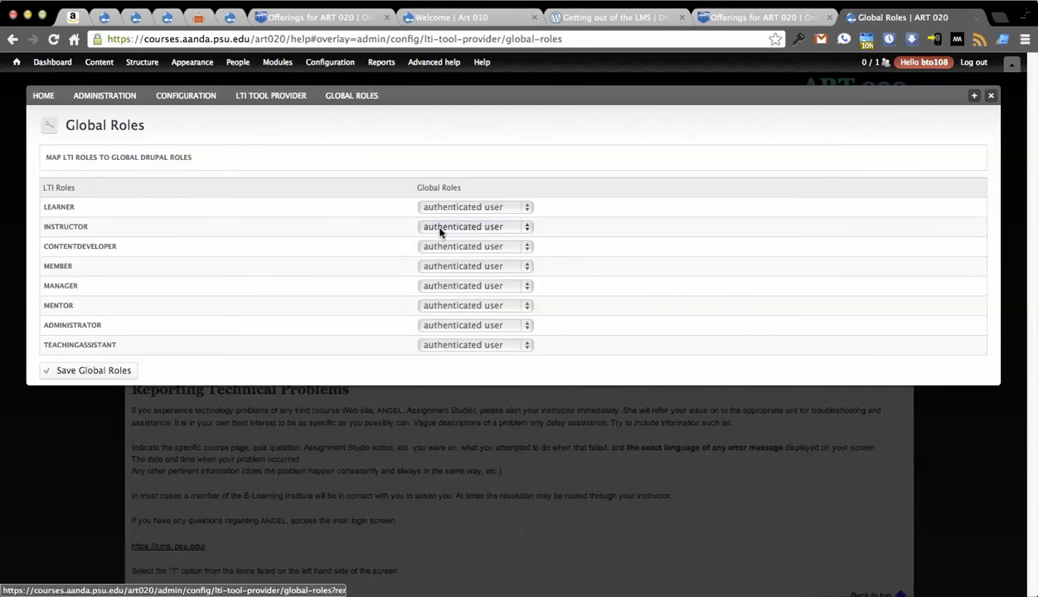
Map INSTRUCTOR to instructor and TEACHINGASSISTANT to teaching assistant in Global Roles
{"action": "left_click", "coordinate": [475, 225]}
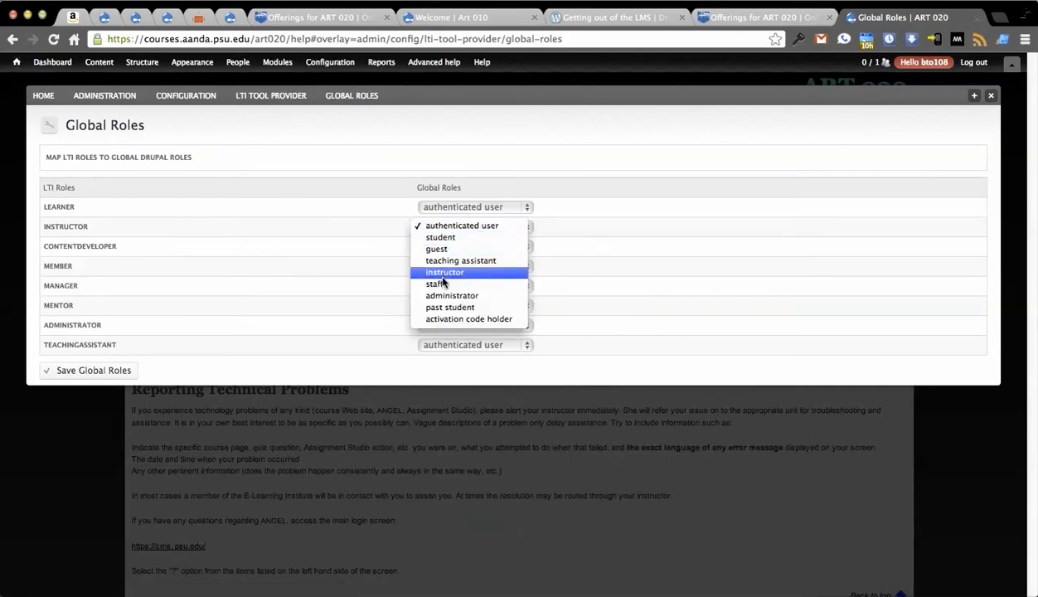
{"action": "left_click", "coordinate": [445, 272]}
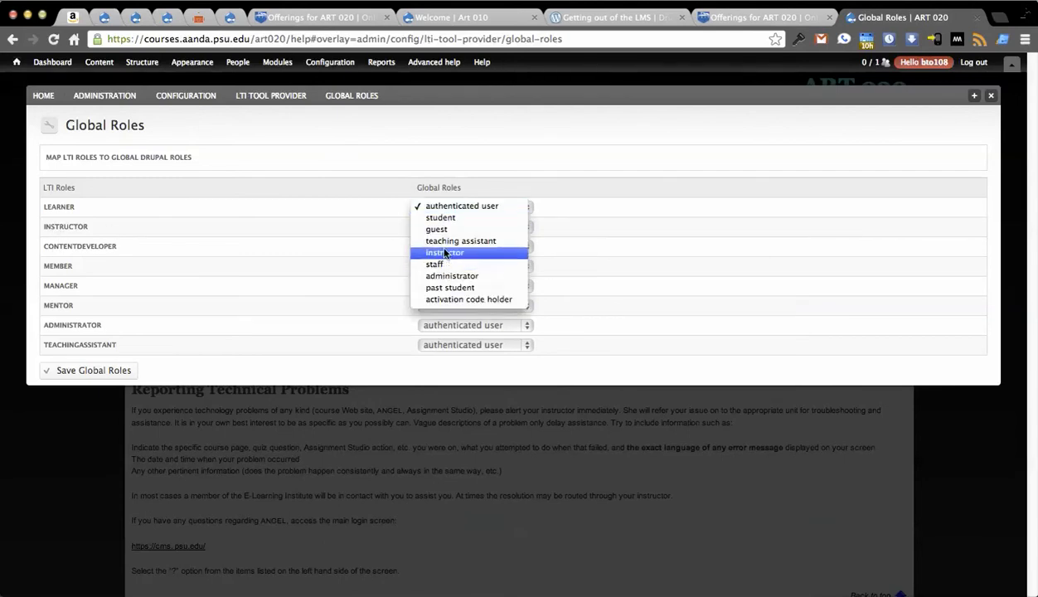
{"action": "left_click", "coordinate": [444, 252]}
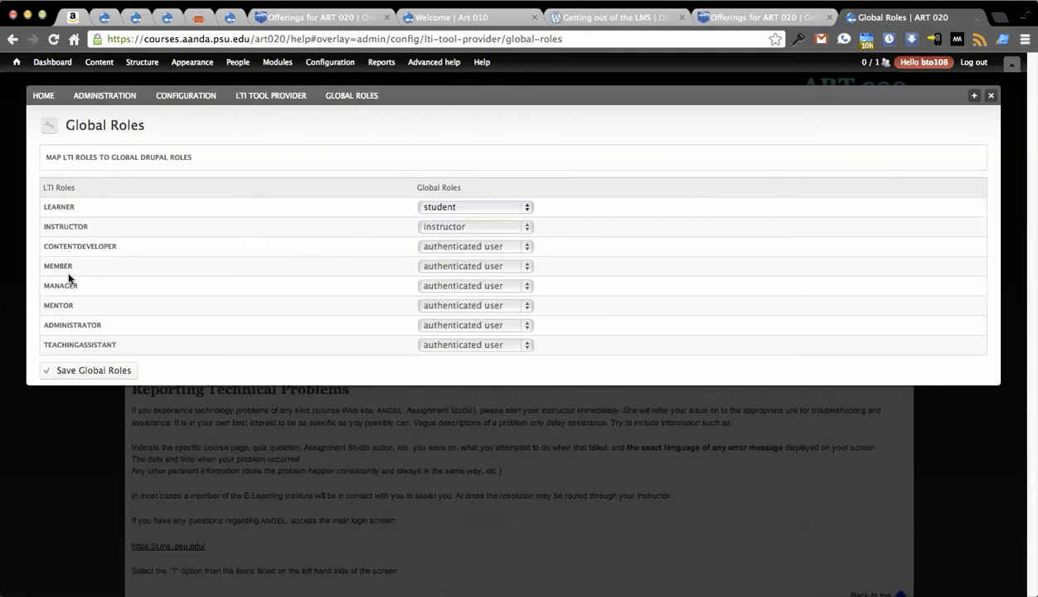
{"action": "left_click", "coordinate": [474, 344]}
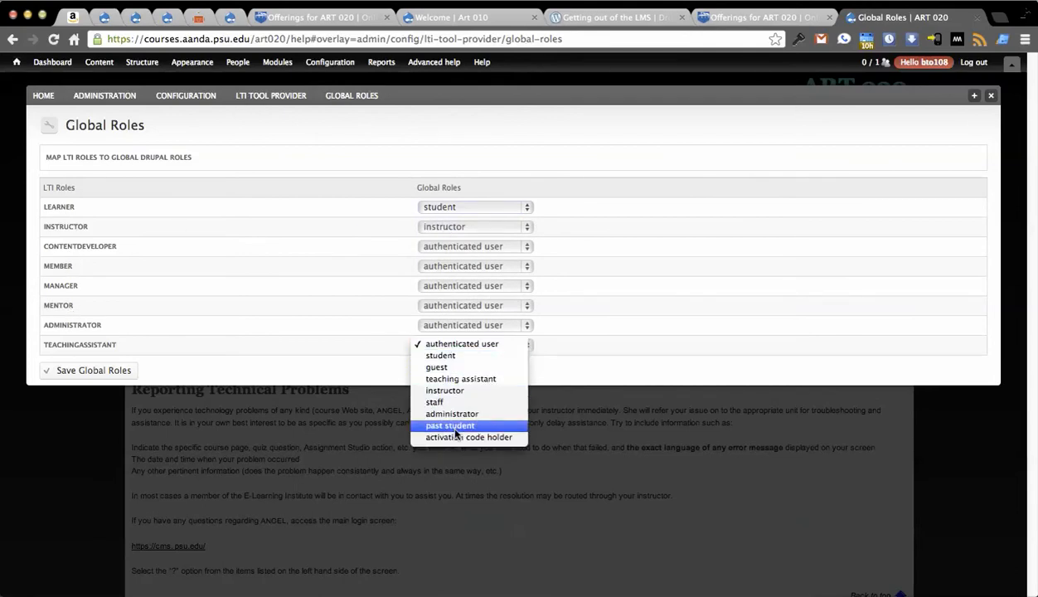
{"action": "left_click", "coordinate": [461, 378]}
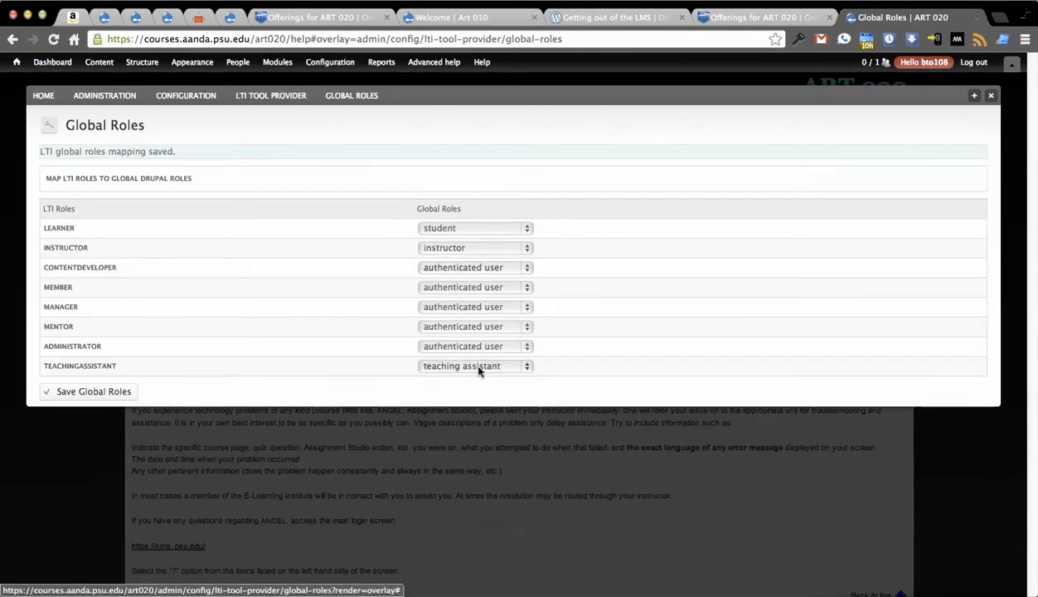
{"action": "mouse_move", "coordinate": [630, 124]}
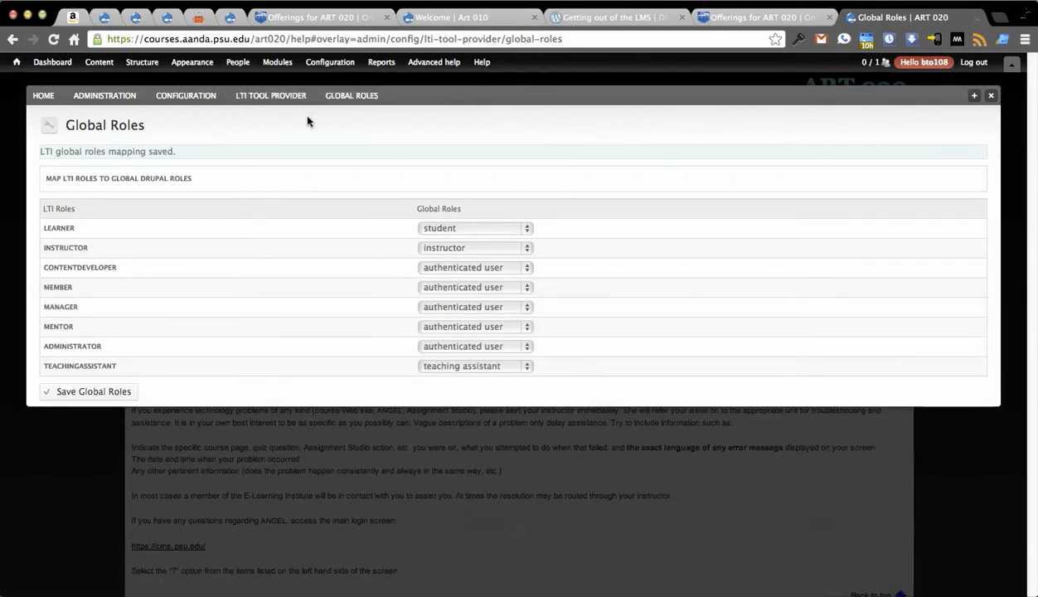
Check the LTI Tool Provider User Attributes mapping page
{"action": "left_click", "coordinate": [270, 95]}
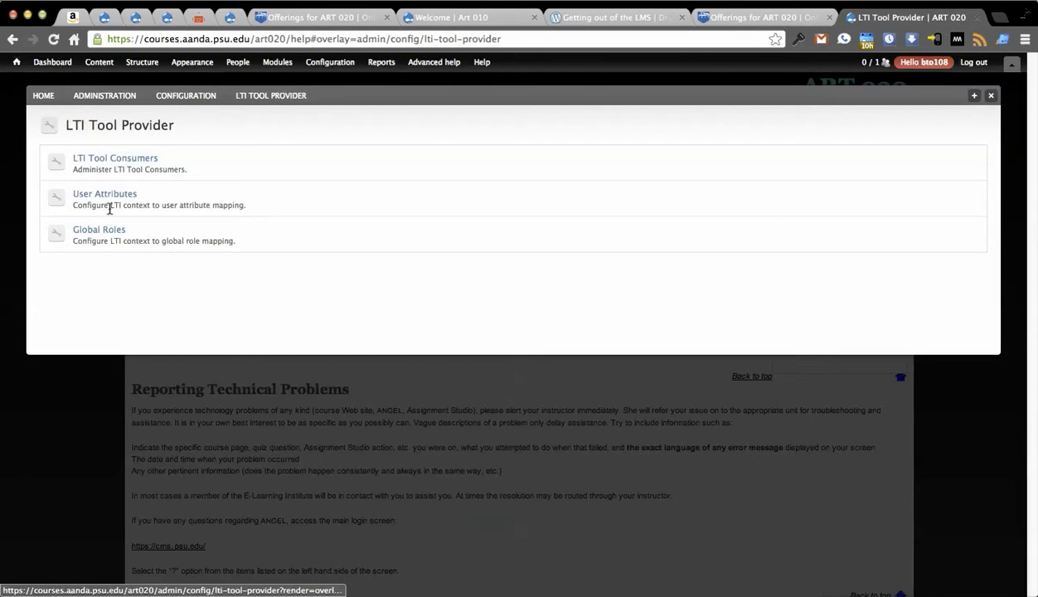
{"action": "left_click", "coordinate": [104, 193]}
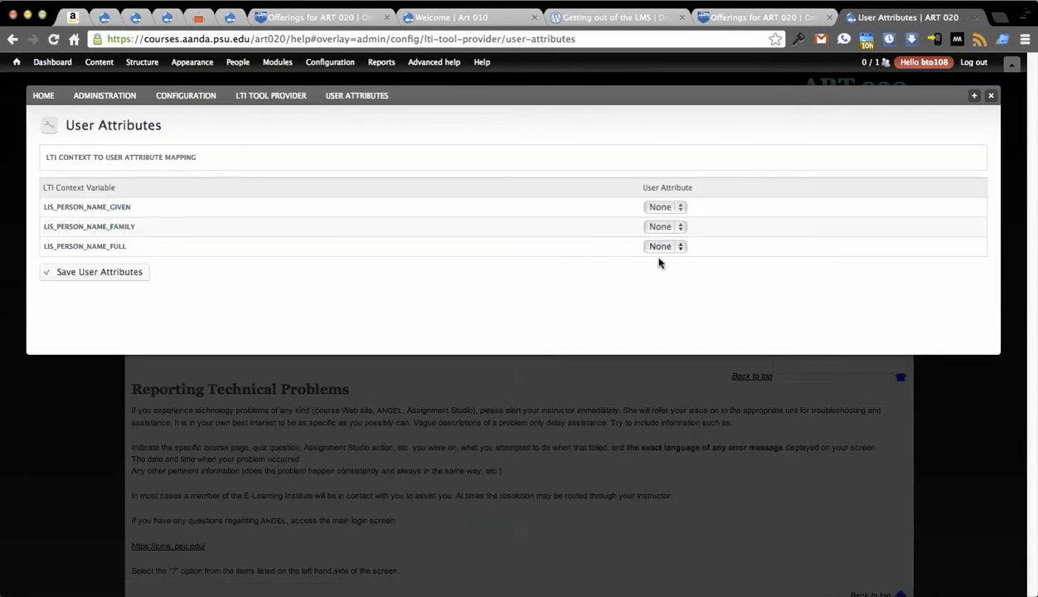
{"action": "mouse_move", "coordinate": [409, 189]}
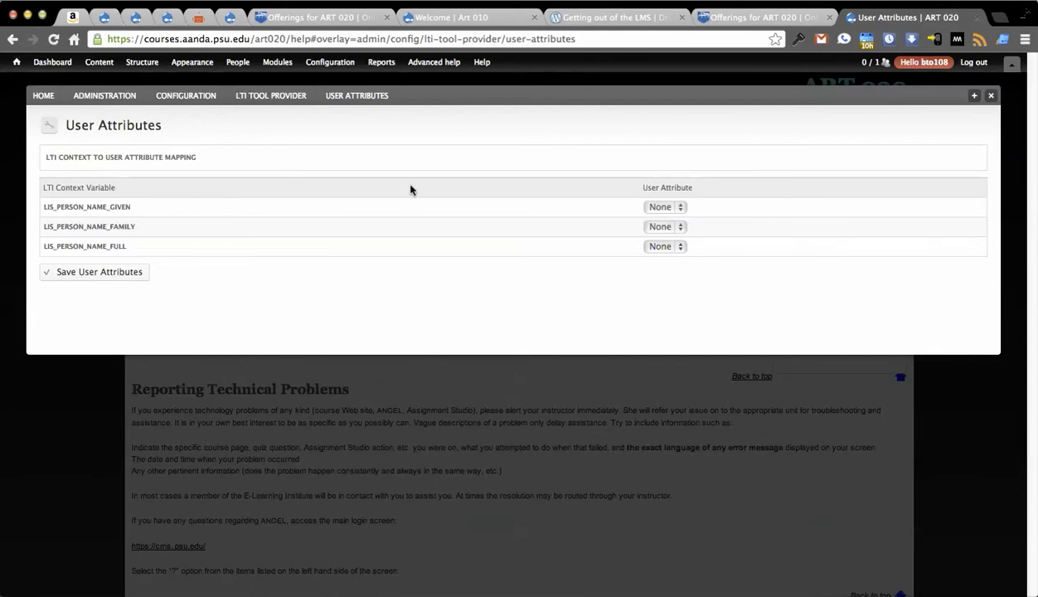
{"action": "mouse_move", "coordinate": [696, 136]}
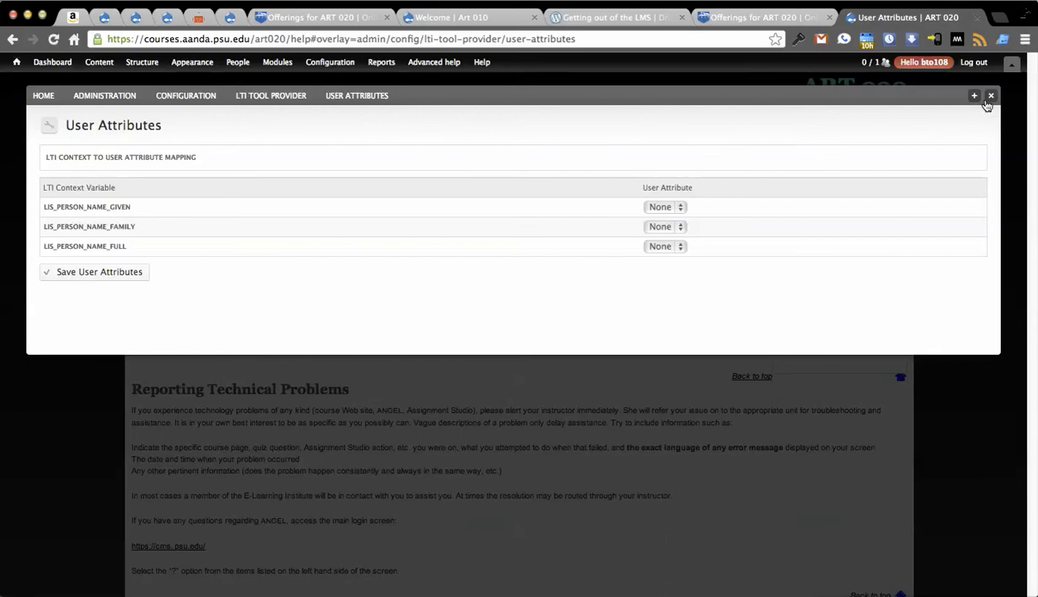
{"action": "mouse_move", "coordinate": [935, 109]}
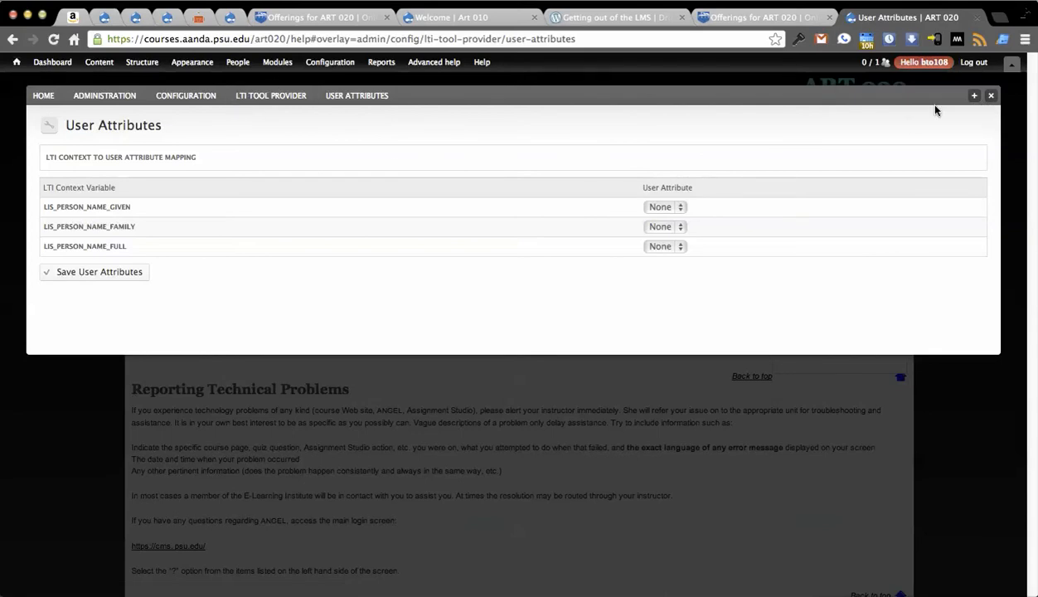
Reach the account settings Manage fields page for user accounts
{"action": "left_click", "coordinate": [329, 62]}
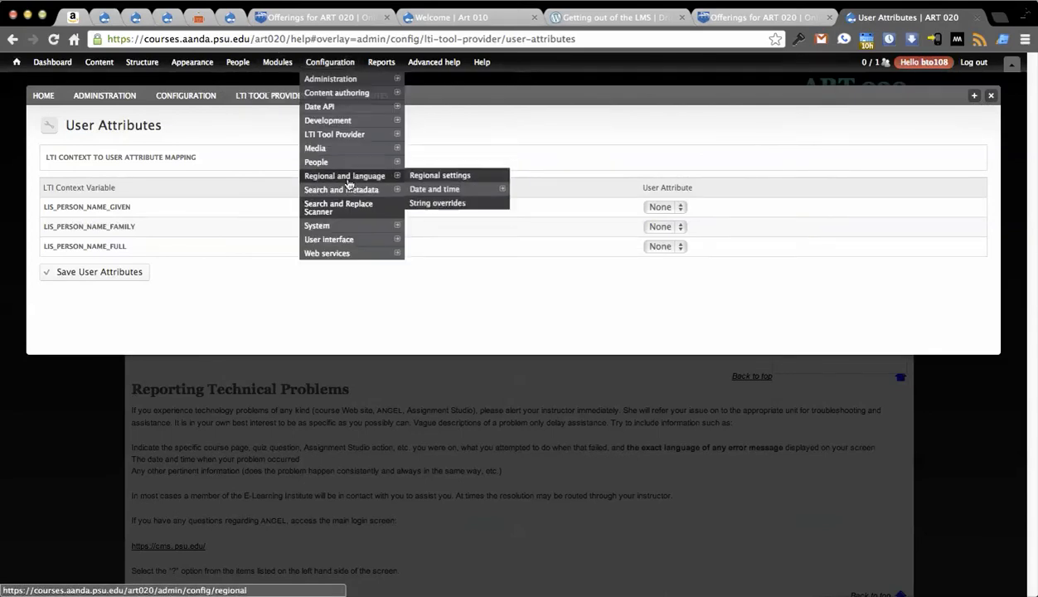
{"action": "mouse_move", "coordinate": [315, 163]}
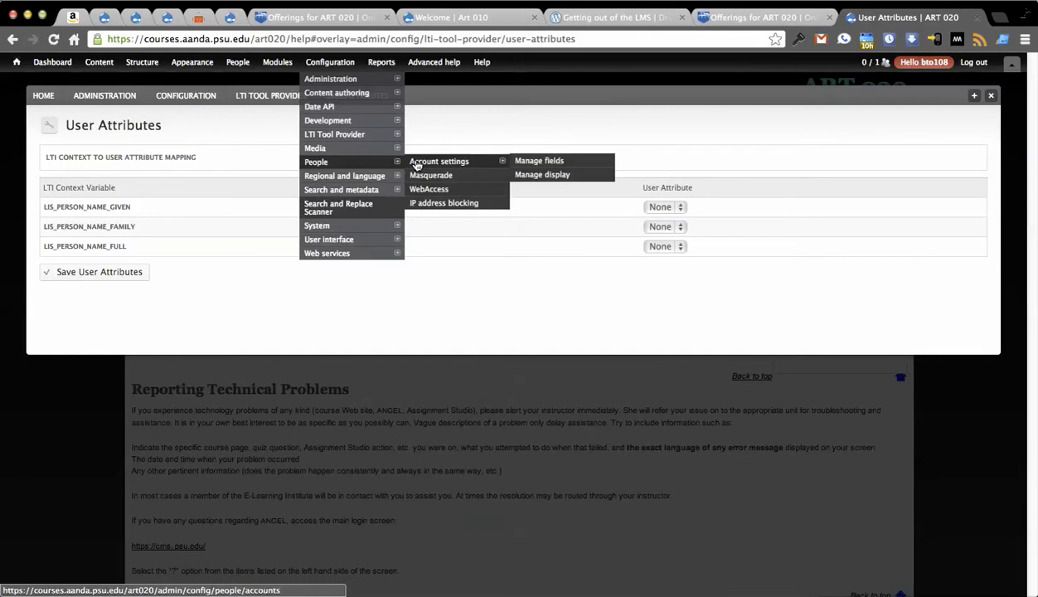
{"action": "left_click", "coordinate": [538, 161]}
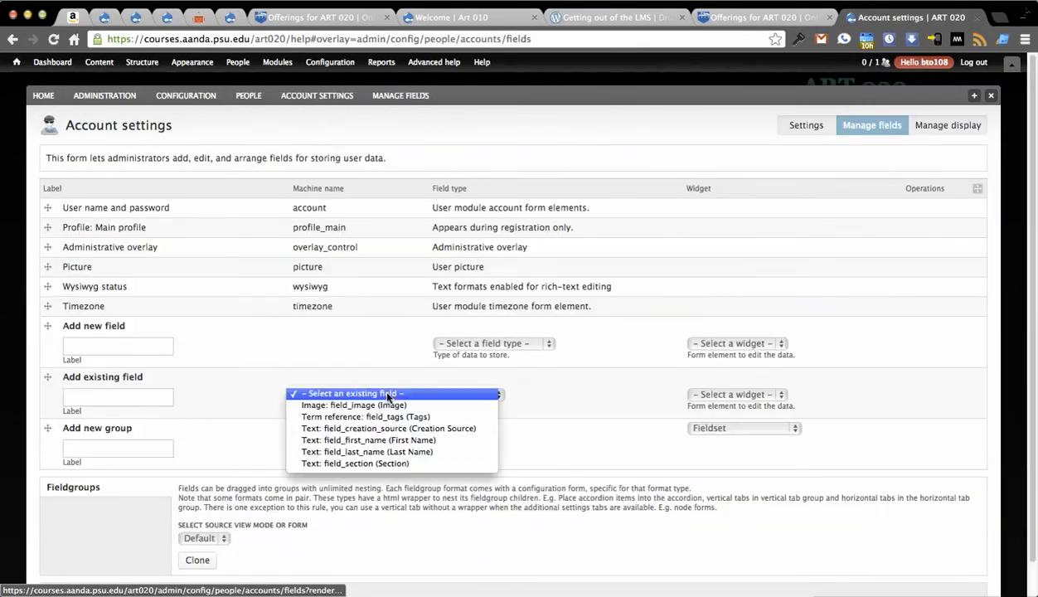
Add the existing field_first_name field to user accounts and save its settings
{"action": "left_click", "coordinate": [369, 439]}
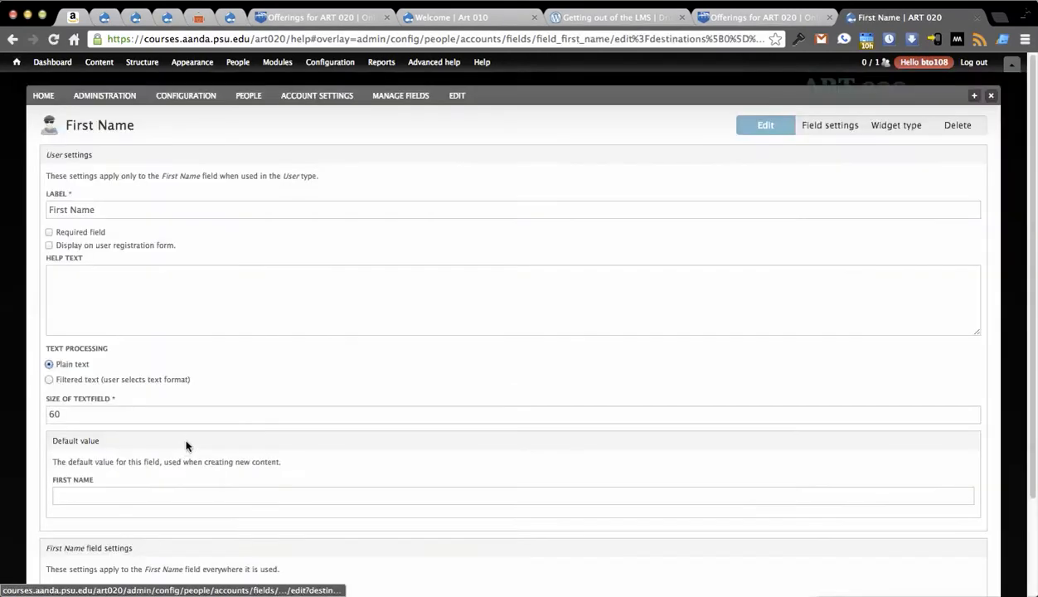
{"action": "scroll", "scroll_direction": "down", "scroll_amount": 3}
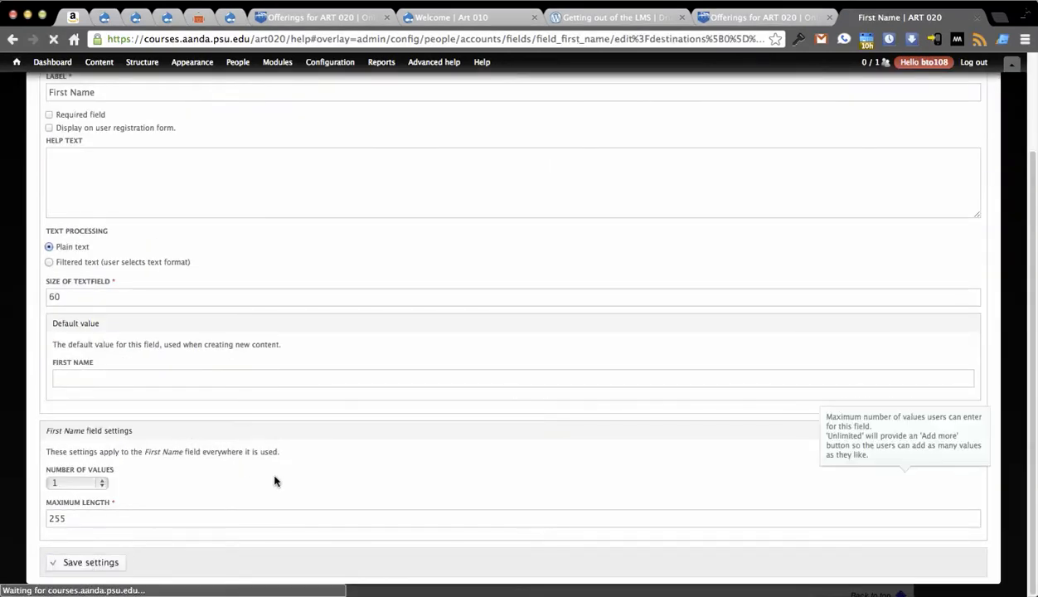
{"action": "left_click", "coordinate": [91, 562]}
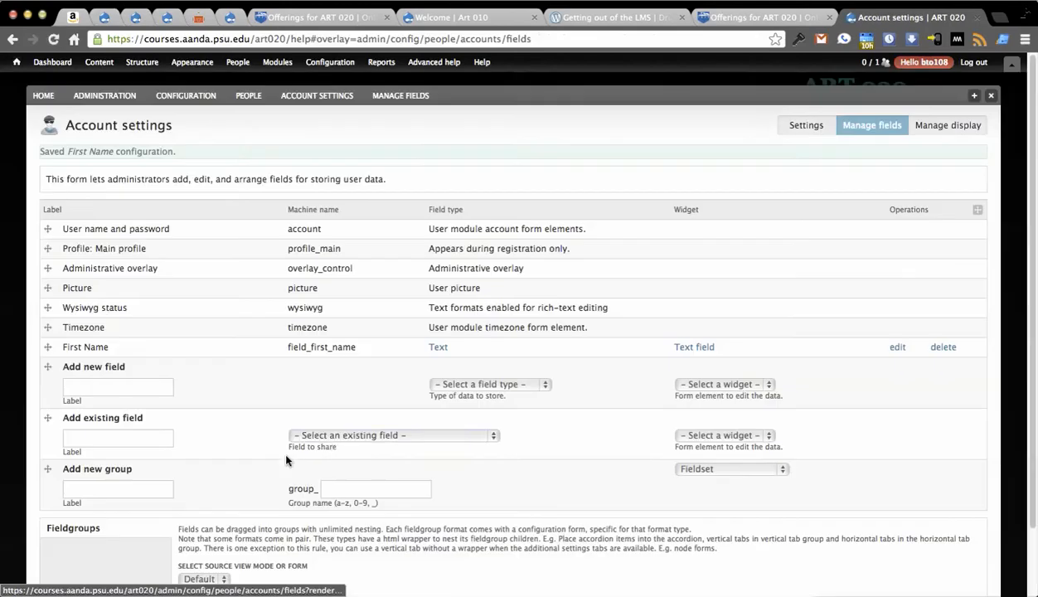
Add the existing field_last_name field to user accounts and save its settings
{"action": "left_click", "coordinate": [391, 435]}
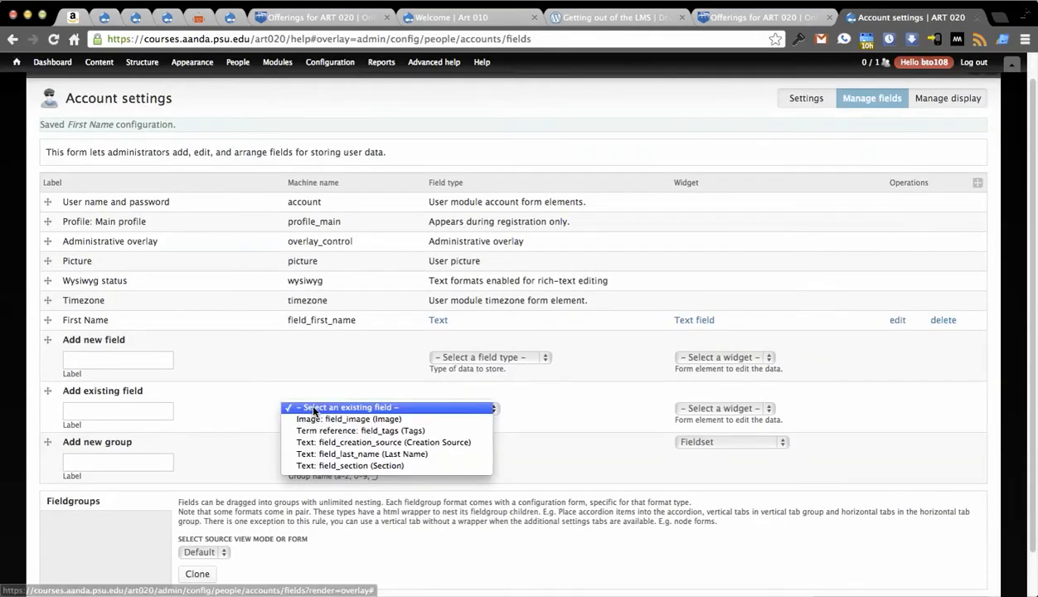
{"action": "left_click", "coordinate": [361, 455]}
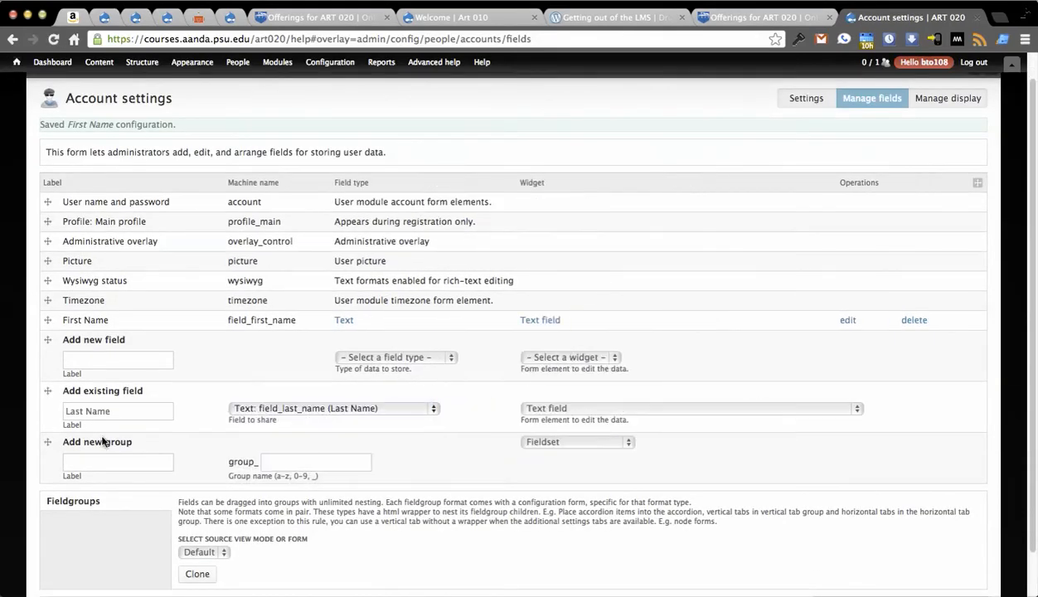
{"action": "scroll", "scroll_direction": "down", "scroll_amount": 3}
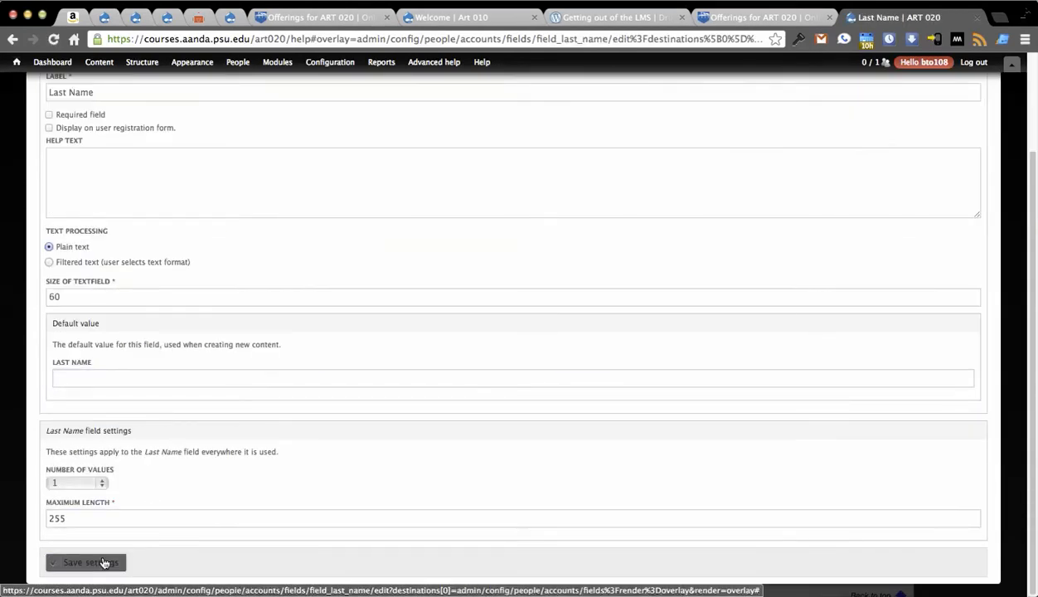
{"action": "left_click", "coordinate": [86, 562]}
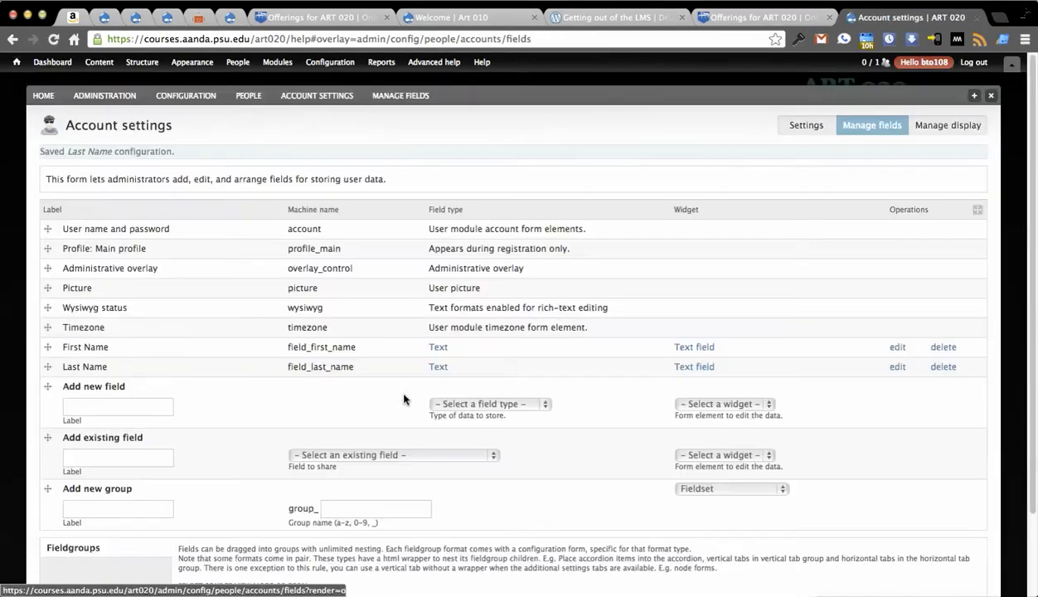
Map lis_person_name_given to First Name on the User Attributes page
{"action": "left_click", "coordinate": [330, 62]}
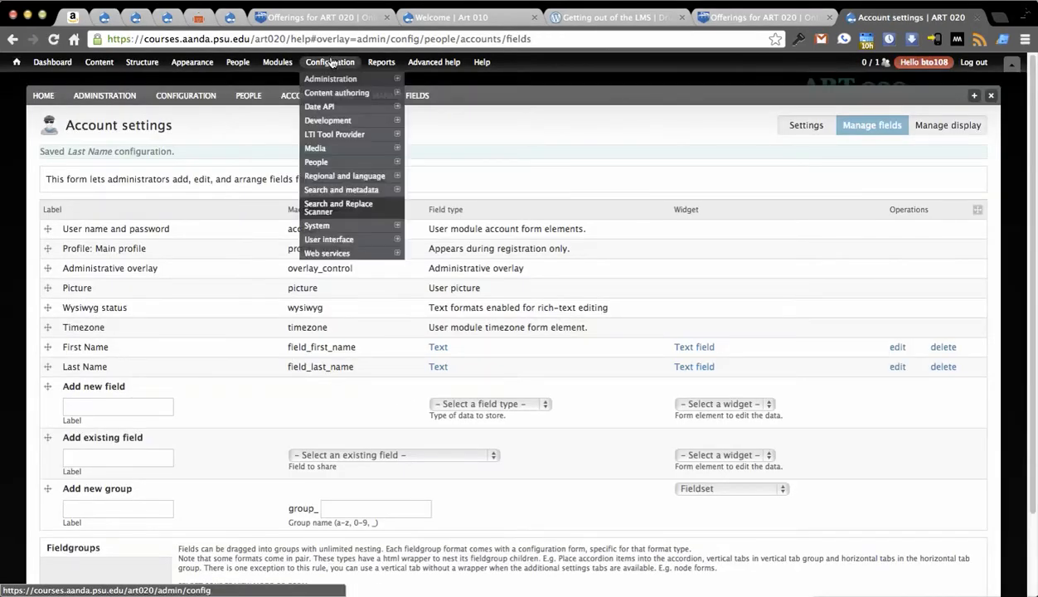
{"action": "mouse_move", "coordinate": [335, 133]}
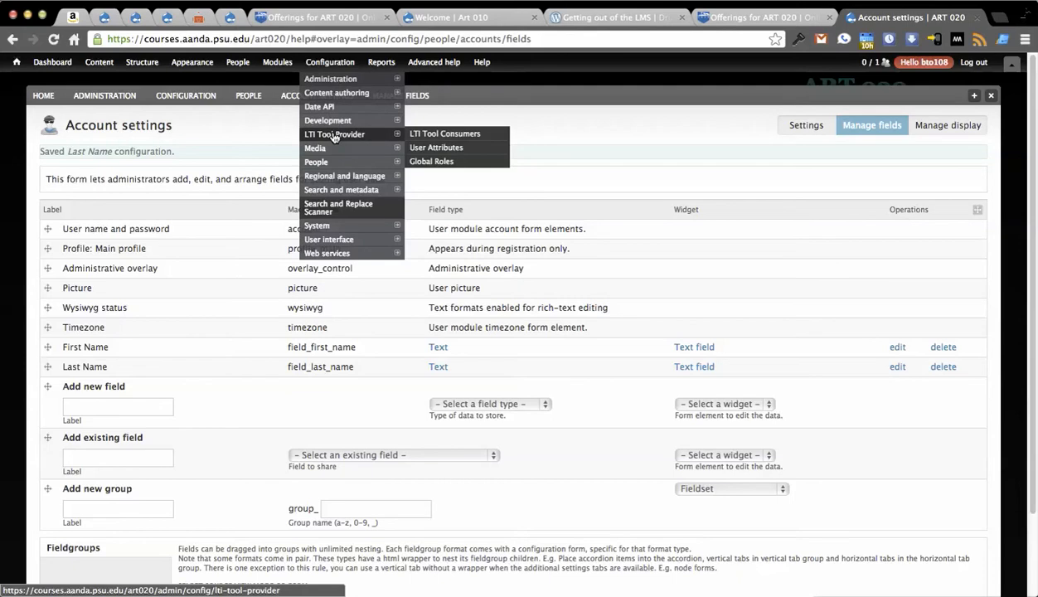
{"action": "mouse_move", "coordinate": [436, 146]}
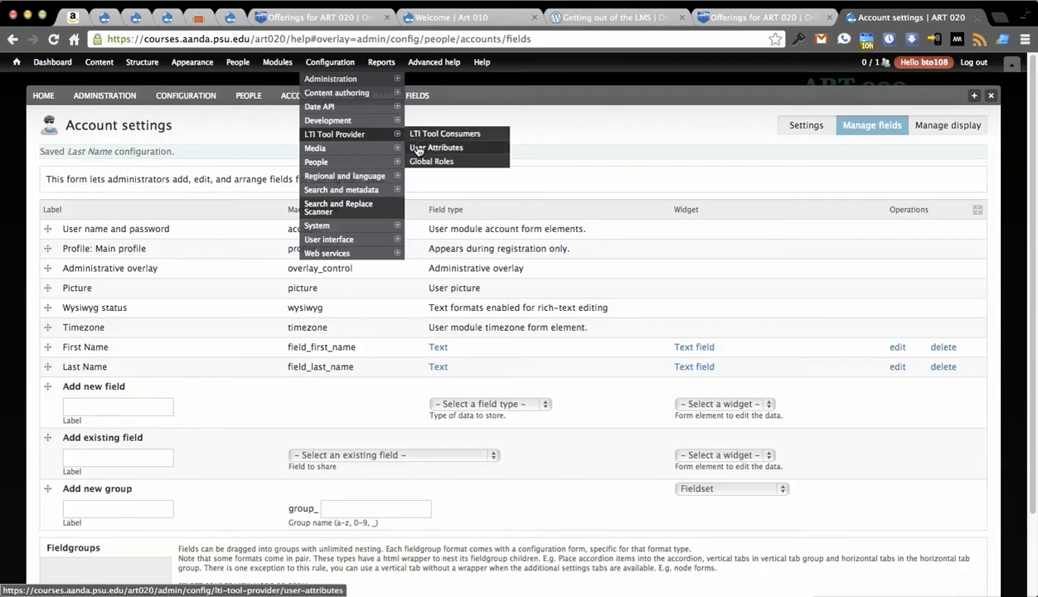
{"action": "left_click", "coordinate": [437, 146]}
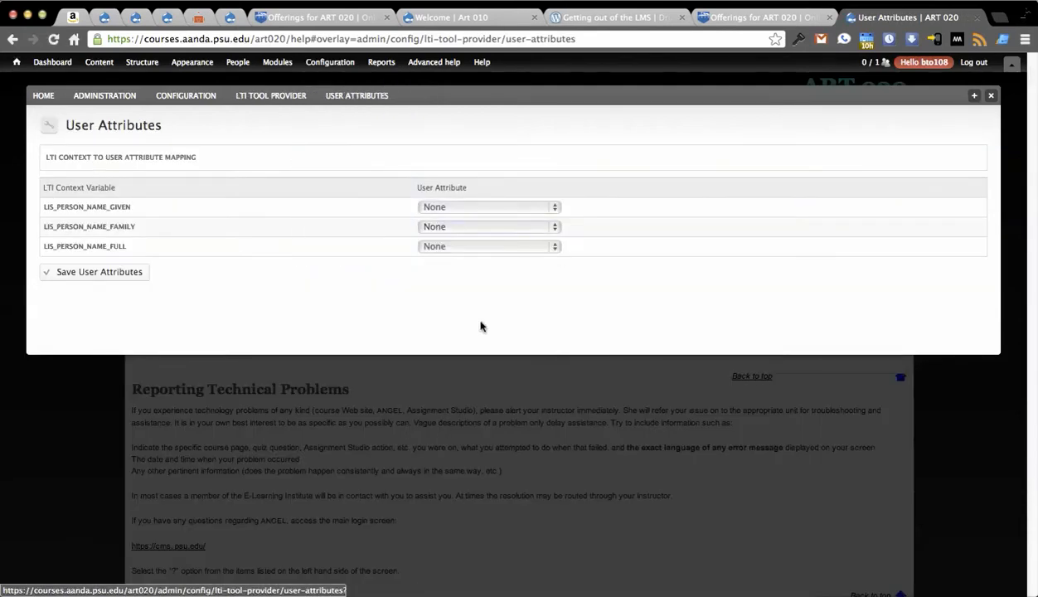
{"action": "left_click", "coordinate": [488, 205]}
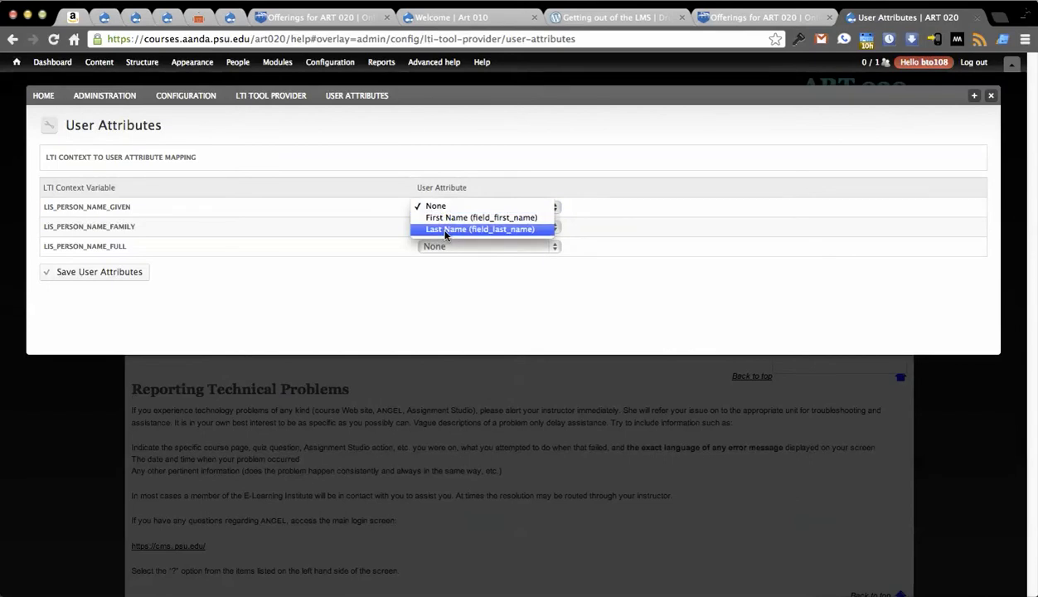
{"action": "left_click", "coordinate": [481, 217]}
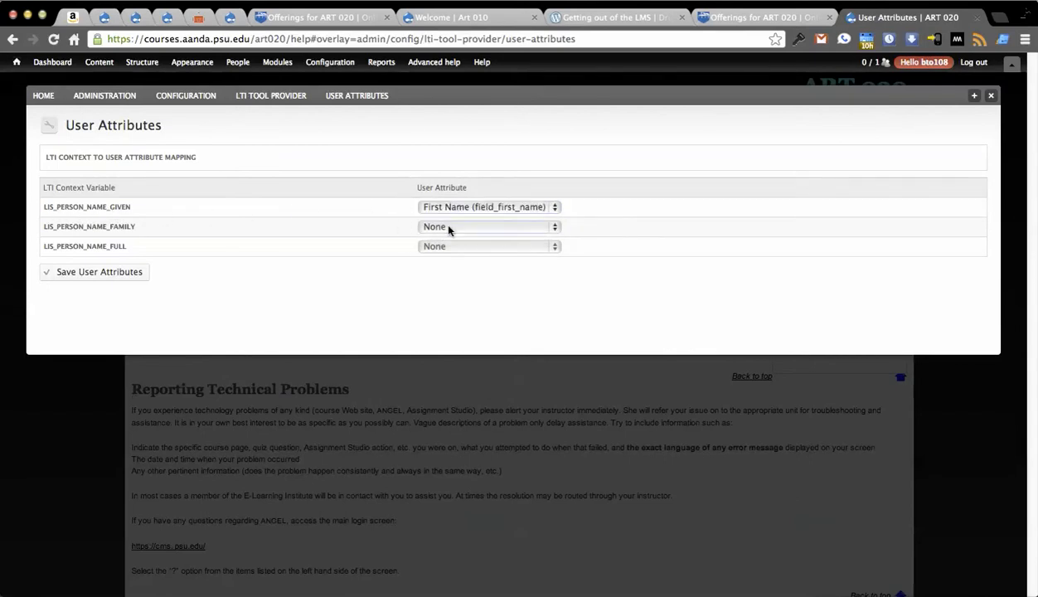
Map lis_person_name_family to Last Name and save the user attributes
{"action": "left_click", "coordinate": [487, 226]}
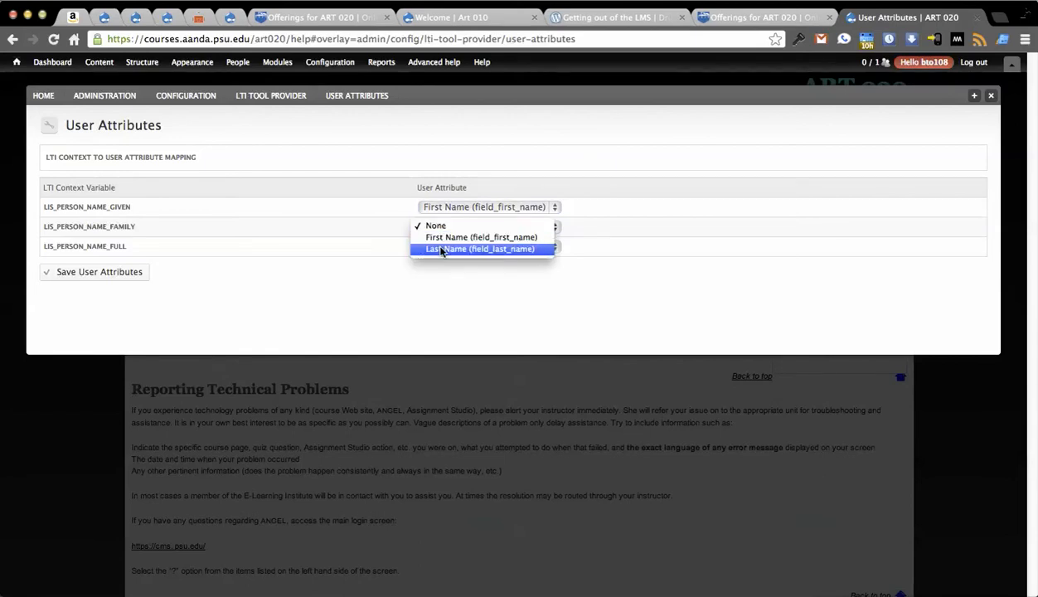
{"action": "left_click", "coordinate": [479, 249]}
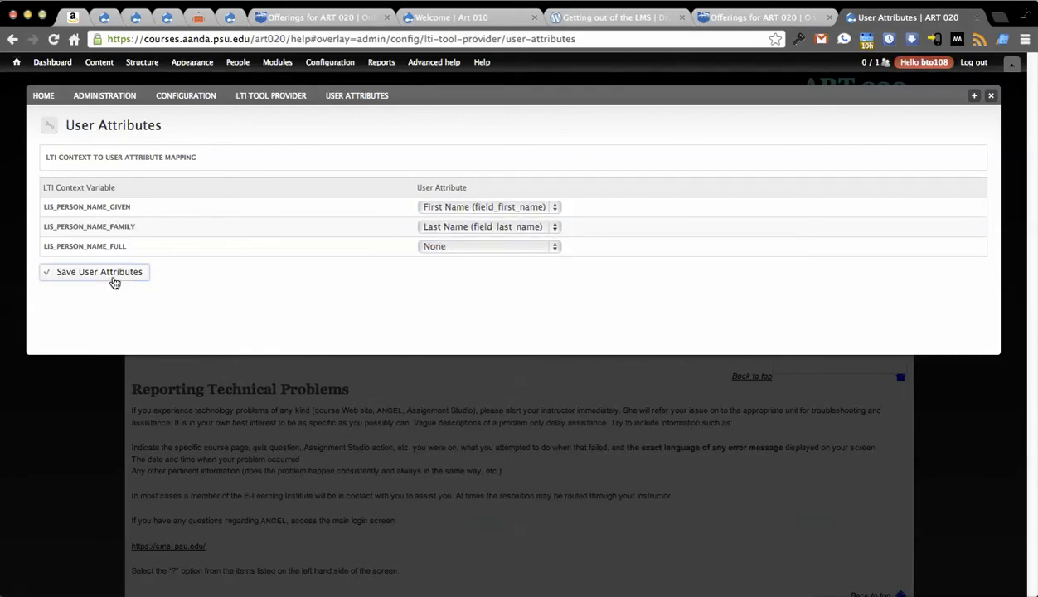
{"action": "left_click", "coordinate": [100, 272]}
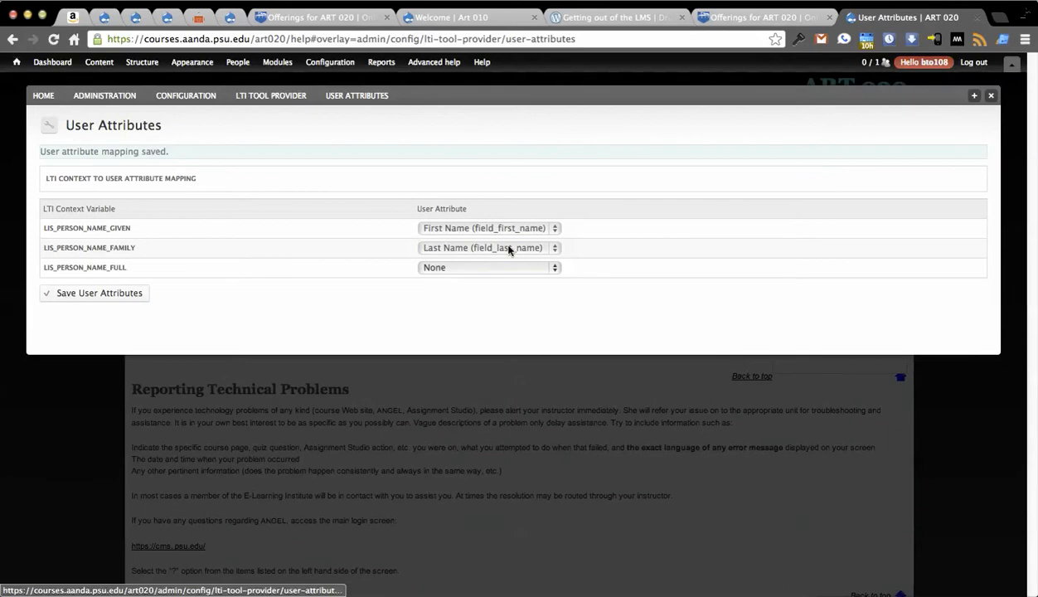
{"action": "mouse_move", "coordinate": [514, 249]}
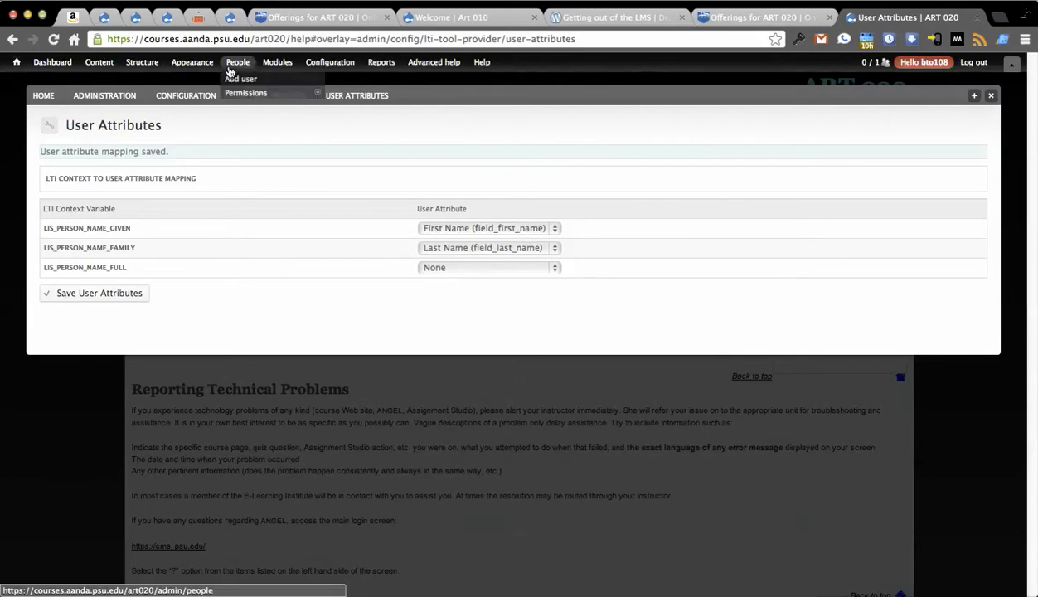
Cancel the newest user account, deleting it along with its content
{"action": "left_click", "coordinate": [237, 62]}
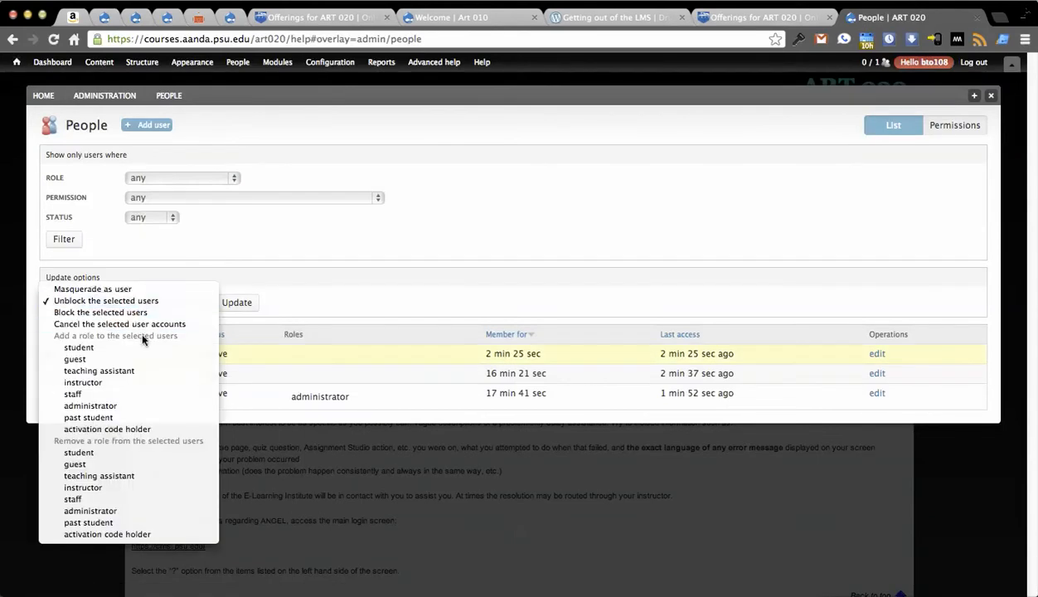
{"action": "left_click", "coordinate": [119, 323]}
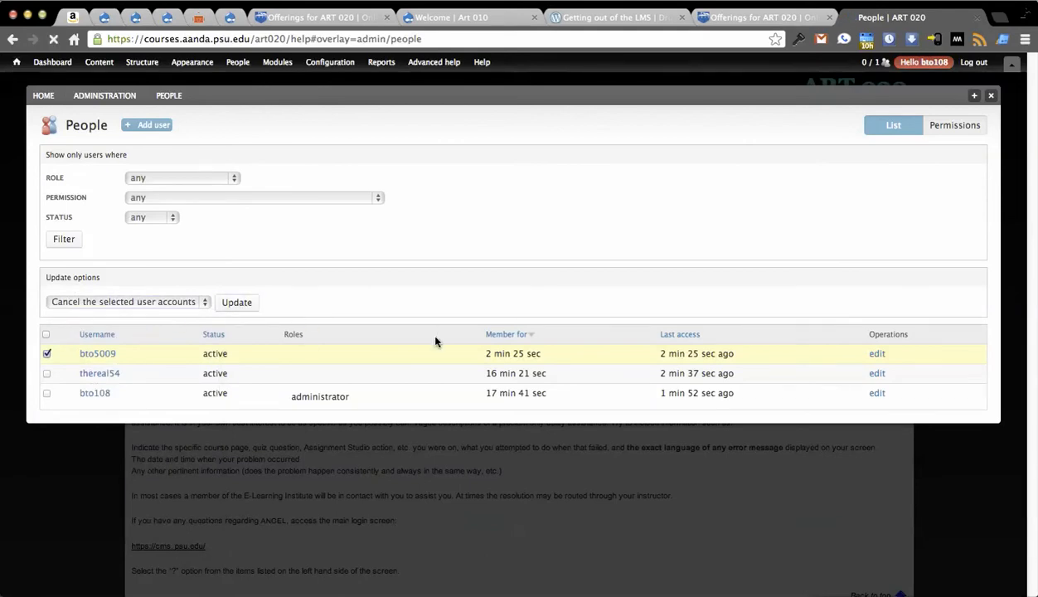
{"action": "left_click", "coordinate": [235, 302]}
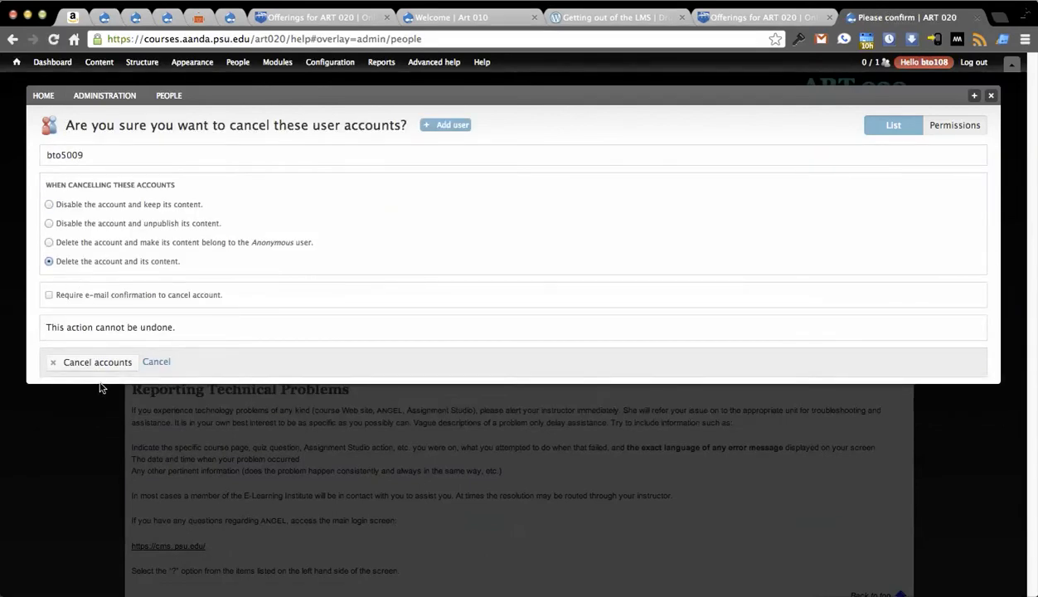
{"action": "left_click", "coordinate": [91, 361]}
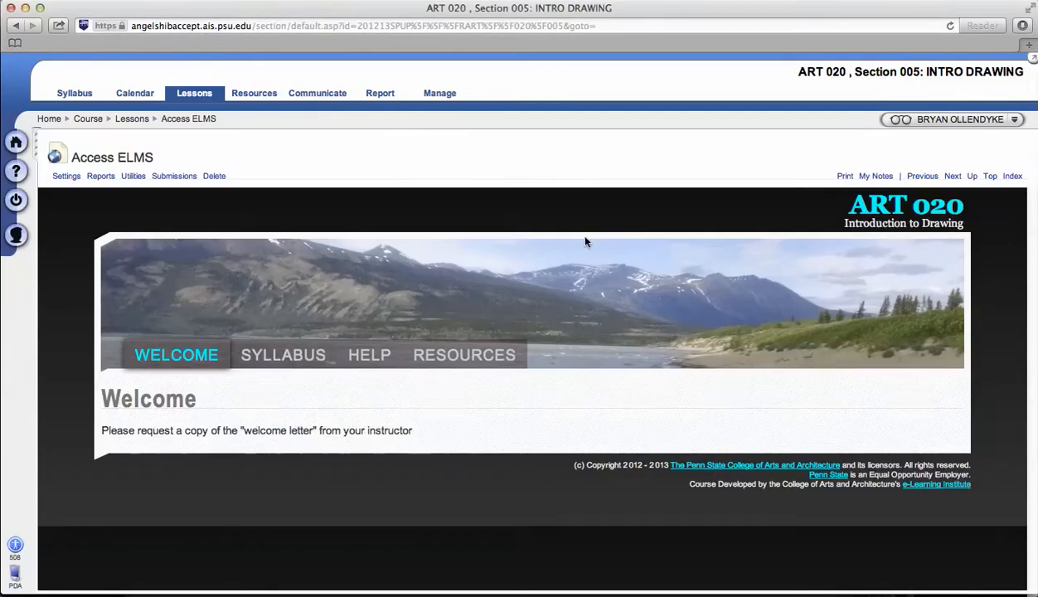
{"action": "mouse_move", "coordinate": [197, 133]}
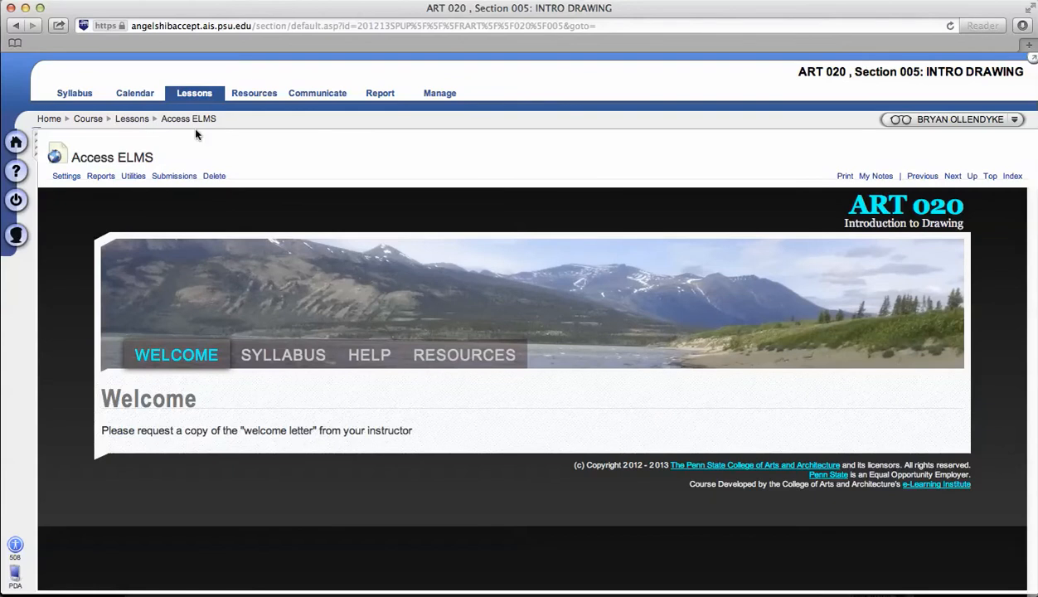
Return to Lessons and relaunch Access ELMS so the user account is re-created
{"action": "left_click", "coordinate": [133, 119]}
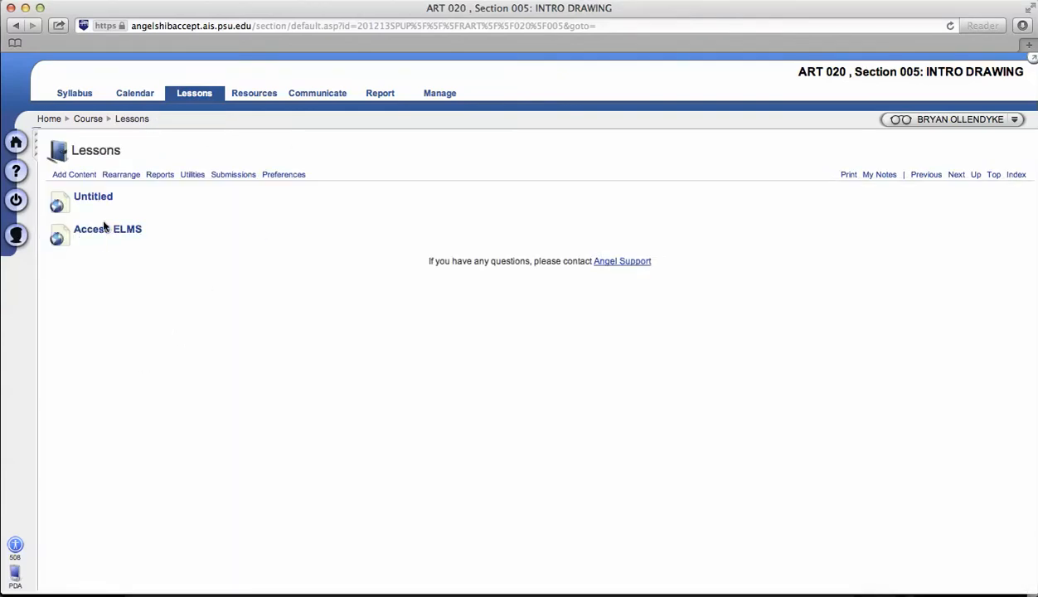
{"action": "left_click", "coordinate": [106, 229]}
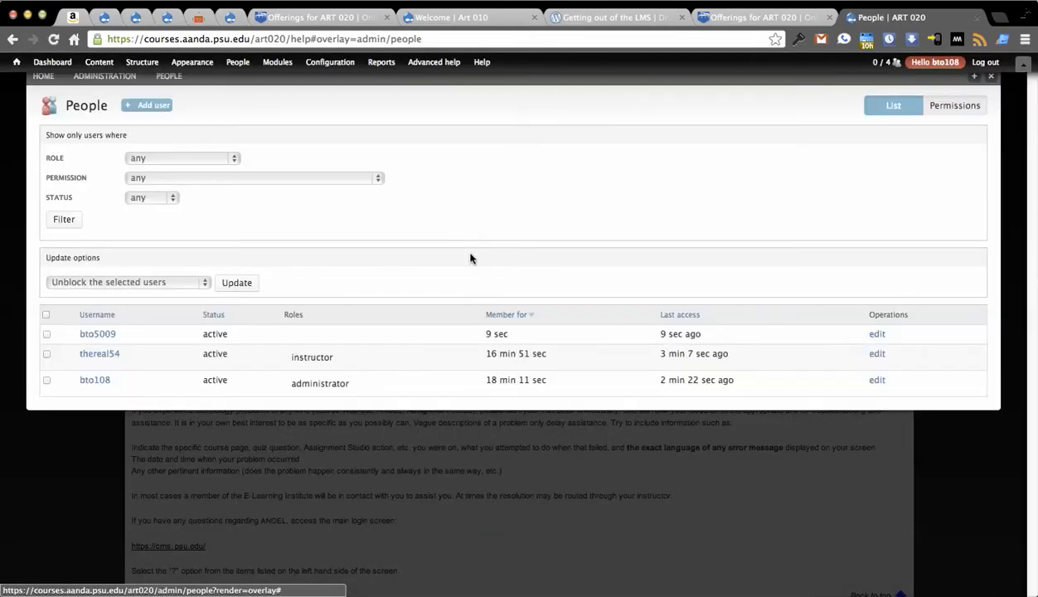
{"action": "mouse_move", "coordinate": [219, 352]}
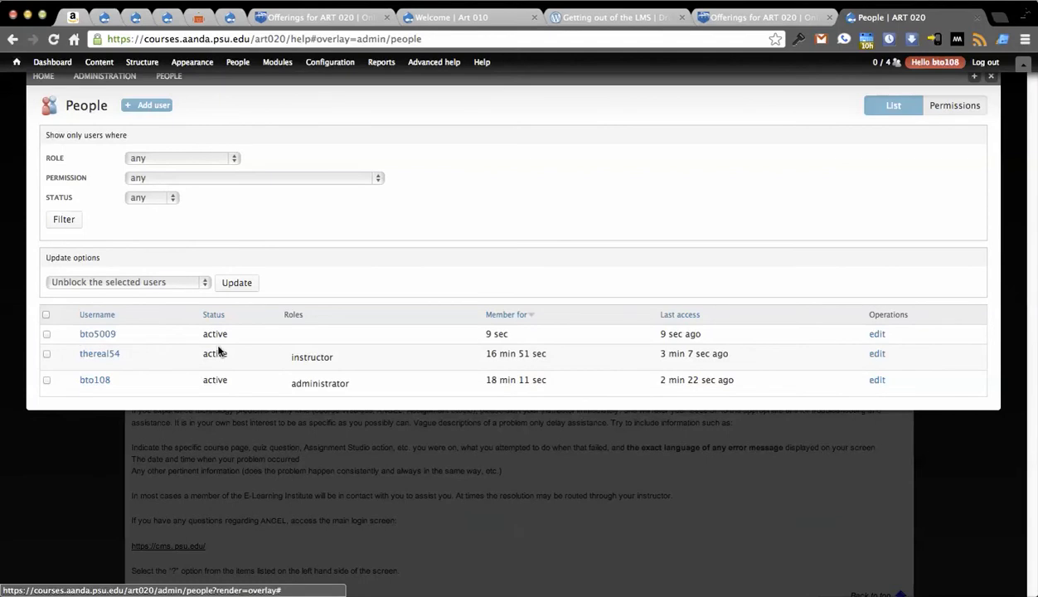
{"action": "mouse_move", "coordinate": [157, 348]}
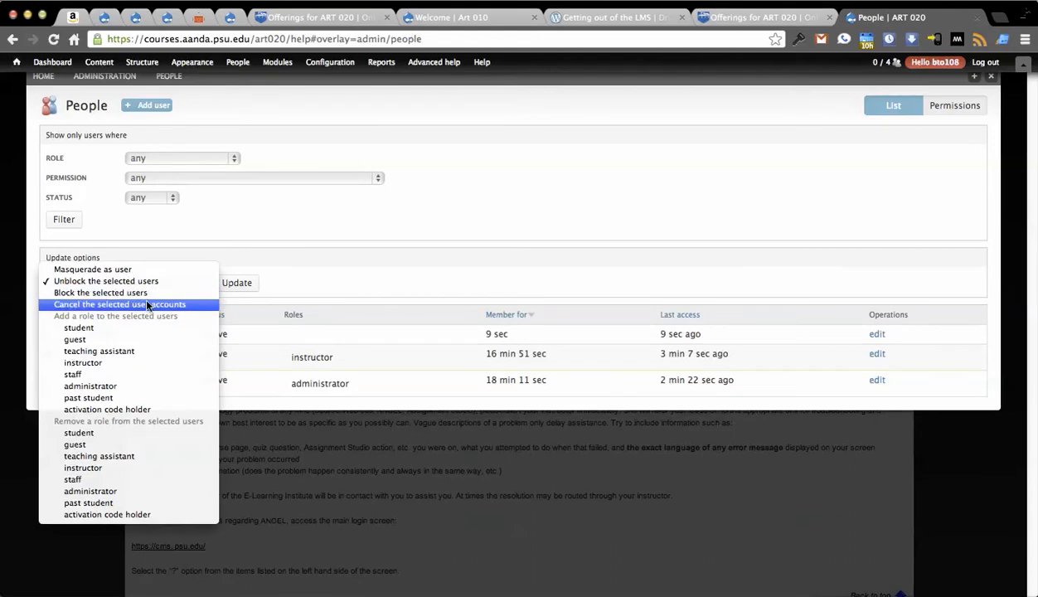
{"action": "mouse_move", "coordinate": [116, 292]}
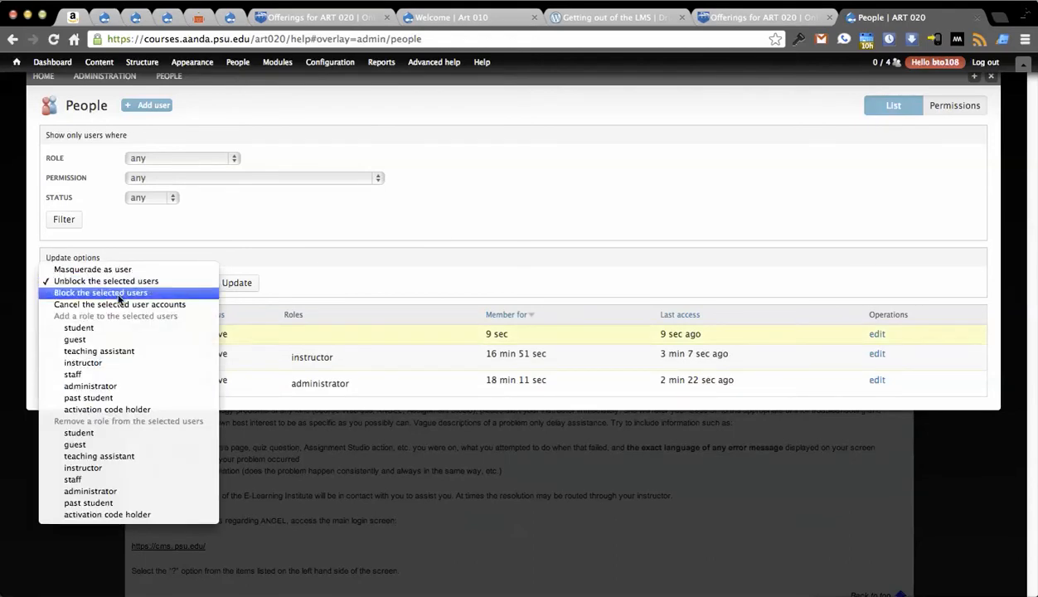
Cancel the two checked non-admin accounts, deleting the accounts along with their content
{"action": "left_click", "coordinate": [120, 304]}
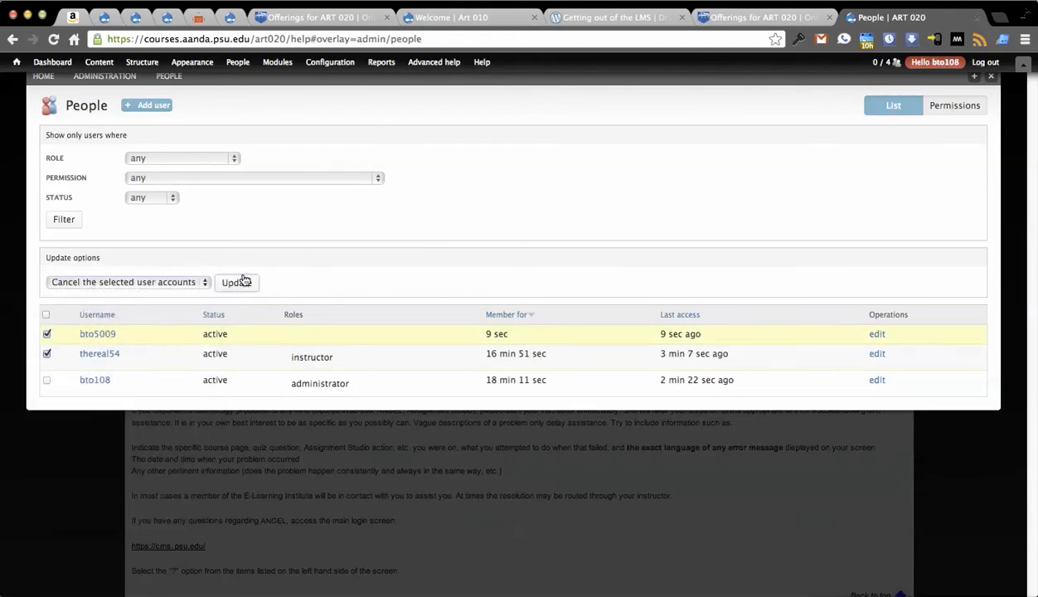
{"action": "left_click", "coordinate": [236, 281]}
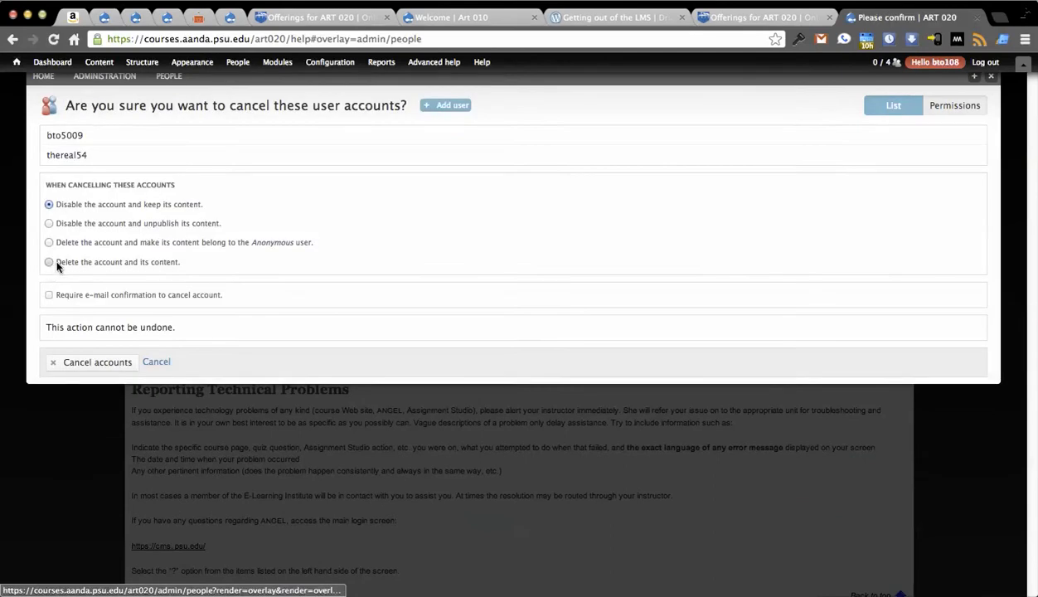
{"action": "left_click", "coordinate": [92, 361]}
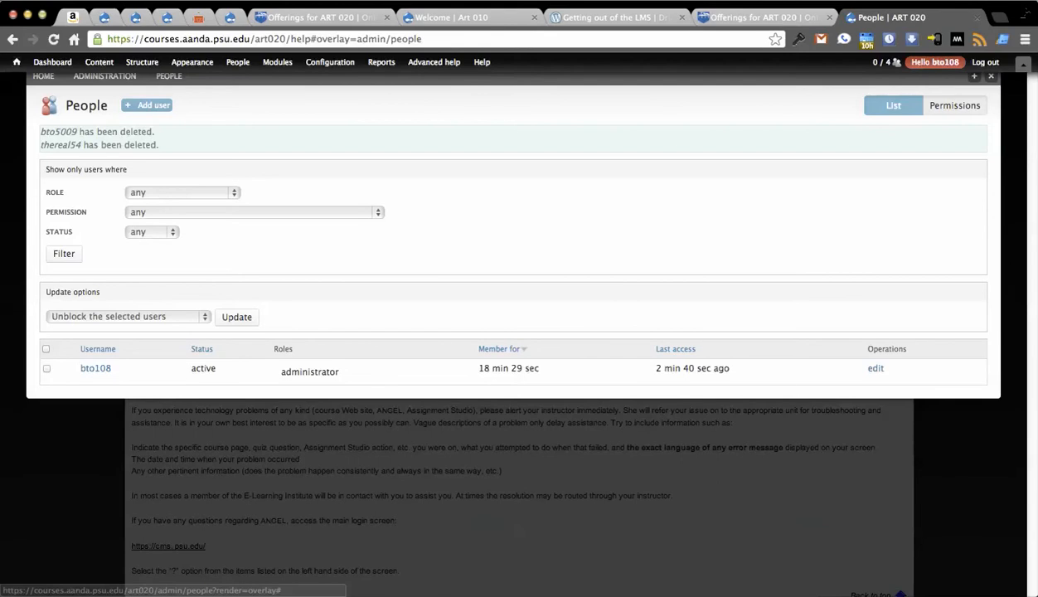
{"action": "mouse_move", "coordinate": [762, 16]}
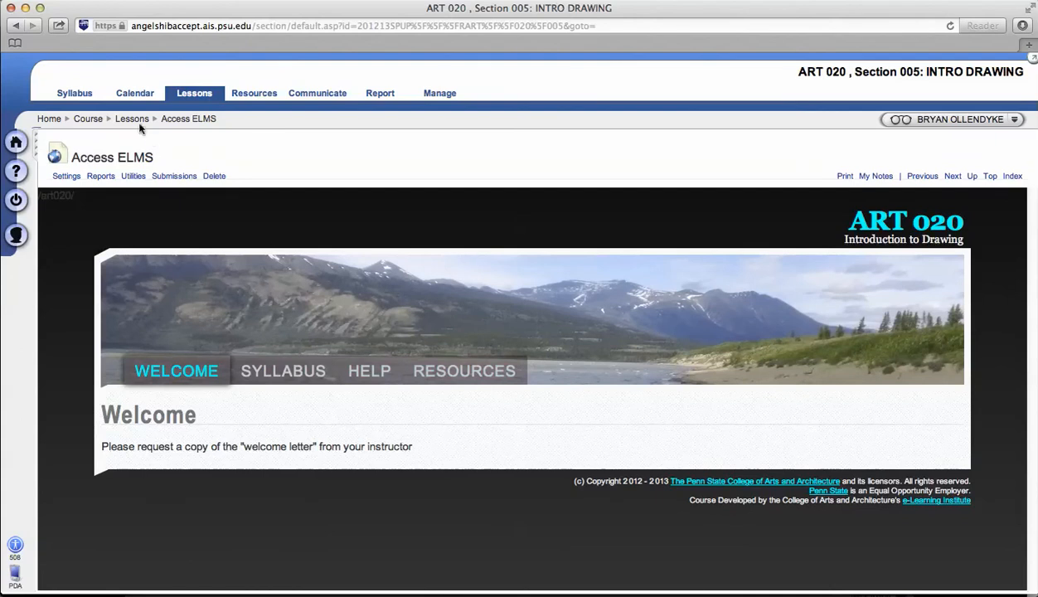
Relaunch Access ELMS from the Lessons list and view the recreated instructor's profile
{"action": "left_click", "coordinate": [131, 120]}
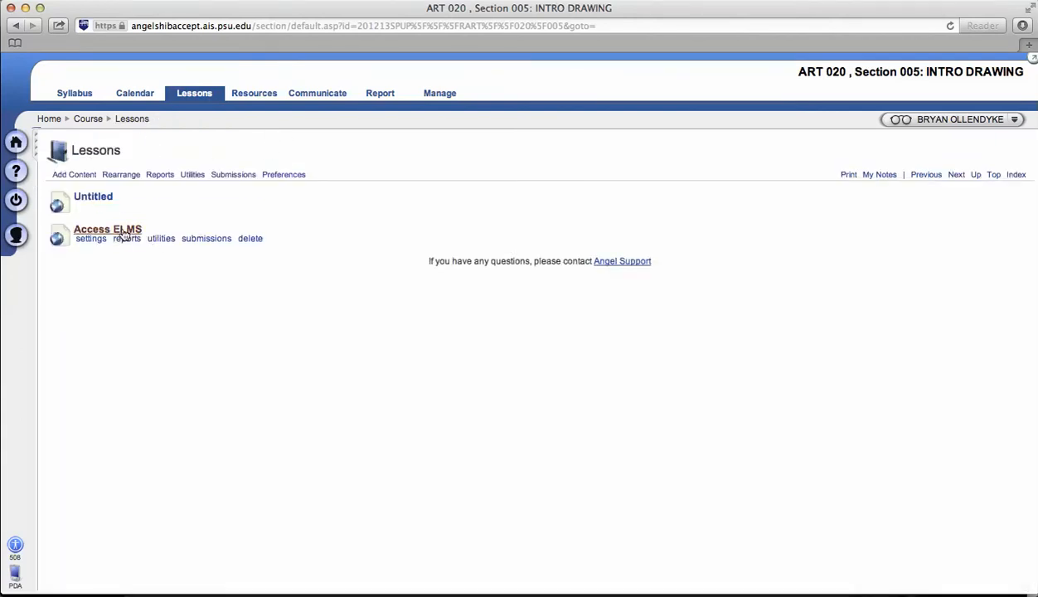
{"action": "left_click", "coordinate": [106, 229]}
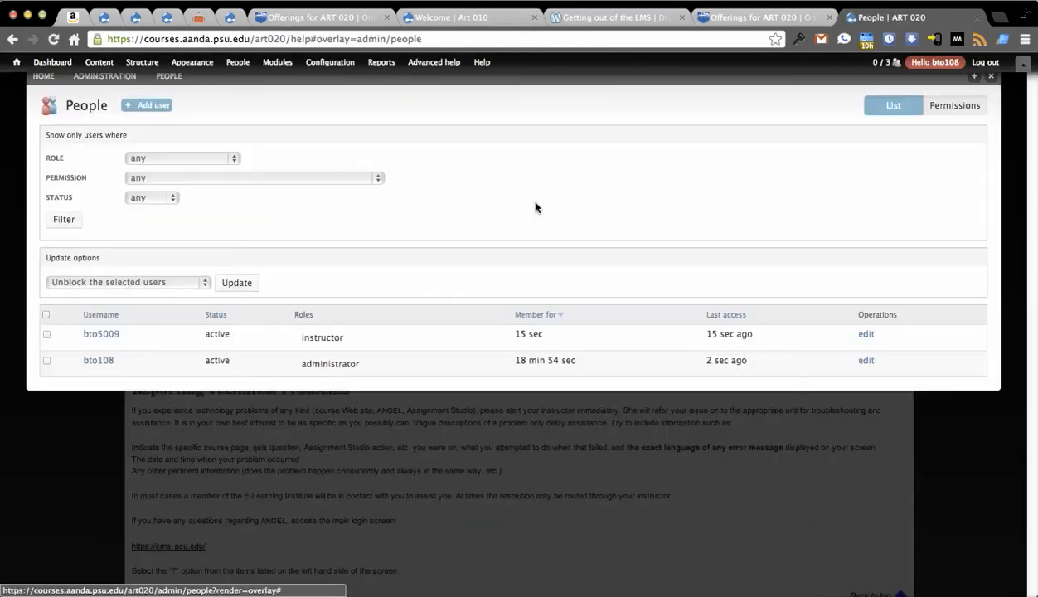
{"action": "mouse_move", "coordinate": [321, 338]}
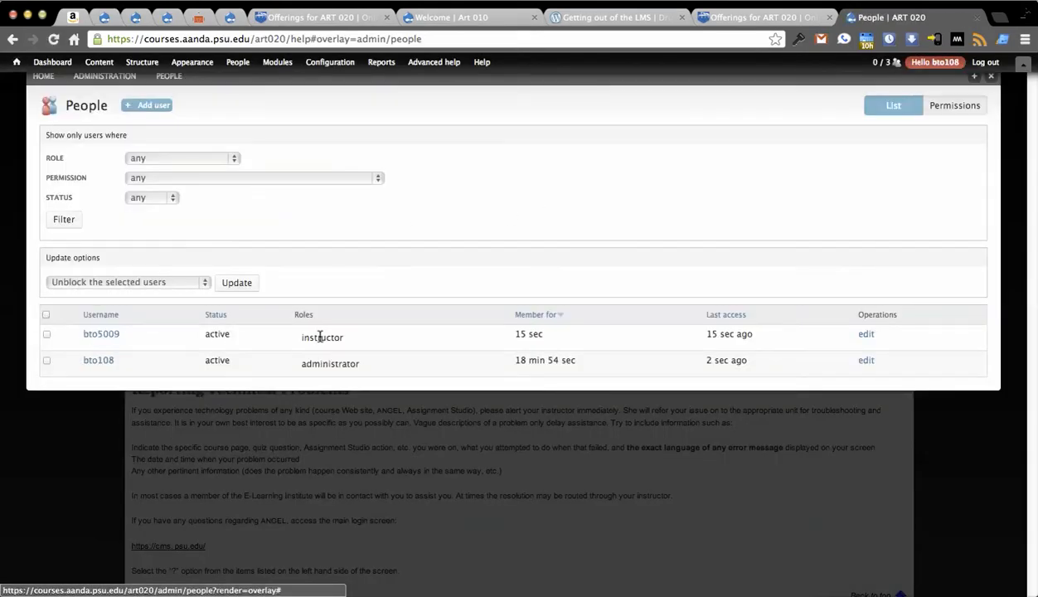
{"action": "mouse_move", "coordinate": [783, 360]}
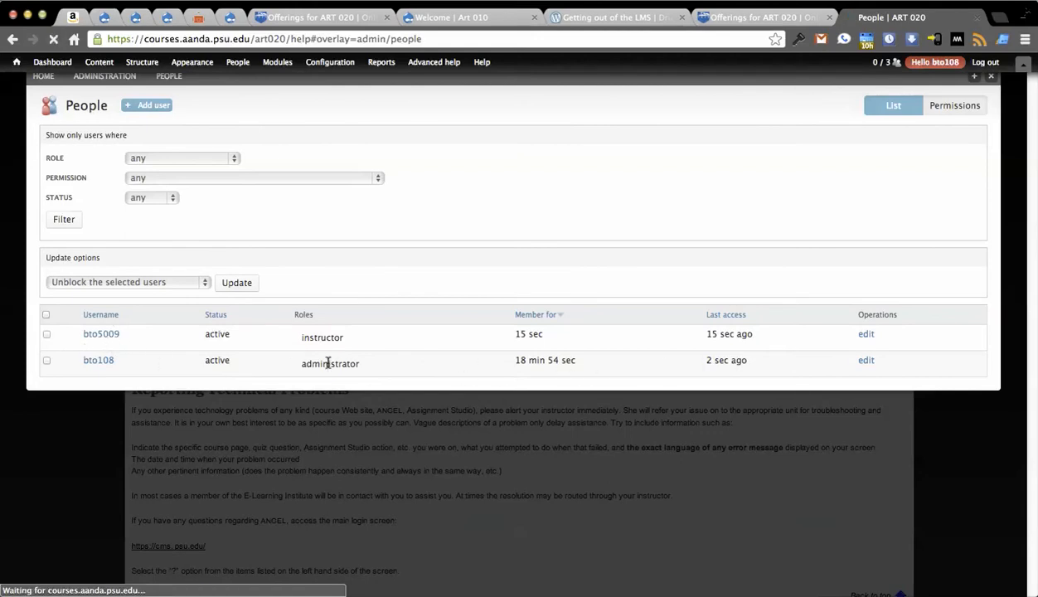
{"action": "left_click", "coordinate": [101, 333]}
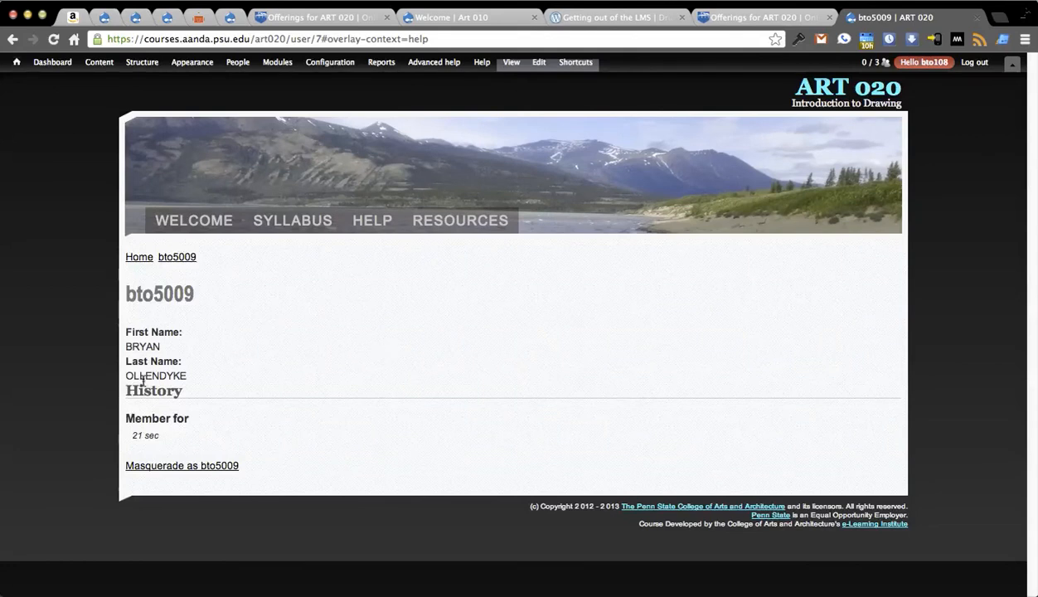
{"action": "mouse_move", "coordinate": [345, 338]}
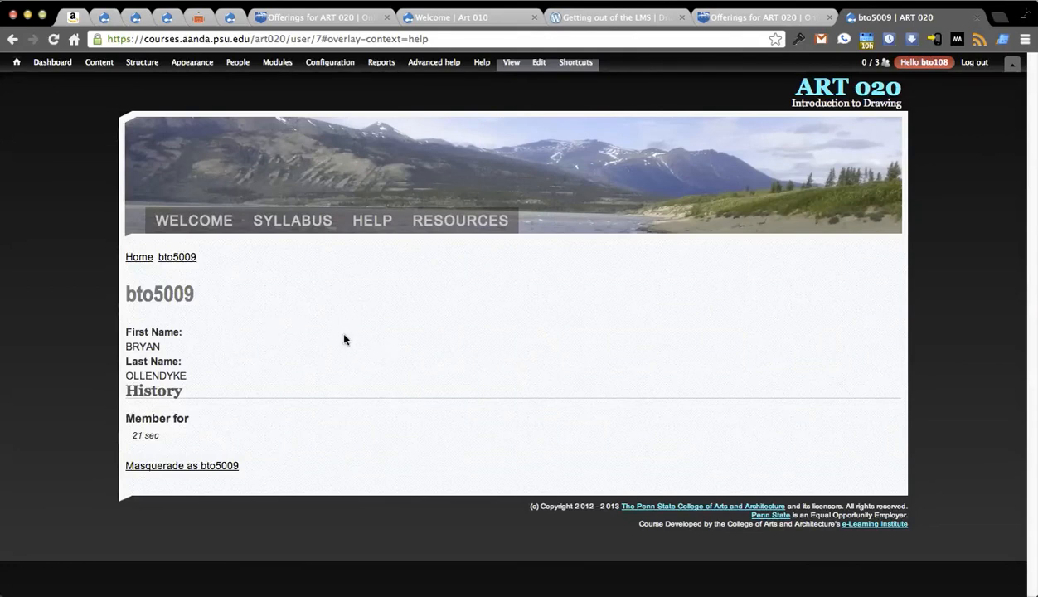
{"action": "mouse_move", "coordinate": [337, 239]}
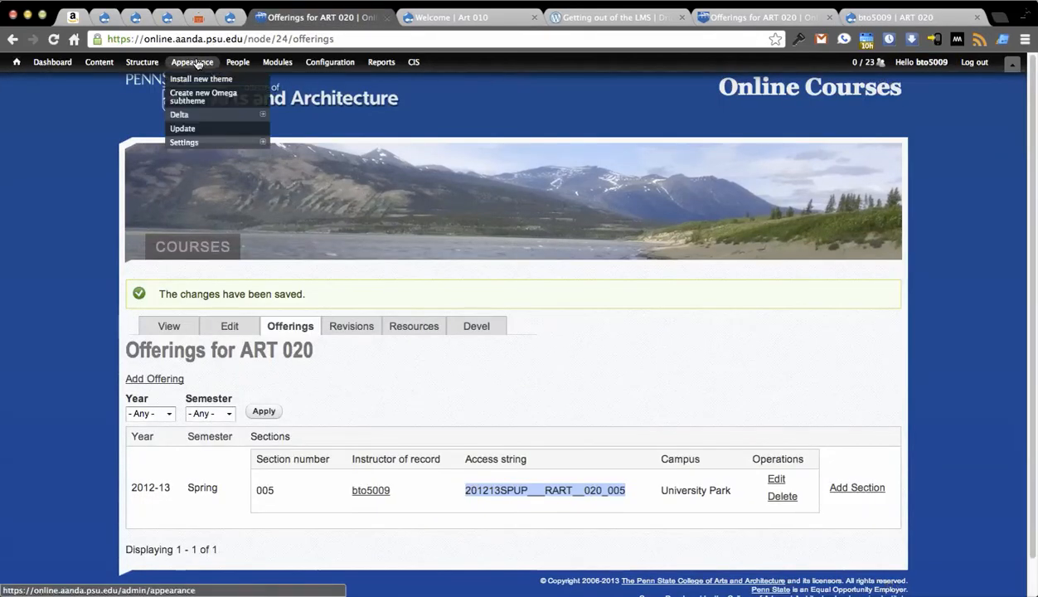
From the CIS people list, highlight the new user's name and Instructor role and edit the account
{"action": "left_click", "coordinate": [237, 61]}
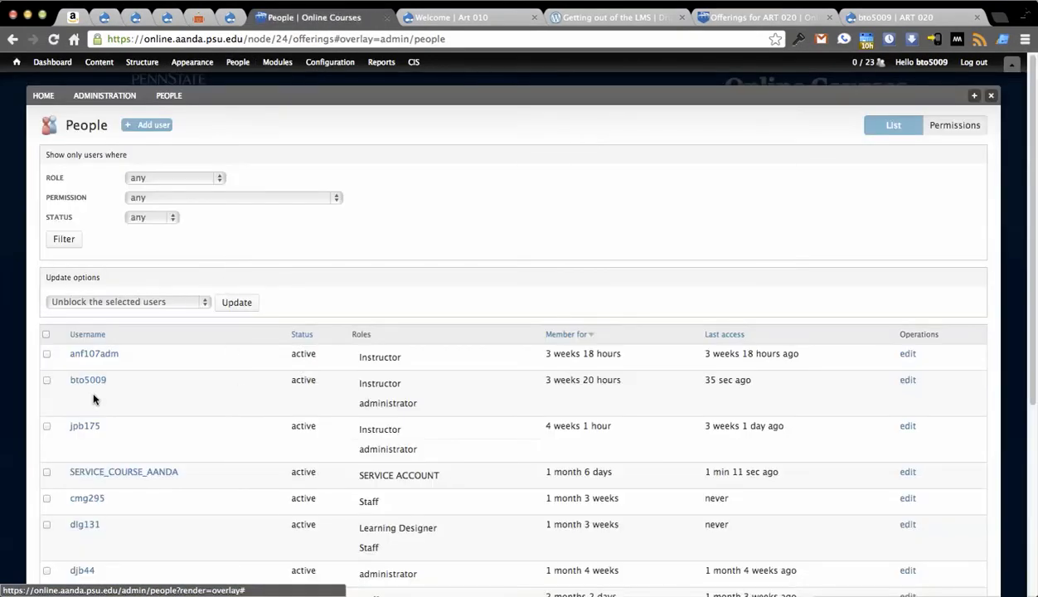
{"action": "double_click", "coordinate": [88, 380]}
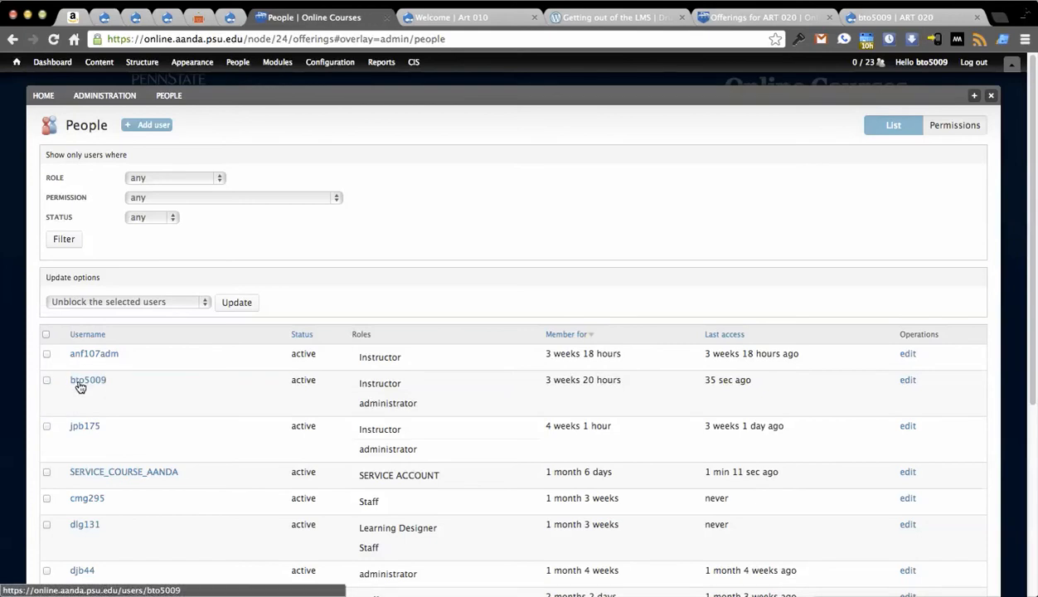
{"action": "double_click", "coordinate": [378, 383]}
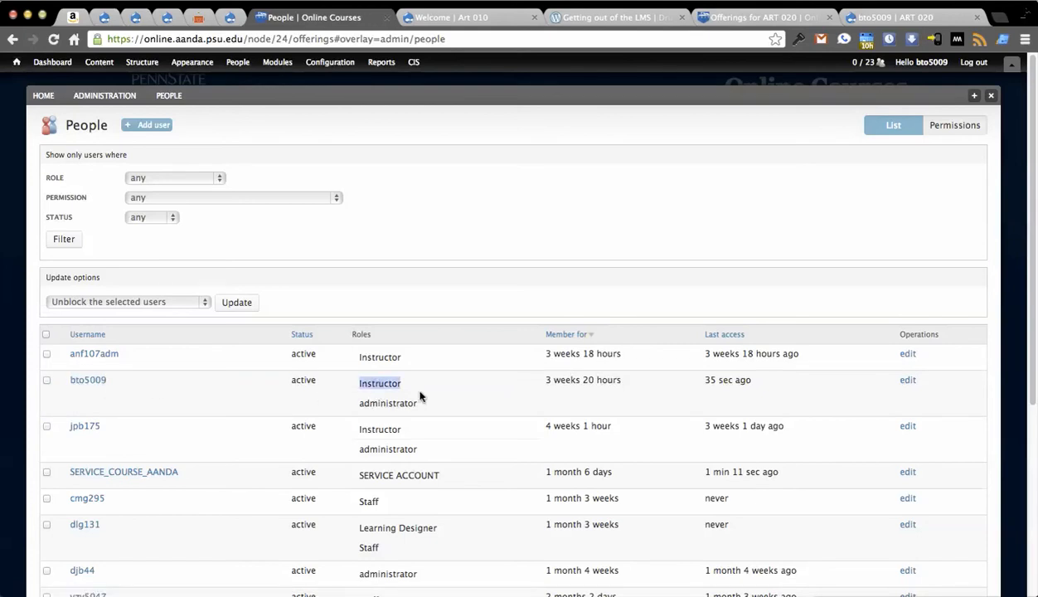
{"action": "left_click", "coordinate": [907, 380]}
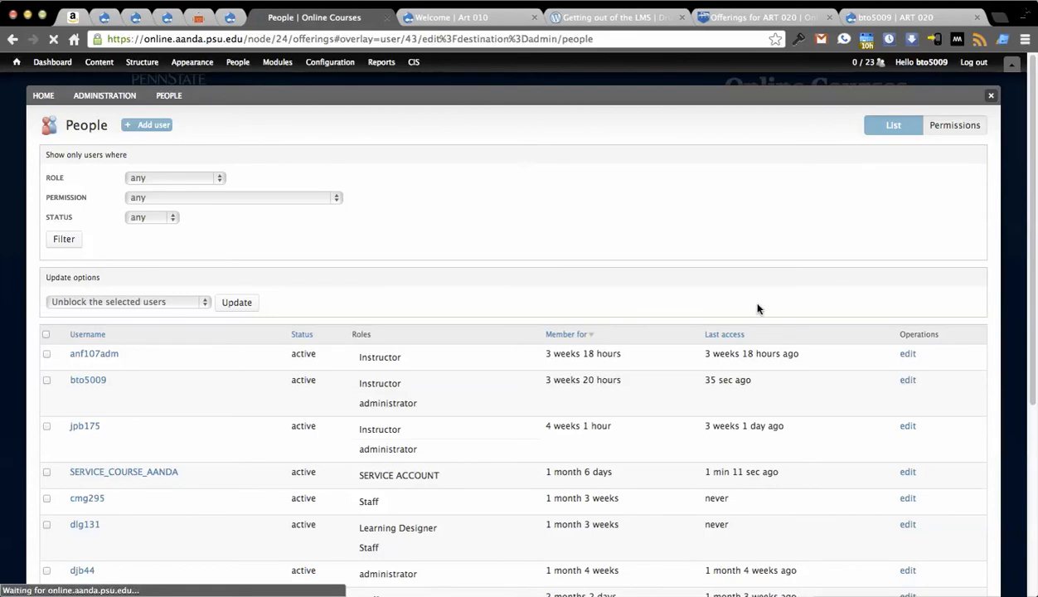
{"action": "left_click", "coordinate": [907, 380]}
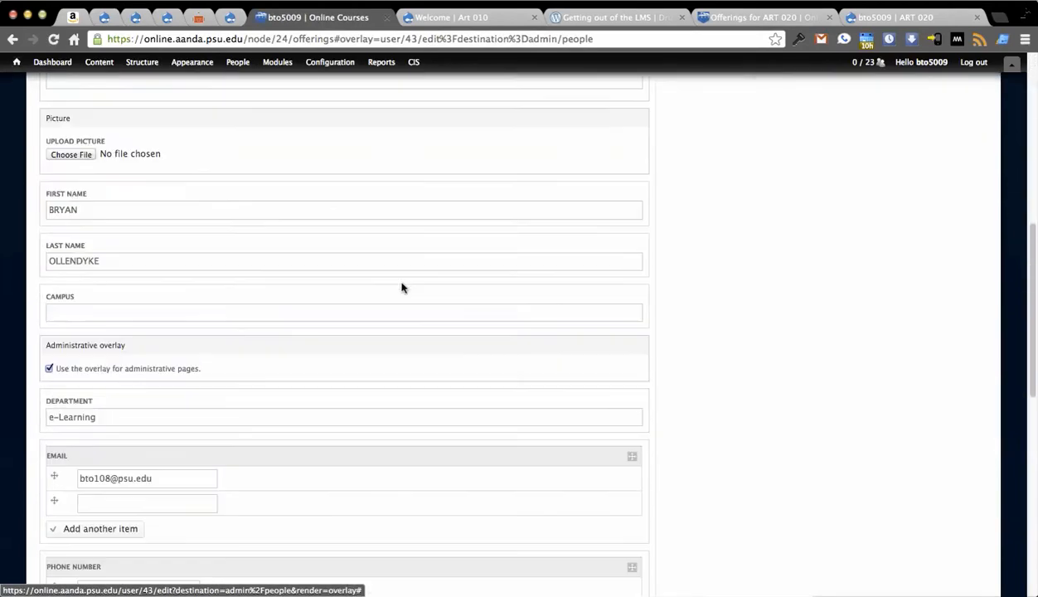
{"action": "scroll", "scroll_direction": "up", "scroll_amount": 3}
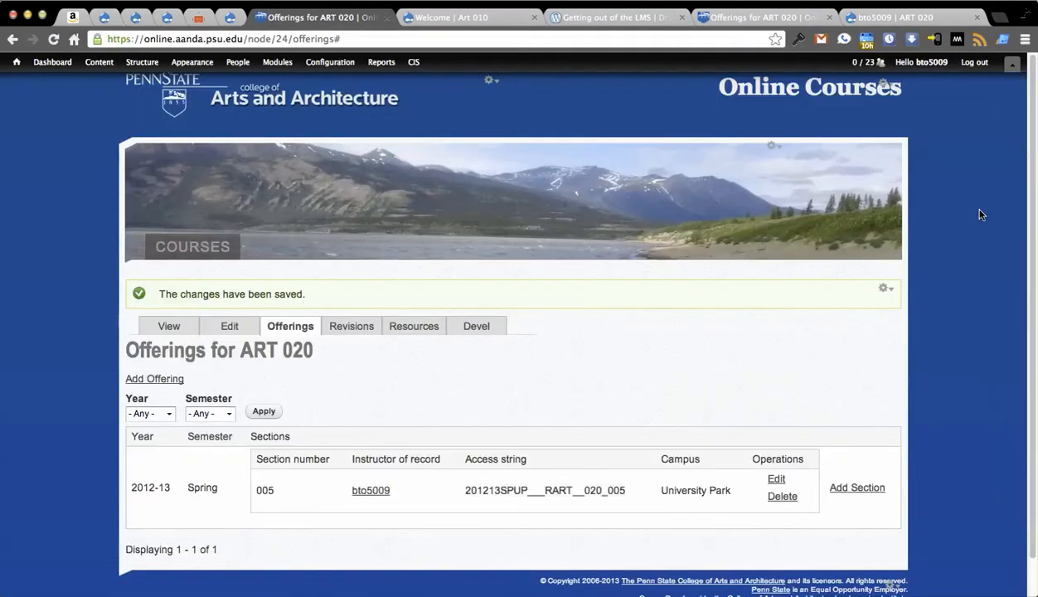
{"action": "mouse_move", "coordinate": [473, 16]}
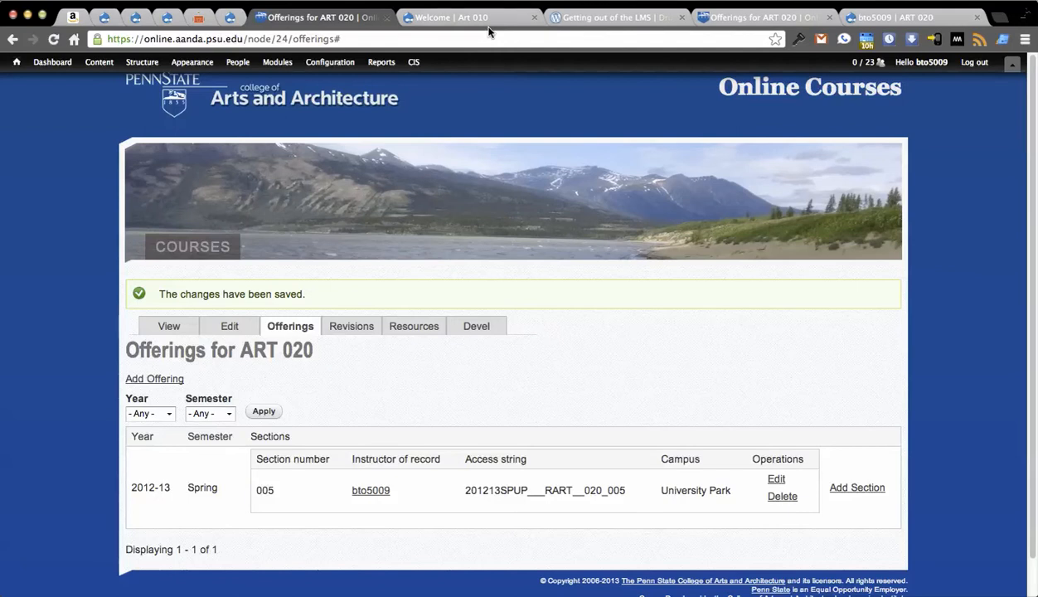
{"action": "mouse_move", "coordinate": [470, 16]}
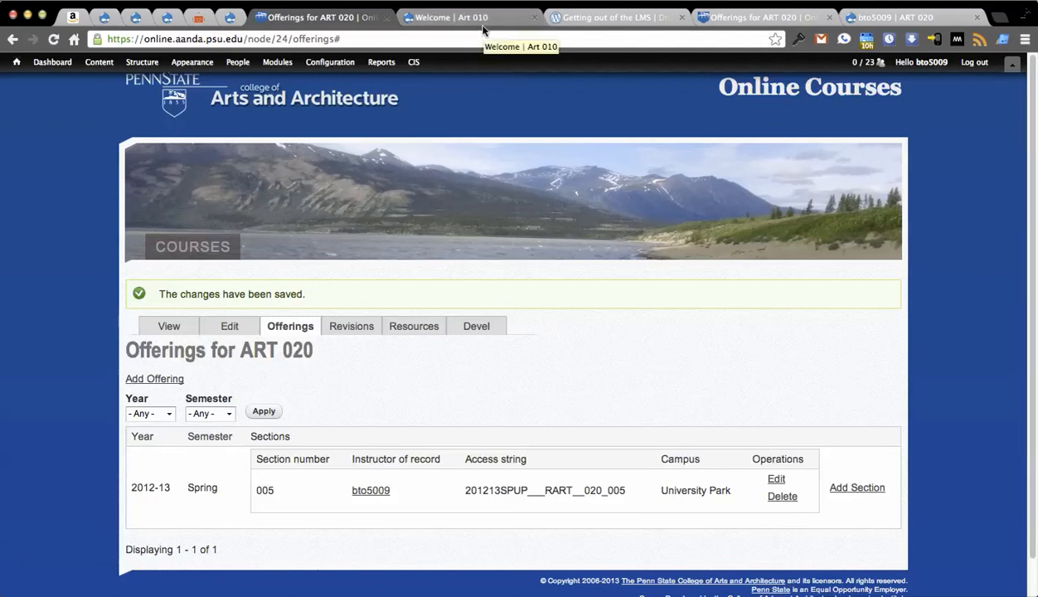
{"action": "mouse_move", "coordinate": [195, 3]}
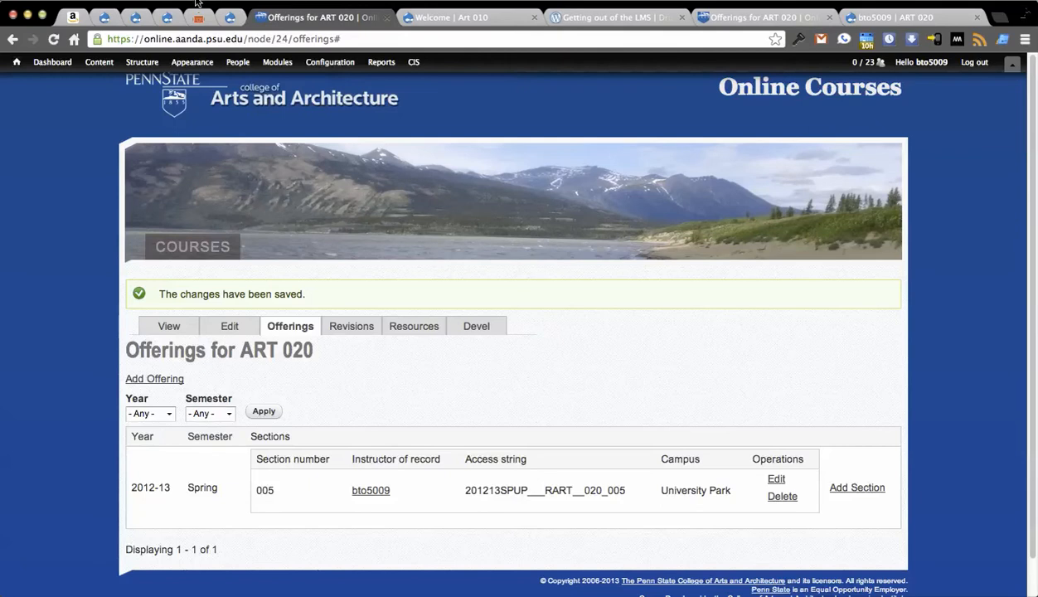
{"action": "left_click", "coordinate": [238, 61]}
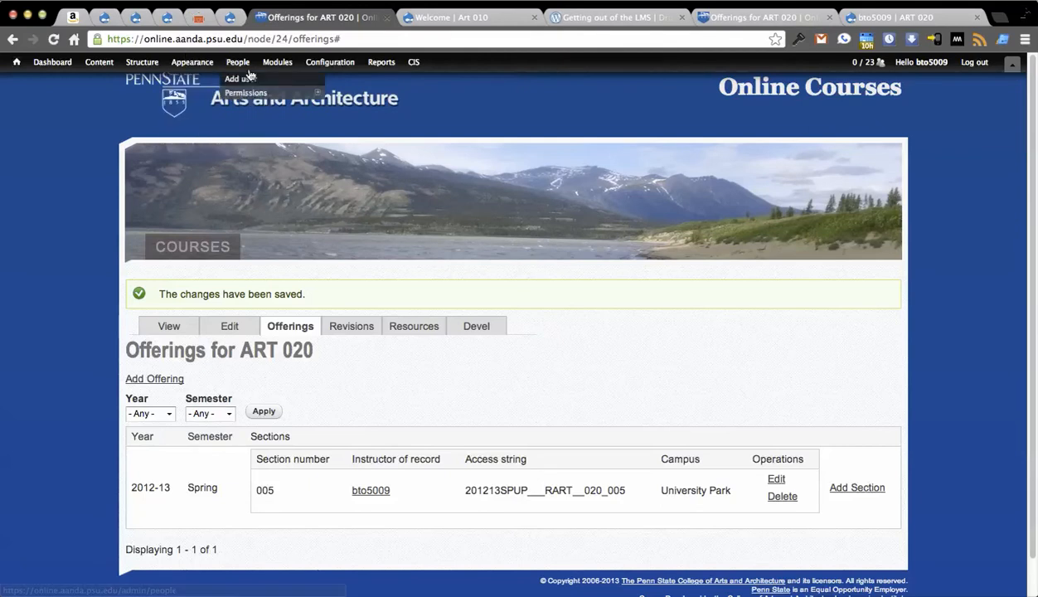
{"action": "mouse_move", "coordinate": [991, 226]}
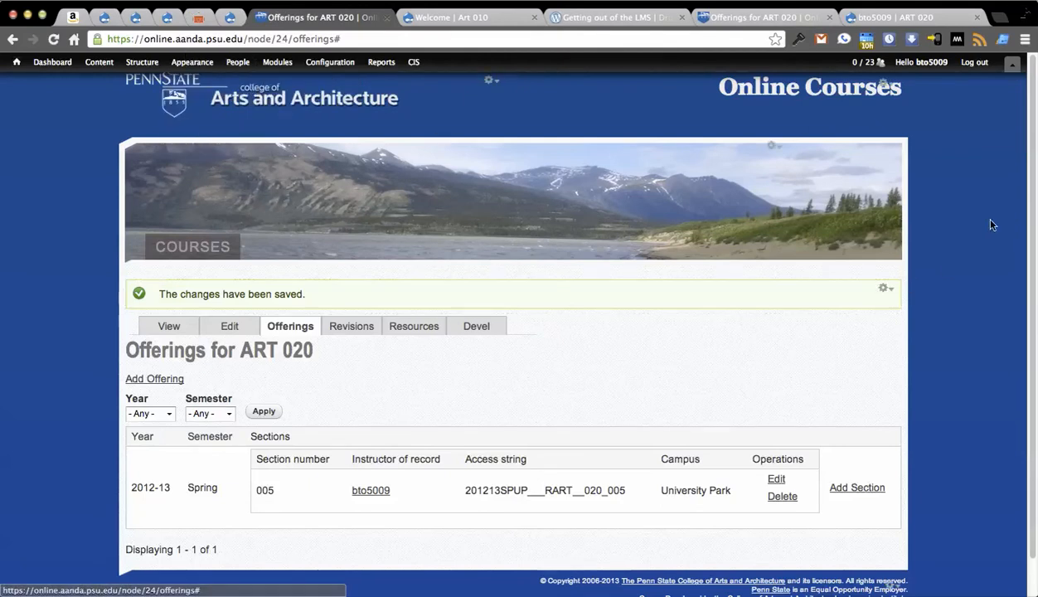
{"action": "mouse_move", "coordinate": [335, 143]}
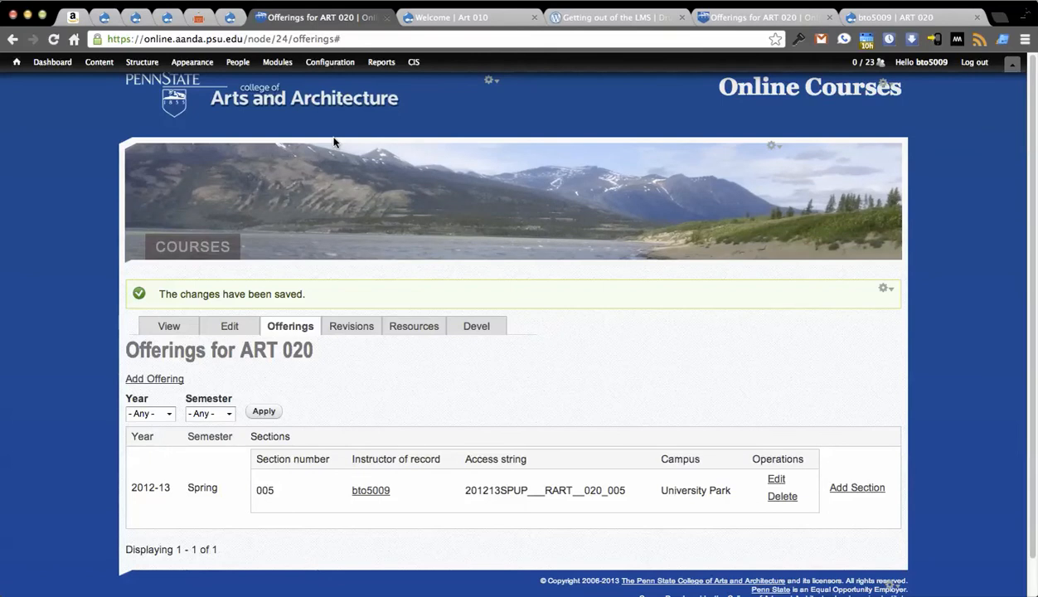
{"action": "mouse_move", "coordinate": [992, 199]}
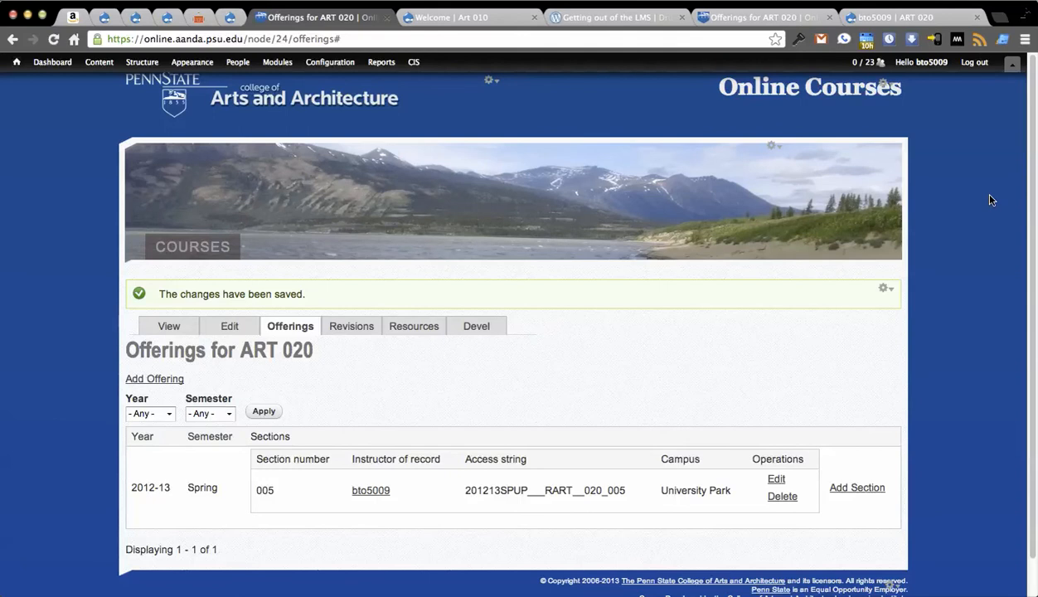
{"action": "mouse_move", "coordinate": [617, 216]}
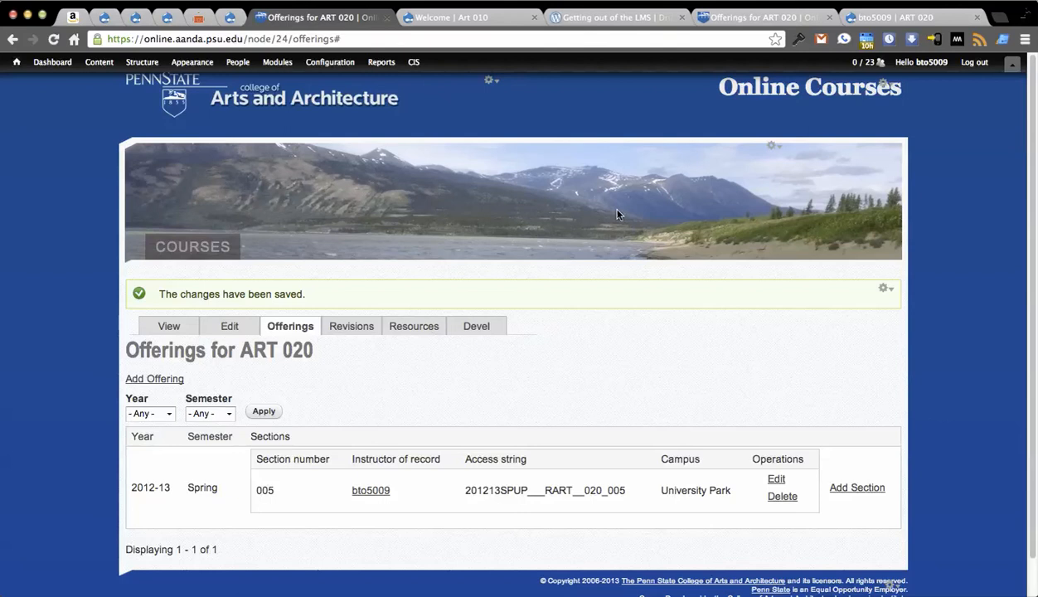
{"action": "mouse_move", "coordinate": [958, 222]}
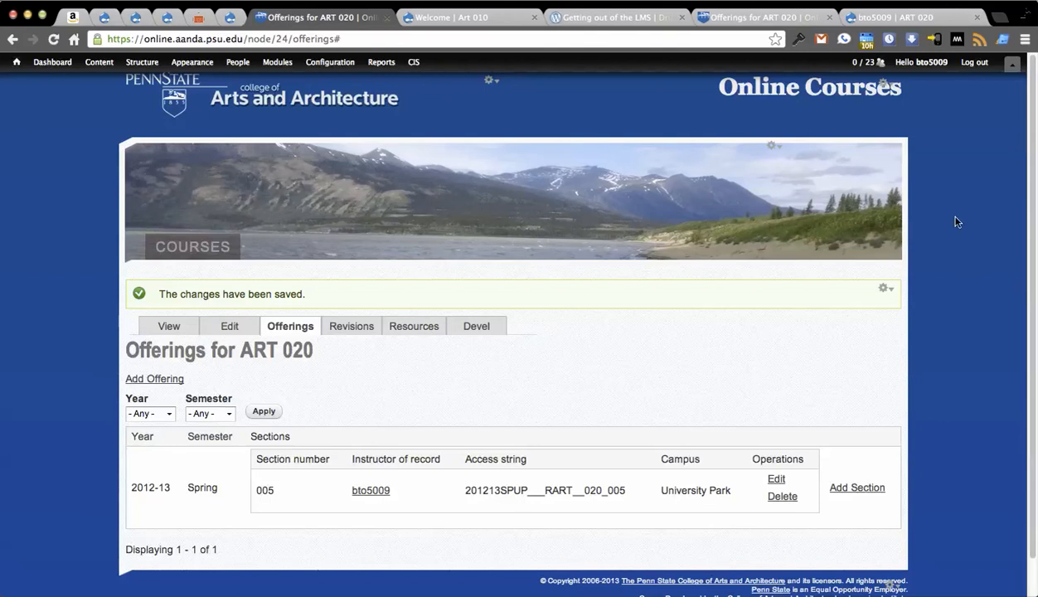
{"action": "mouse_move", "coordinate": [972, 218]}
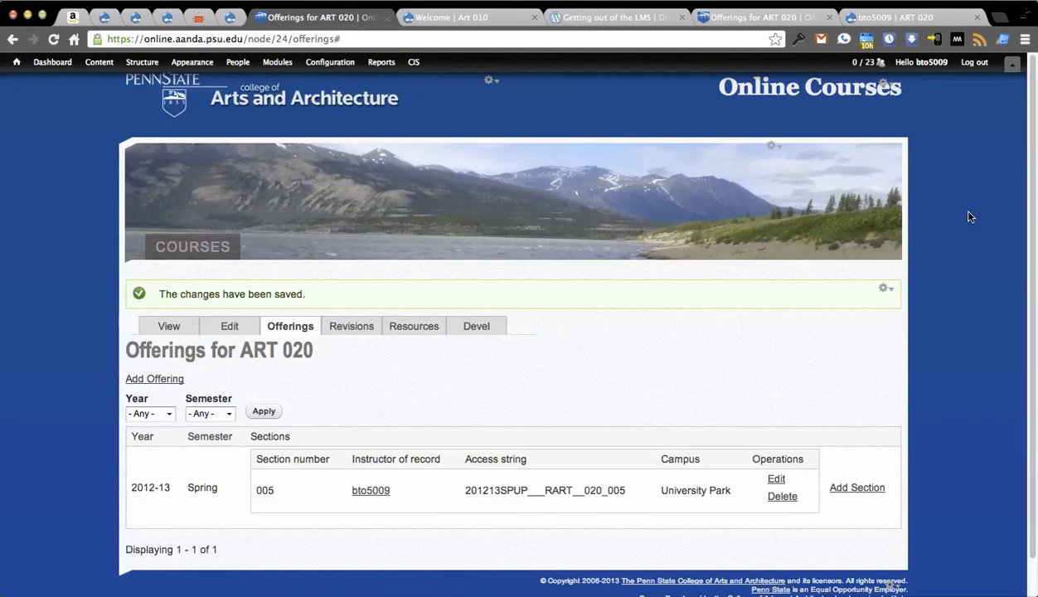
{"action": "mouse_move", "coordinate": [656, 80]}
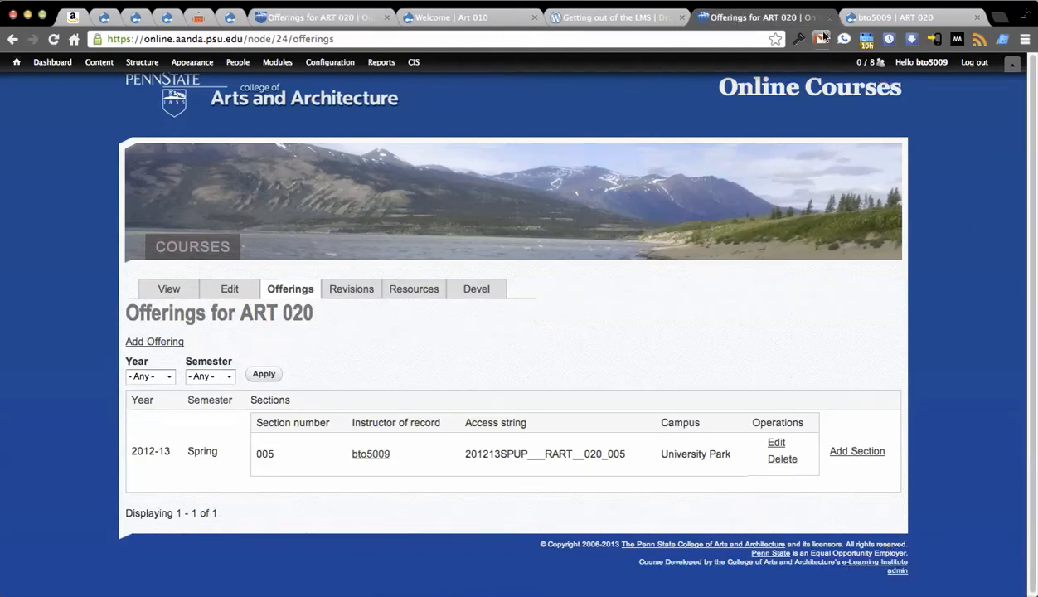
{"action": "type", "text": "drupal.org/project/mooc"}
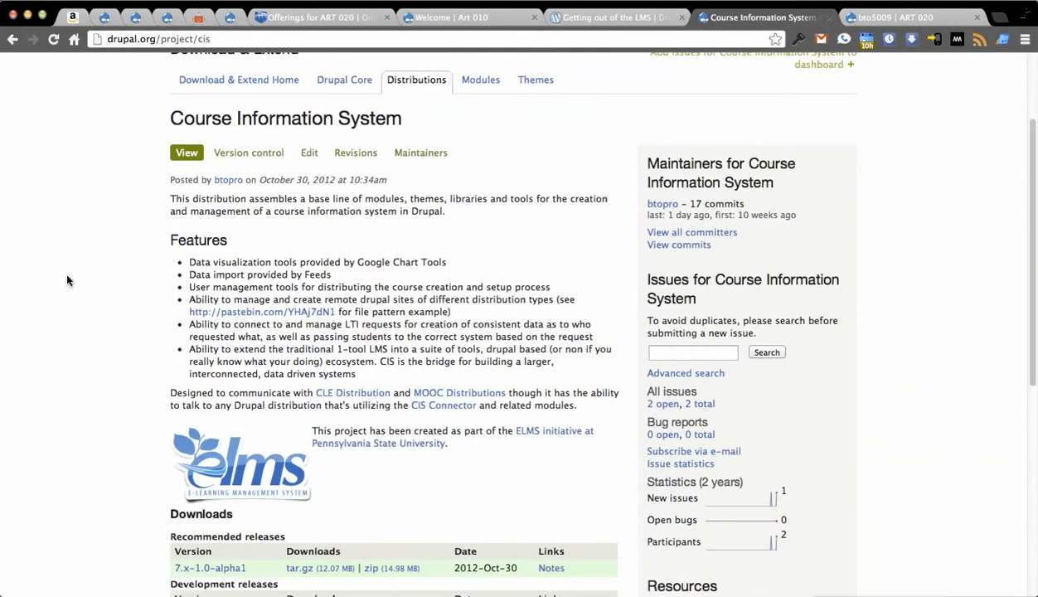
Scroll the CIS project page down to its Features section
{"action": "scroll", "scroll_direction": "down", "scroll_amount": 3}
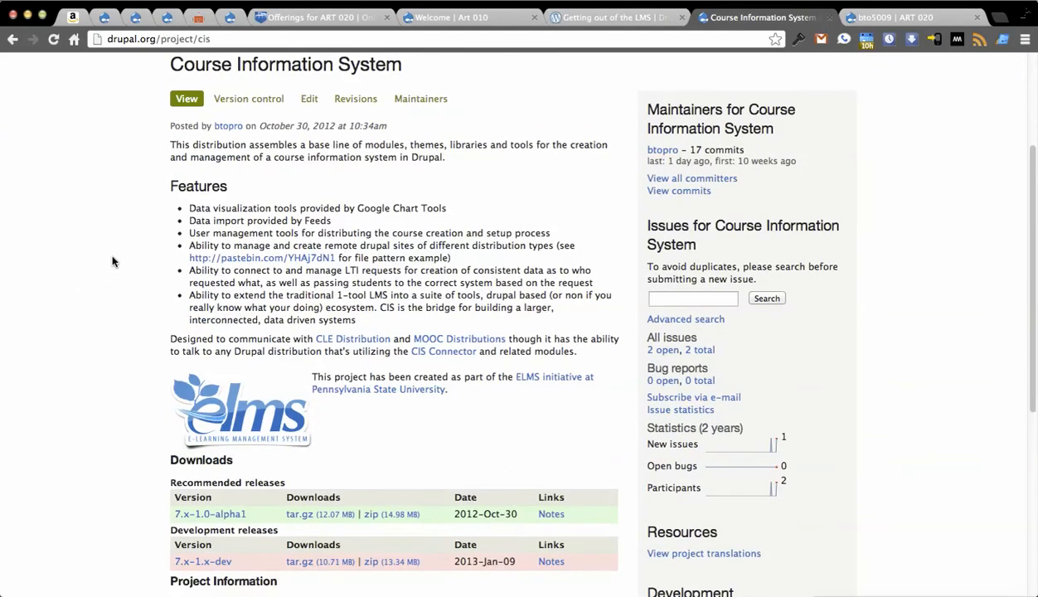
{"action": "mouse_move", "coordinate": [262, 258]}
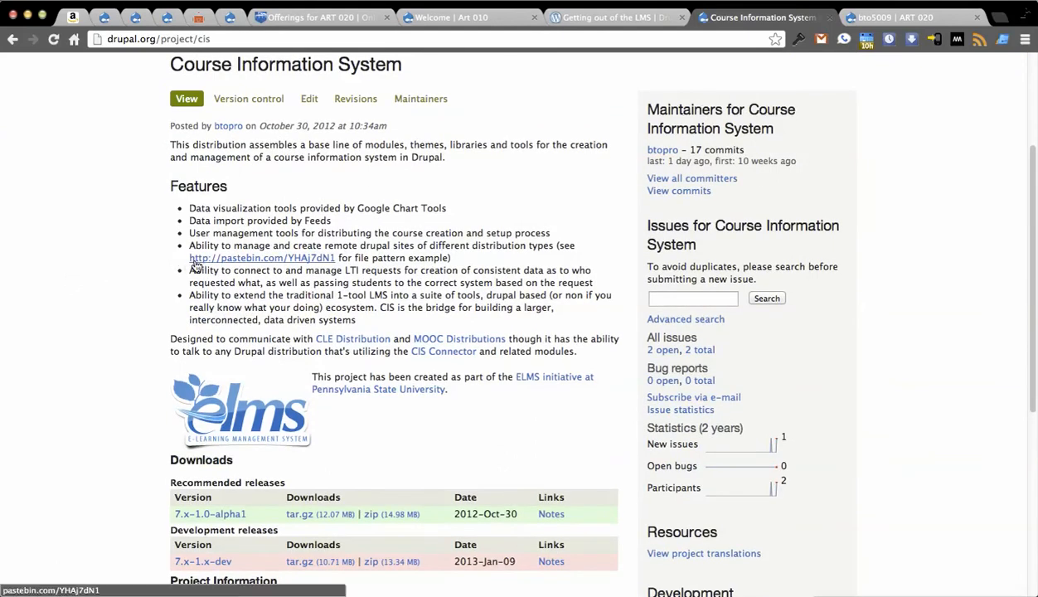
Follow the pastebin.com link and read through the Example CIS Drush automation script
{"action": "left_click", "coordinate": [262, 258]}
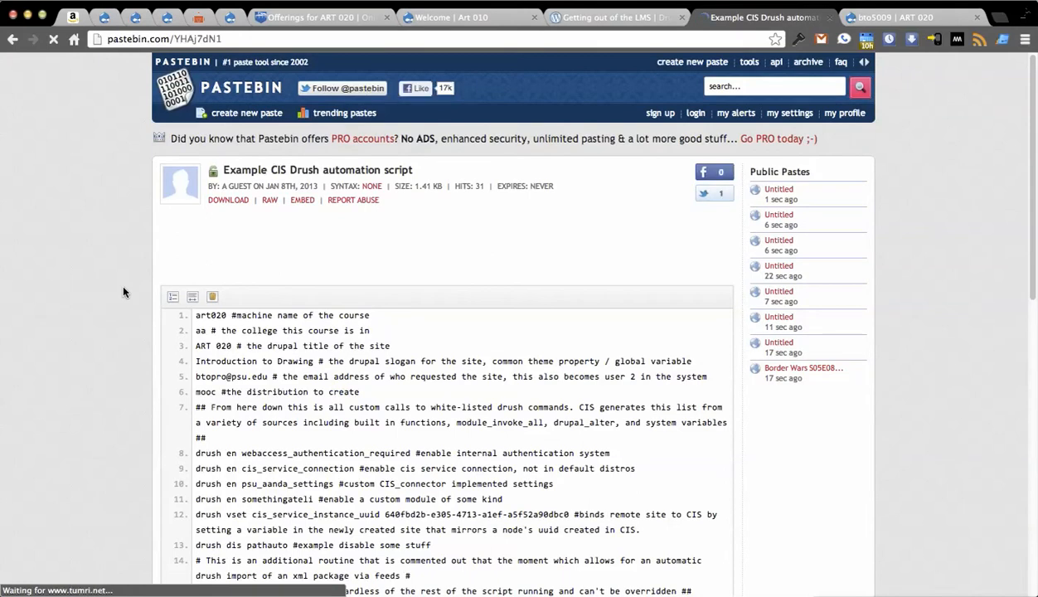
{"action": "scroll", "scroll_direction": "down", "scroll_amount": 3}
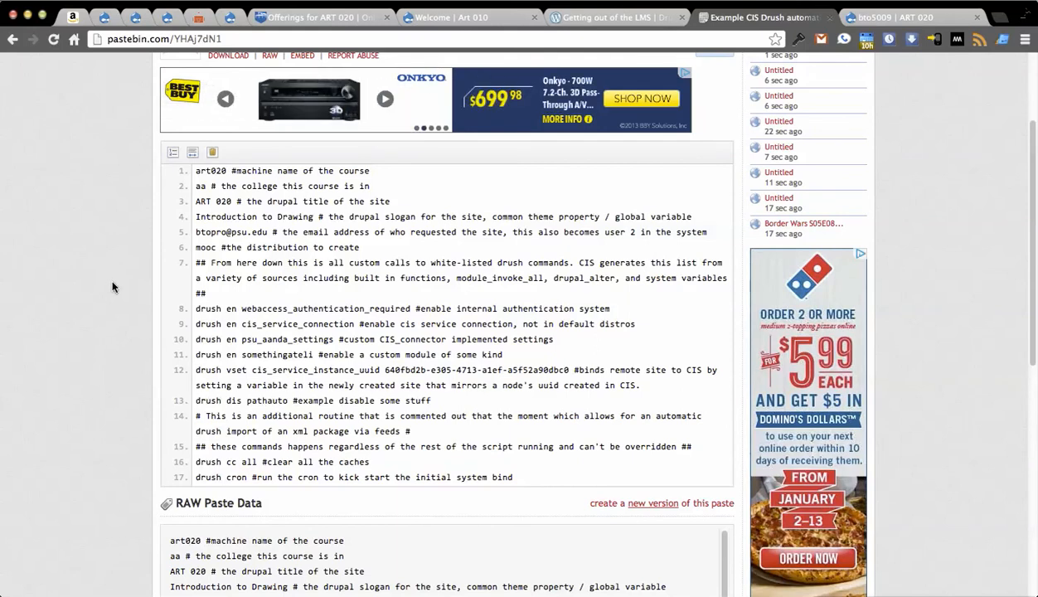
{"action": "scroll", "scroll_direction": "up", "scroll_amount": 3}
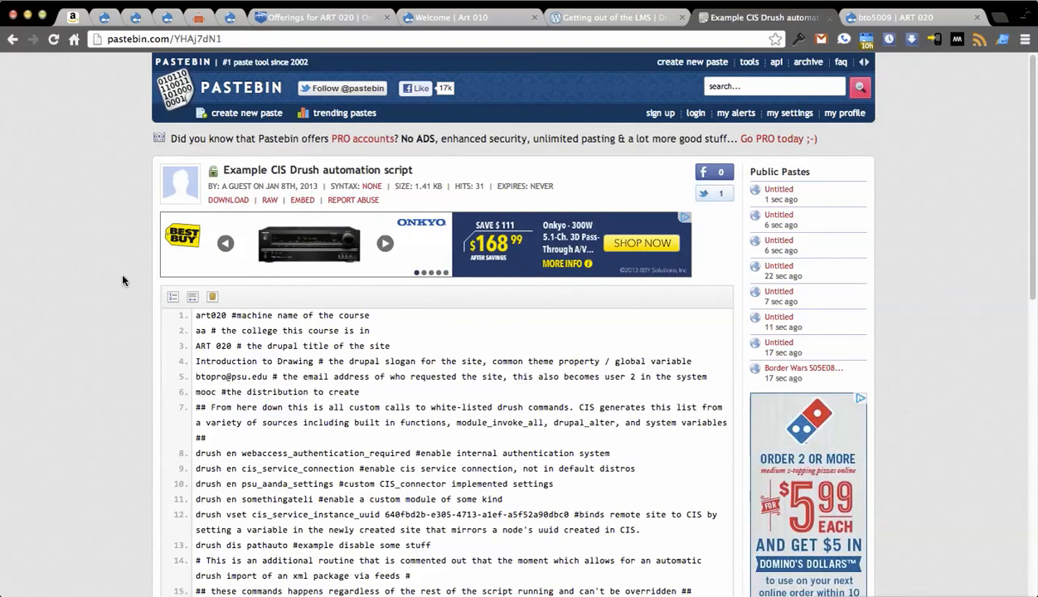
{"action": "mouse_move", "coordinate": [113, 259]}
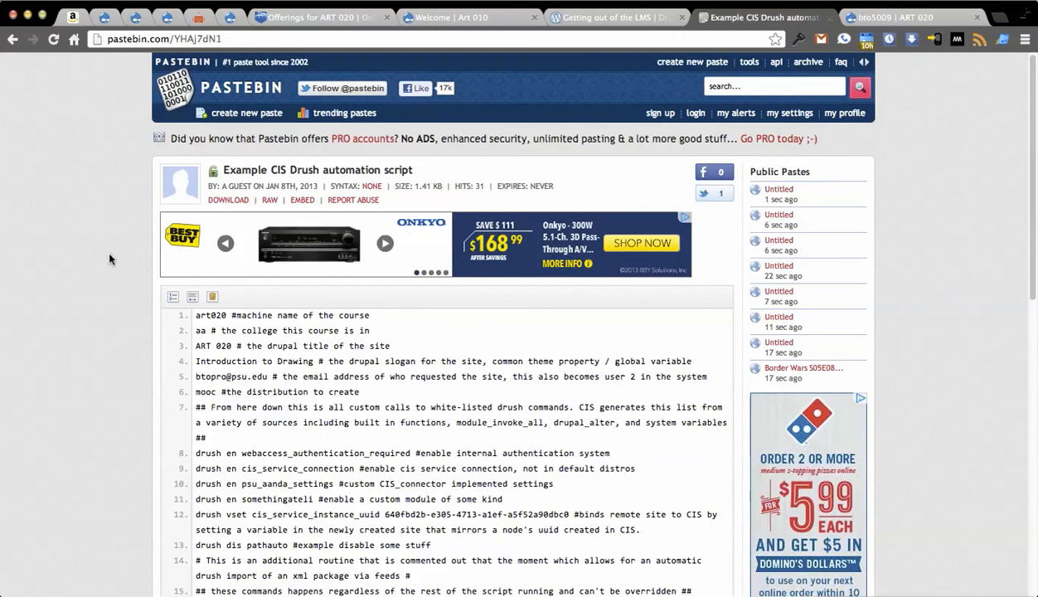
{"action": "mouse_move", "coordinate": [104, 244]}
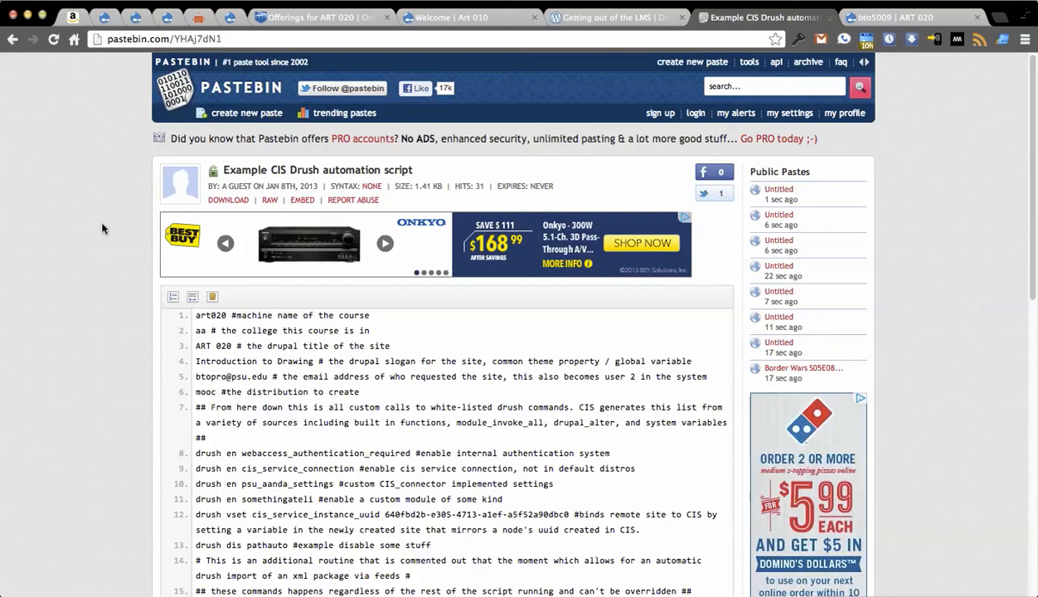
{"action": "scroll", "scroll_direction": "down", "scroll_amount": 3}
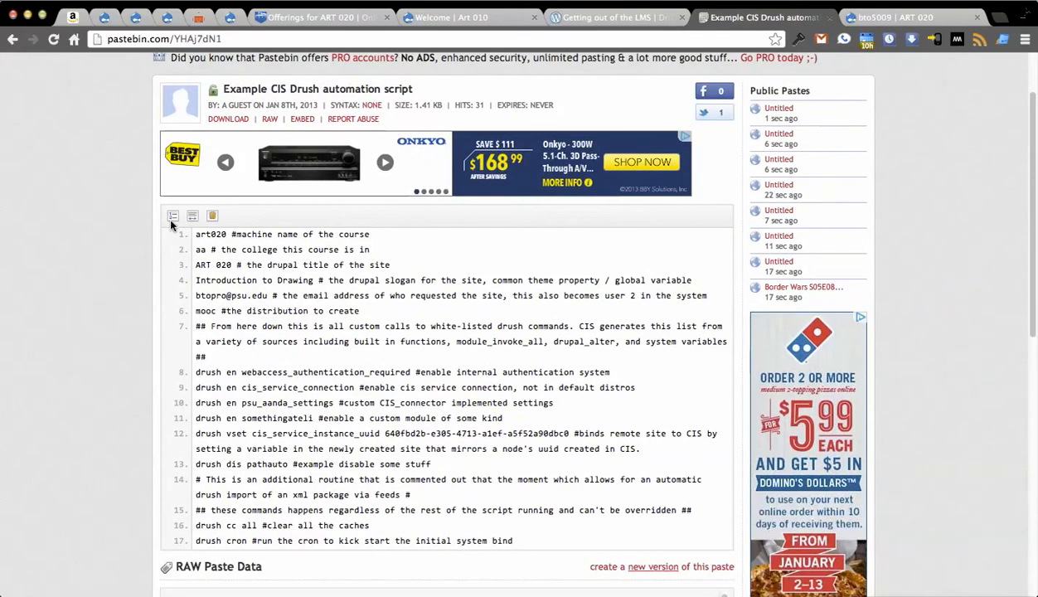
{"action": "mouse_move", "coordinate": [106, 329]}
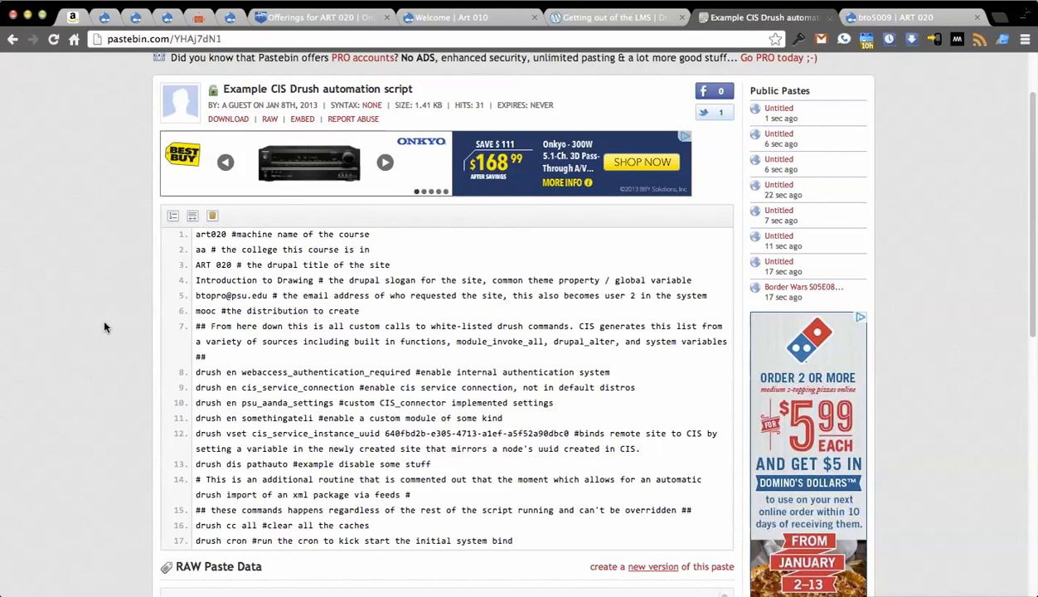
{"action": "mouse_move", "coordinate": [101, 315]}
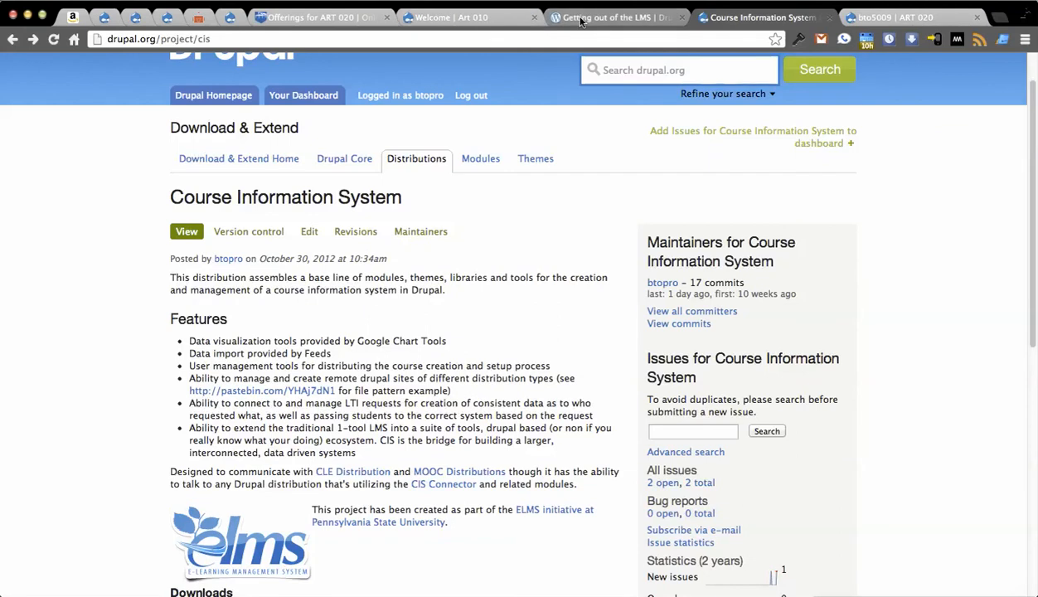
{"action": "mouse_move", "coordinate": [975, 305]}
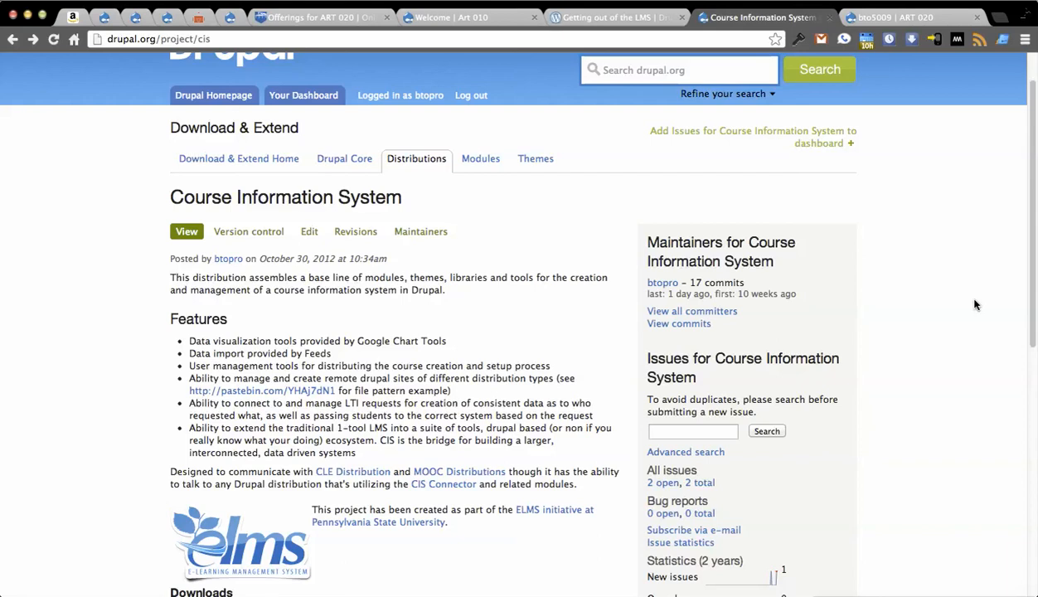
{"action": "mouse_move", "coordinate": [912, 489]}
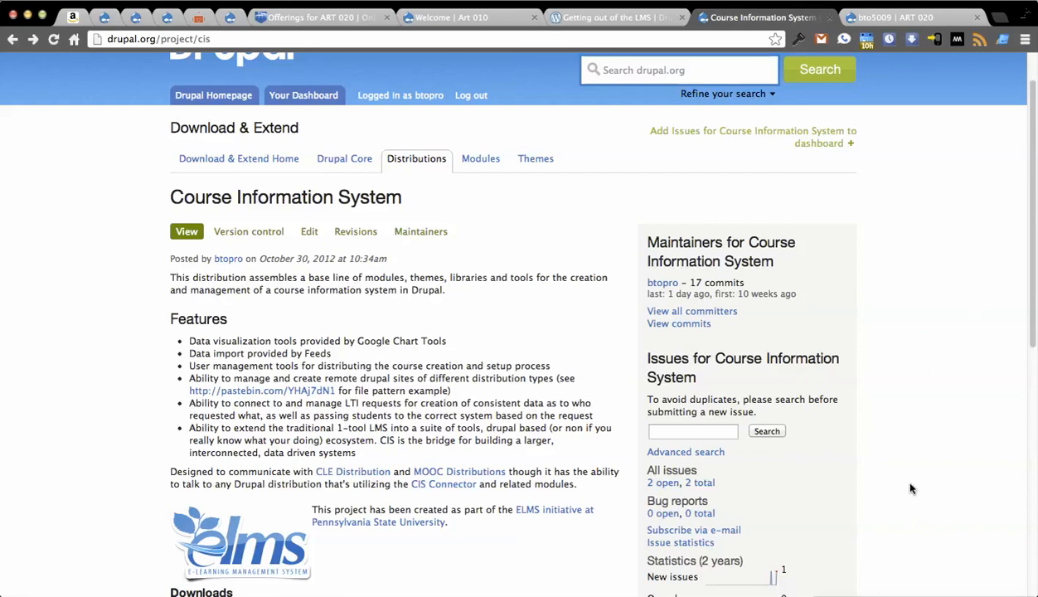
{"action": "mouse_move", "coordinate": [909, 405]}
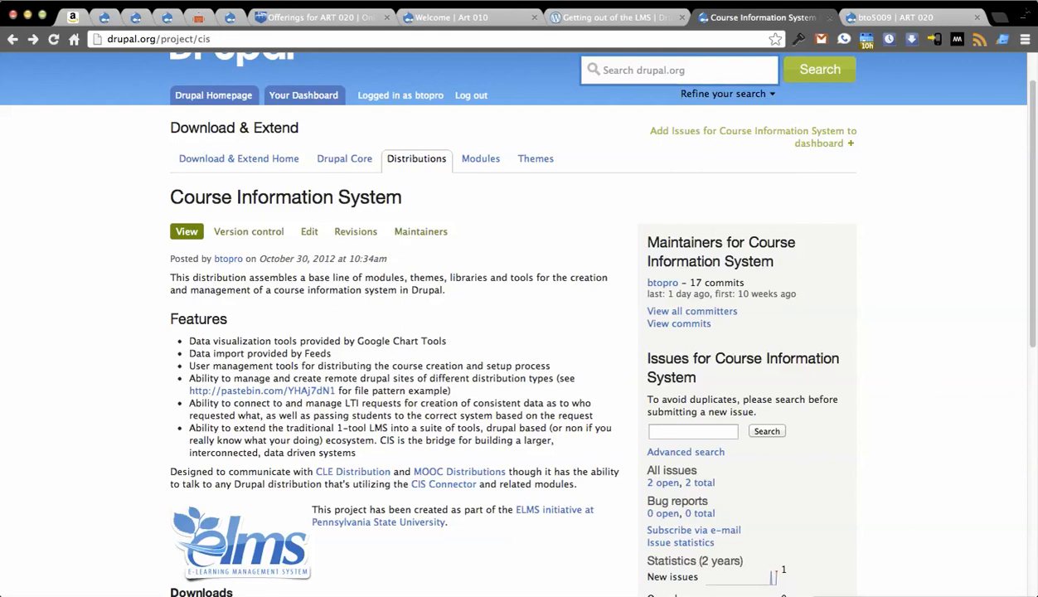
{"action": "mouse_move", "coordinate": [587, 484]}
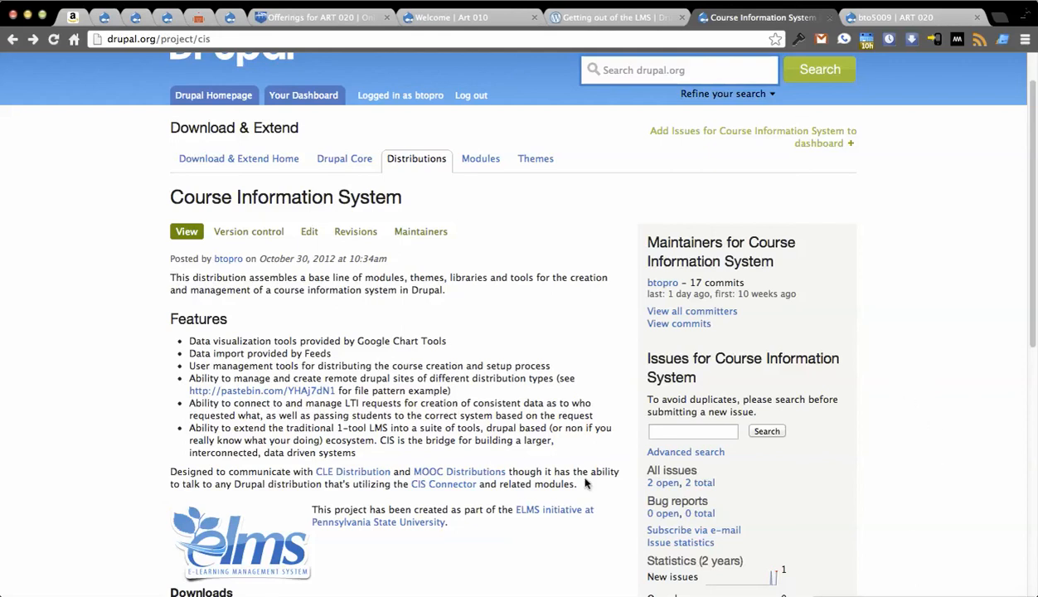
Scroll down the CIS project page slightly after switching back to it
{"action": "scroll", "scroll_direction": "down", "scroll_amount": 3}
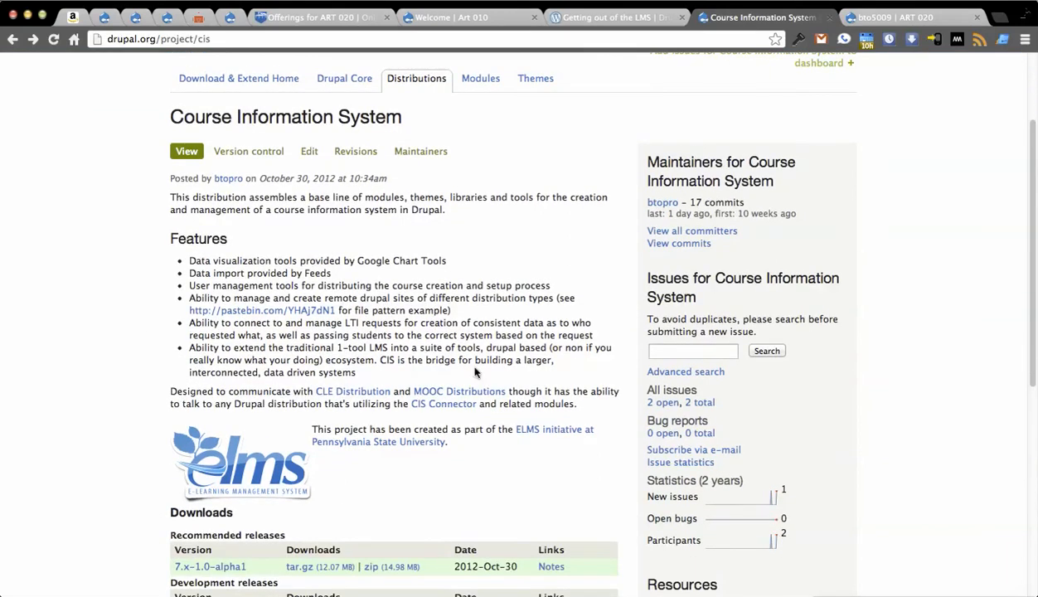
{"action": "left_click", "coordinate": [429, 391]}
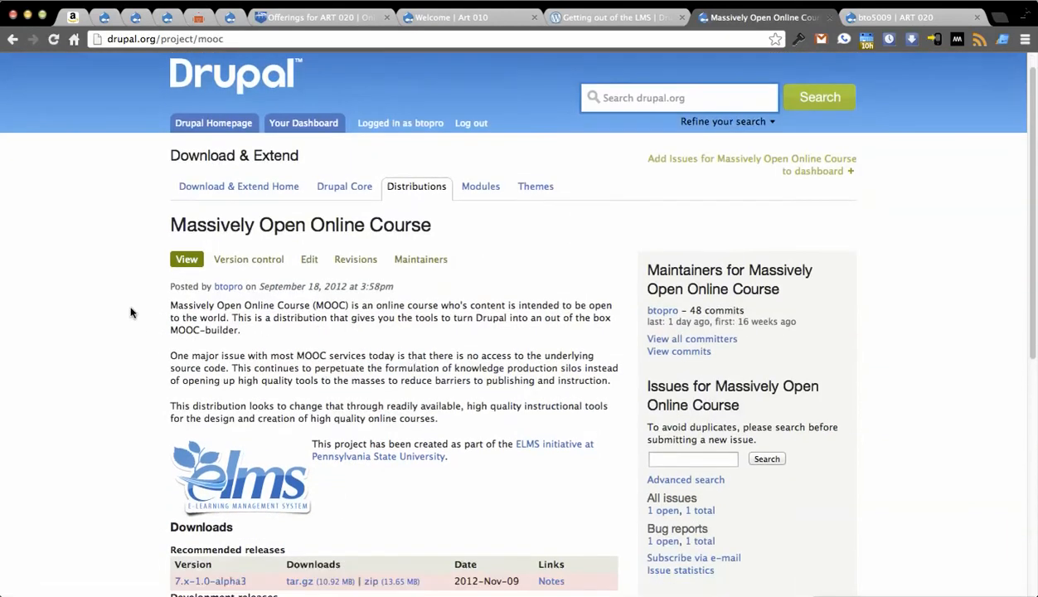
{"action": "scroll", "scroll_direction": "down", "scroll_amount": 3}
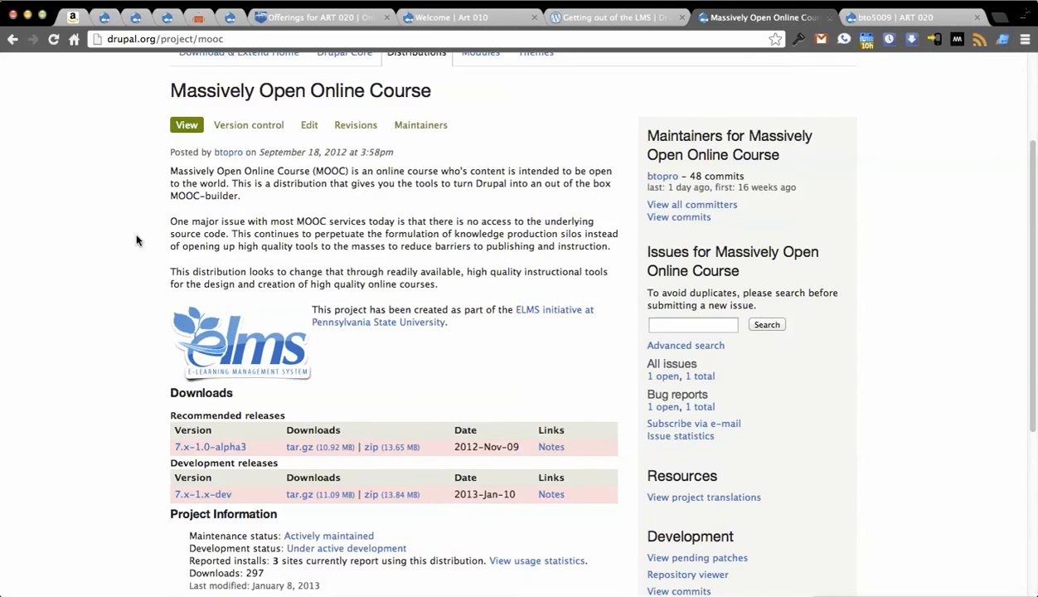
{"action": "scroll", "scroll_direction": "up", "scroll_amount": 3}
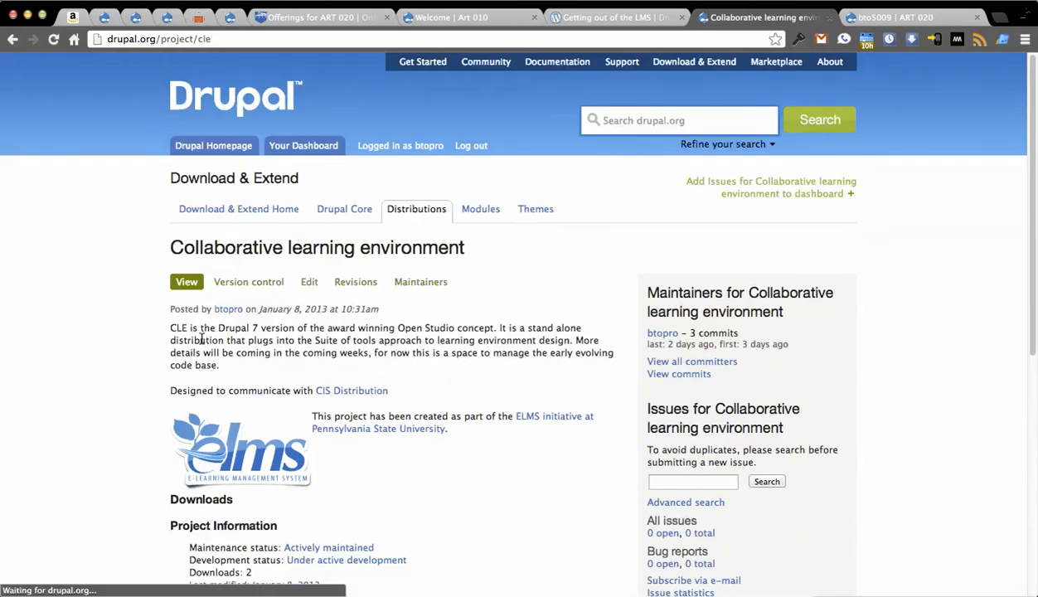
{"action": "mouse_move", "coordinate": [122, 295]}
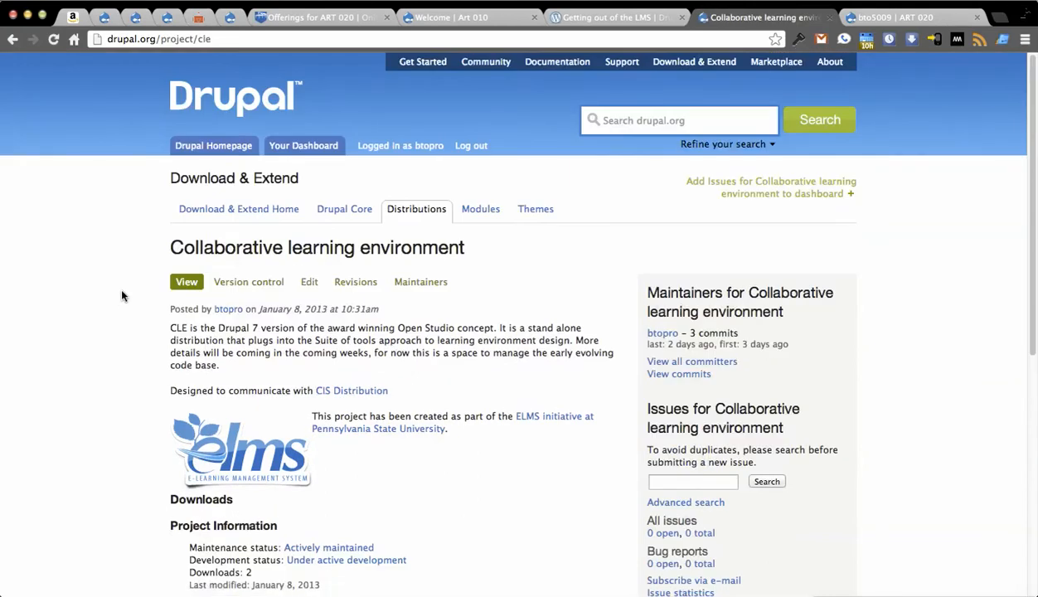
{"action": "scroll", "scroll_direction": "down", "scroll_amount": 3}
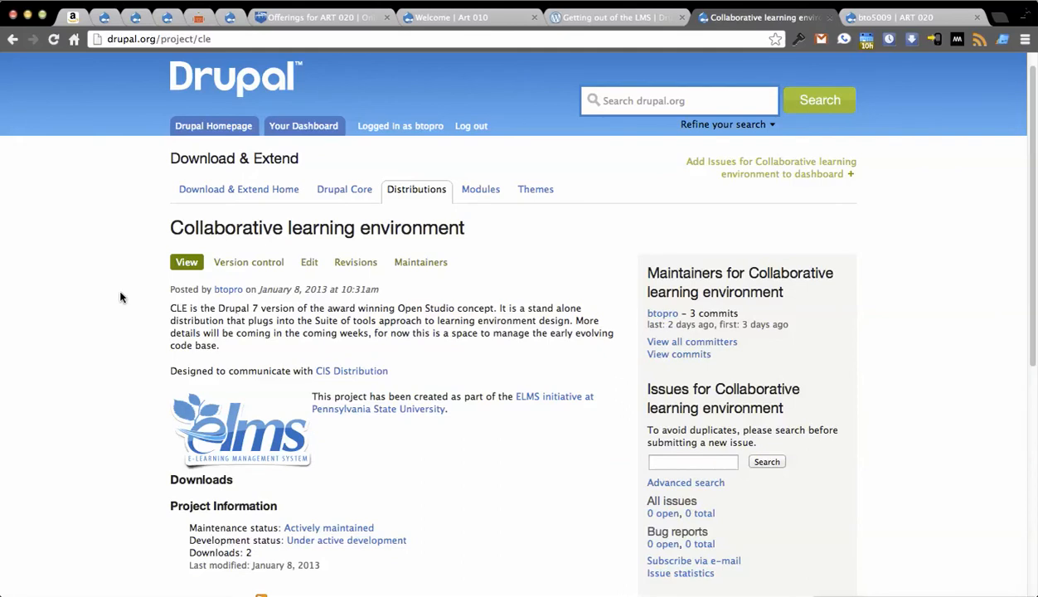
{"action": "mouse_move", "coordinate": [350, 371]}
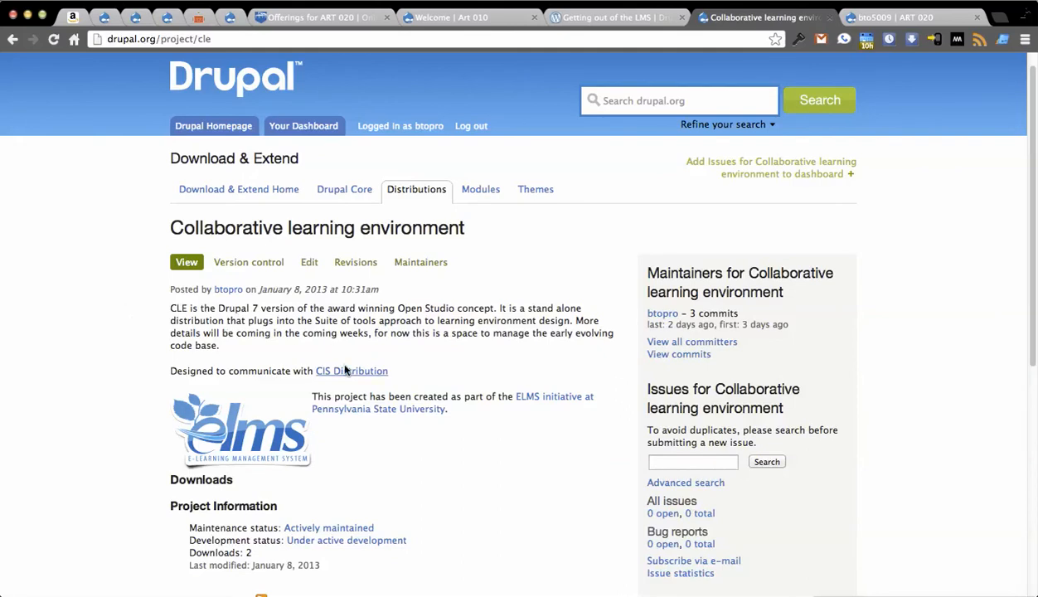
Follow the CIS Distribution link from the CLE page and scroll down the CIS page
{"action": "left_click", "coordinate": [350, 371]}
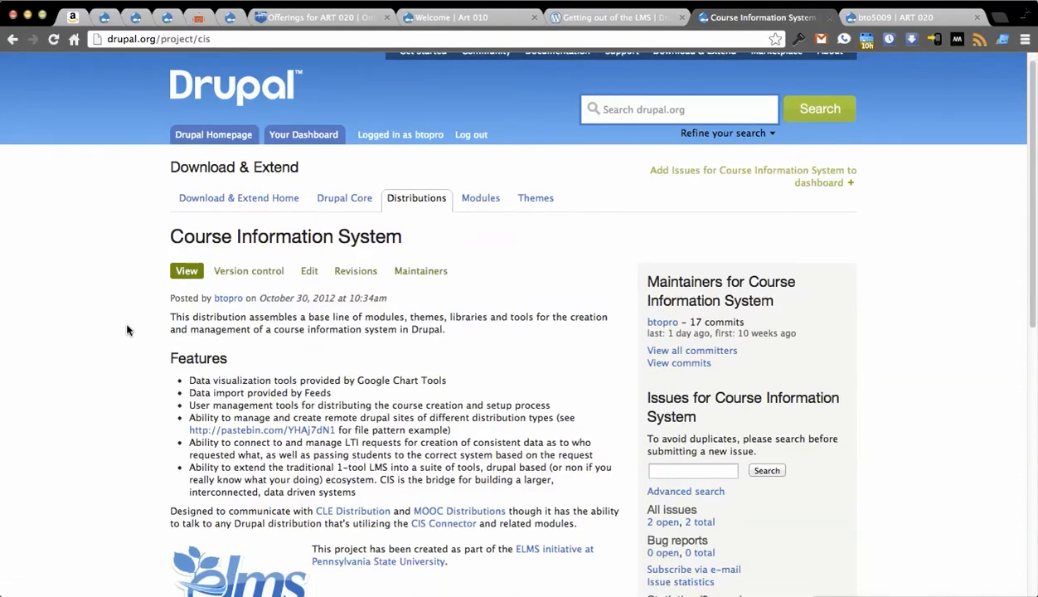
{"action": "scroll", "scroll_direction": "down", "scroll_amount": 3}
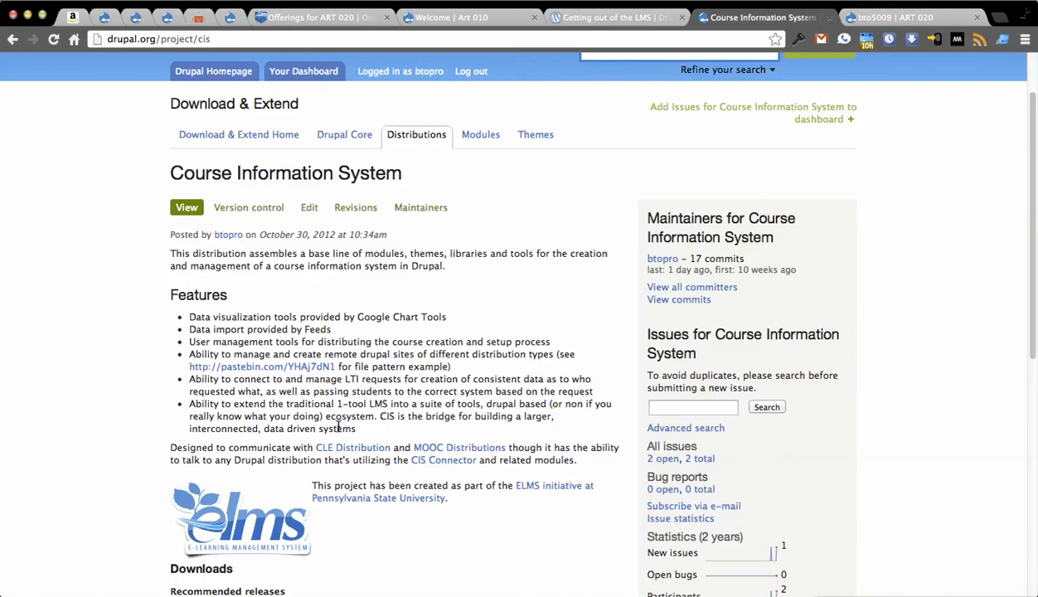
{"action": "scroll", "scroll_direction": "down", "scroll_amount": 3}
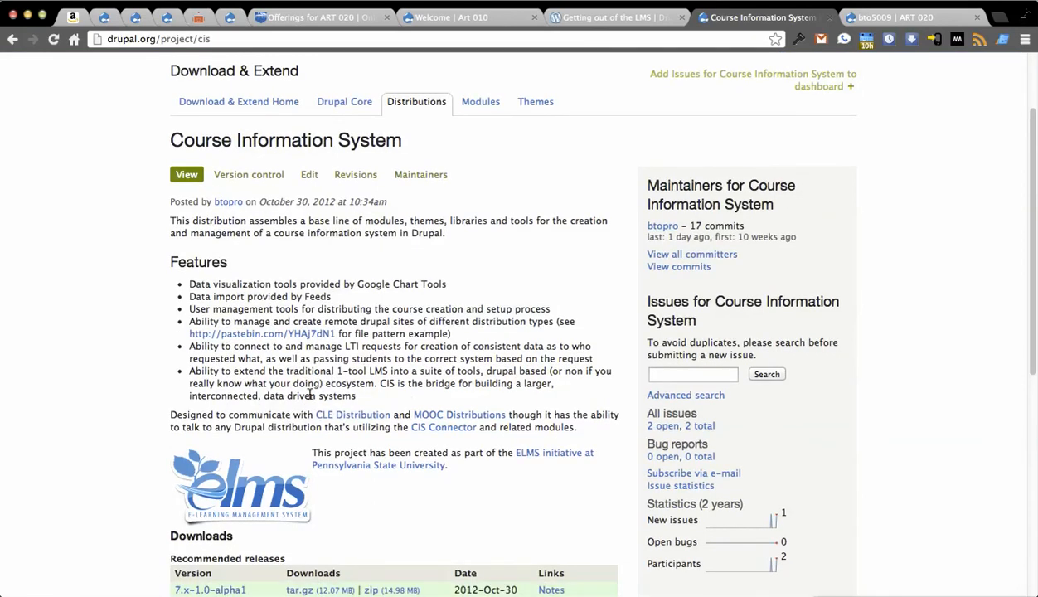
{"action": "mouse_move", "coordinate": [444, 427]}
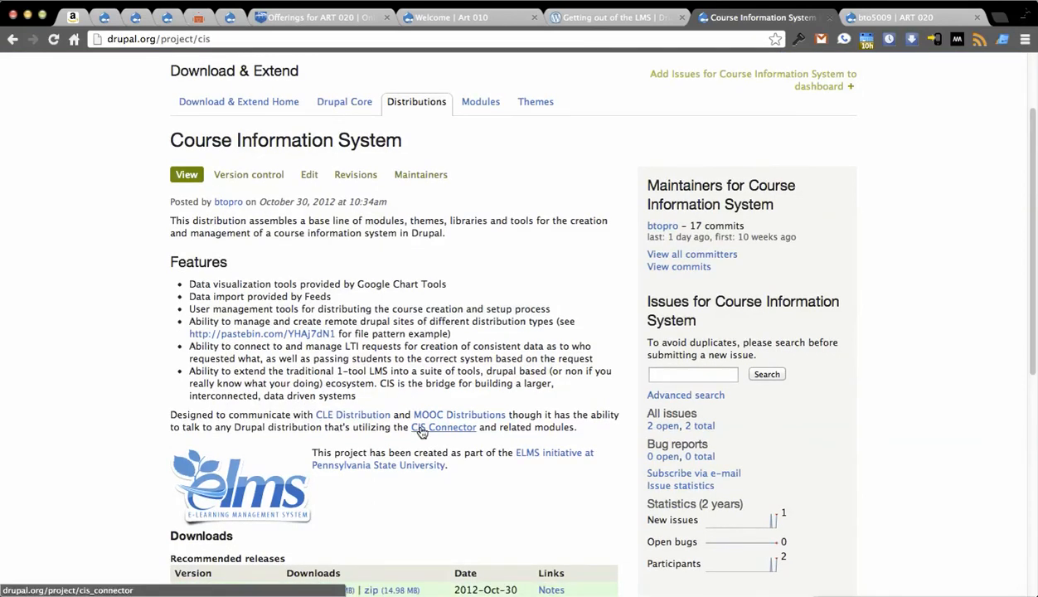
Follow the CIS Connector link and review the connector module's project page
{"action": "left_click", "coordinate": [444, 428]}
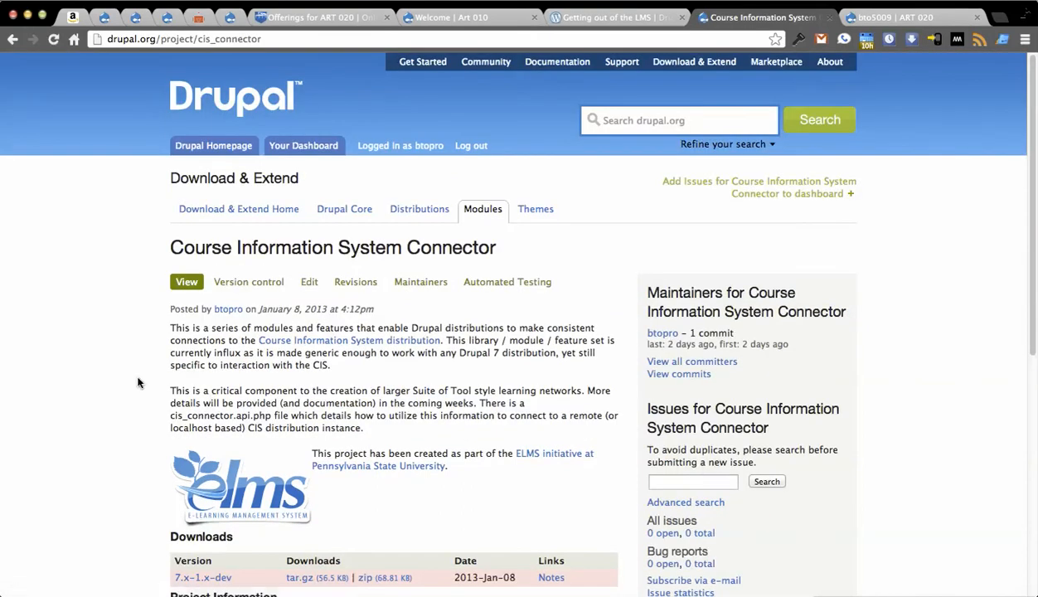
{"action": "scroll", "scroll_direction": "down", "scroll_amount": 3}
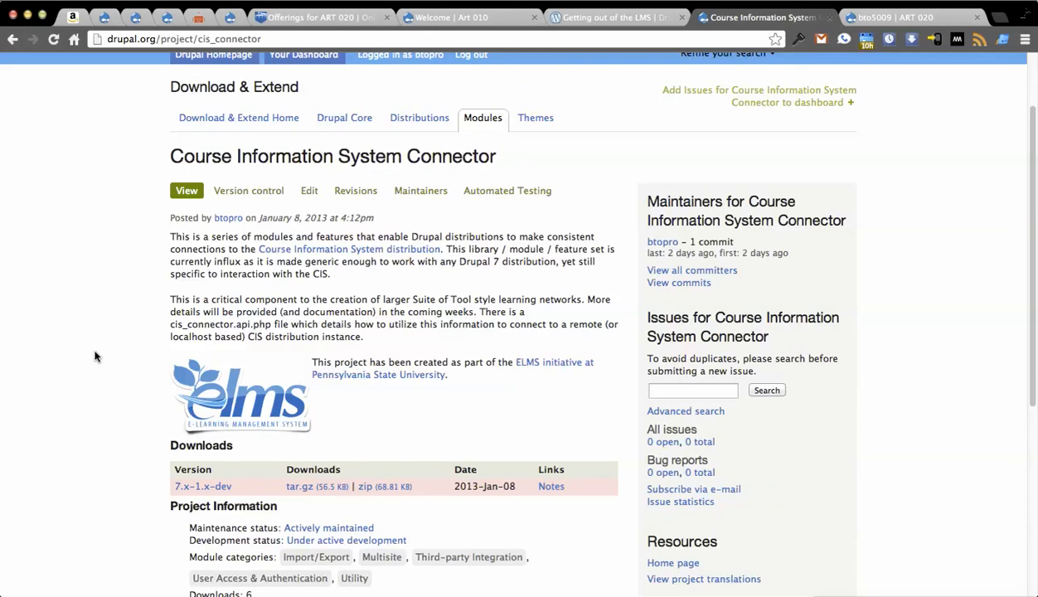
{"action": "mouse_move", "coordinate": [883, 165]}
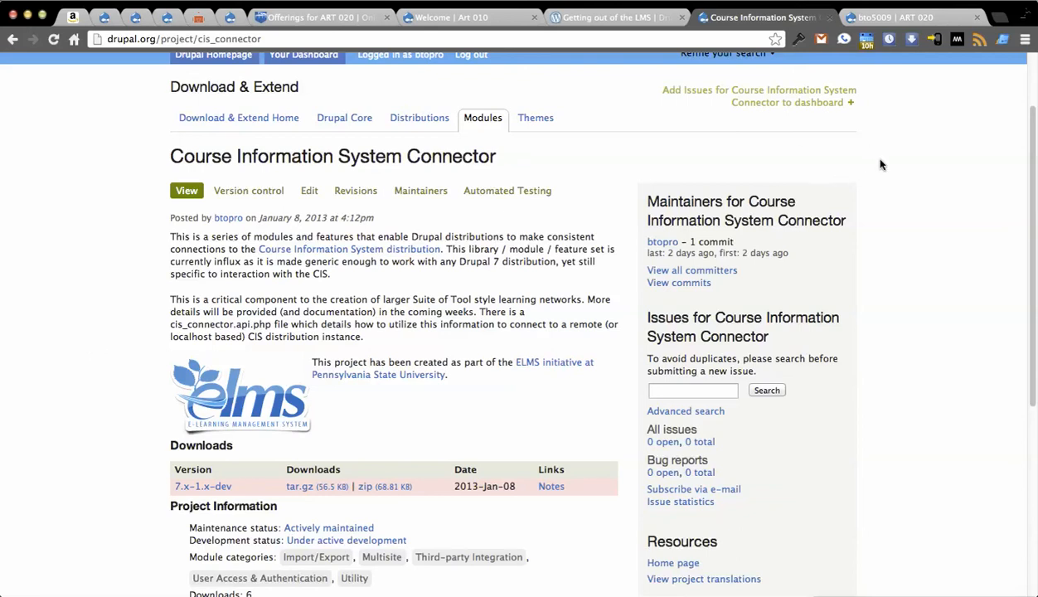
{"action": "mouse_move", "coordinate": [129, 166]}
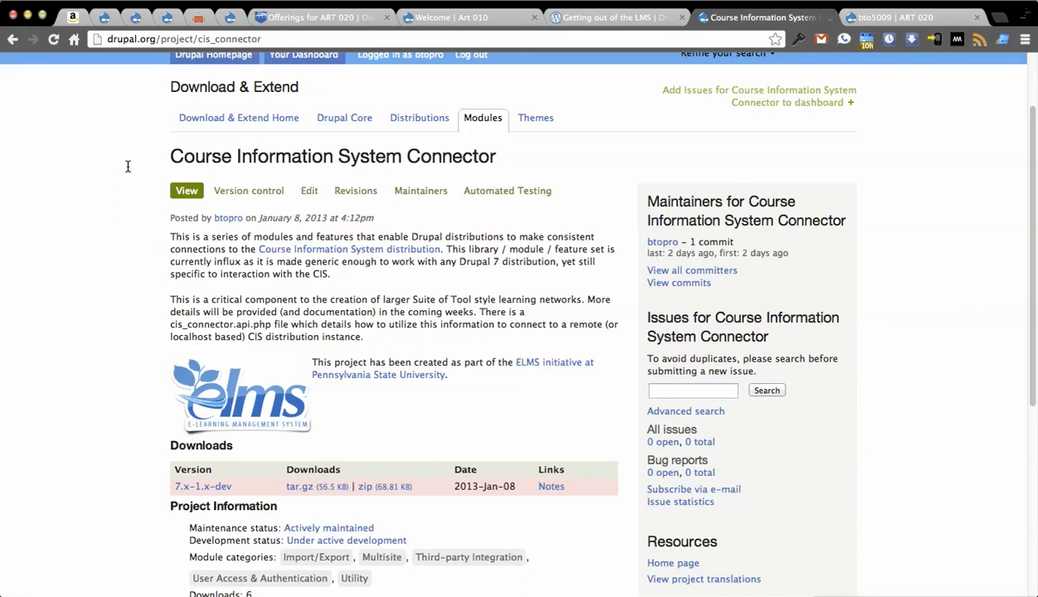
{"action": "mouse_move", "coordinate": [69, 175]}
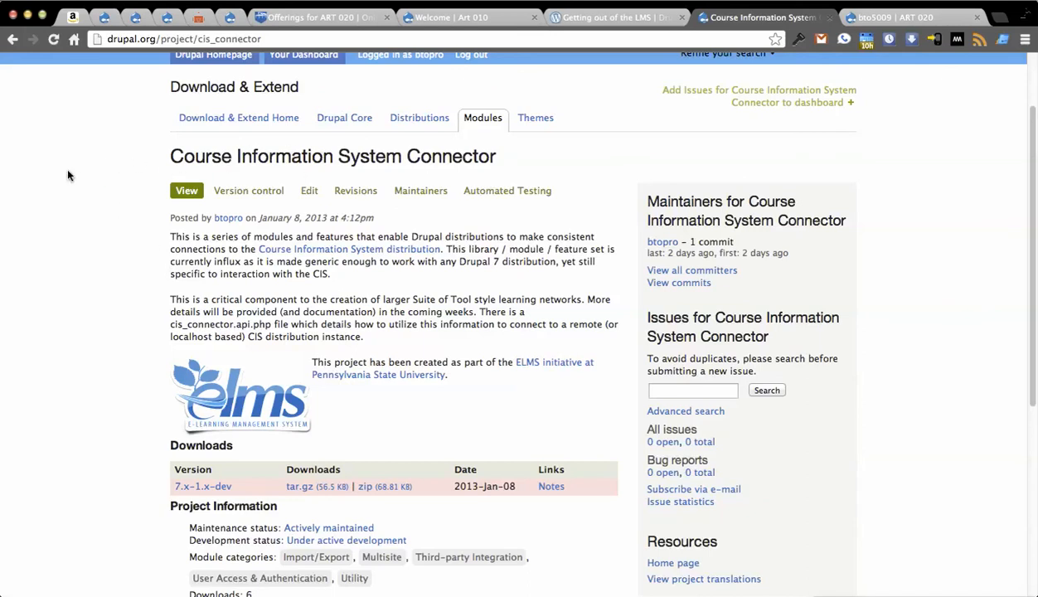
{"action": "mouse_move", "coordinate": [156, 164]}
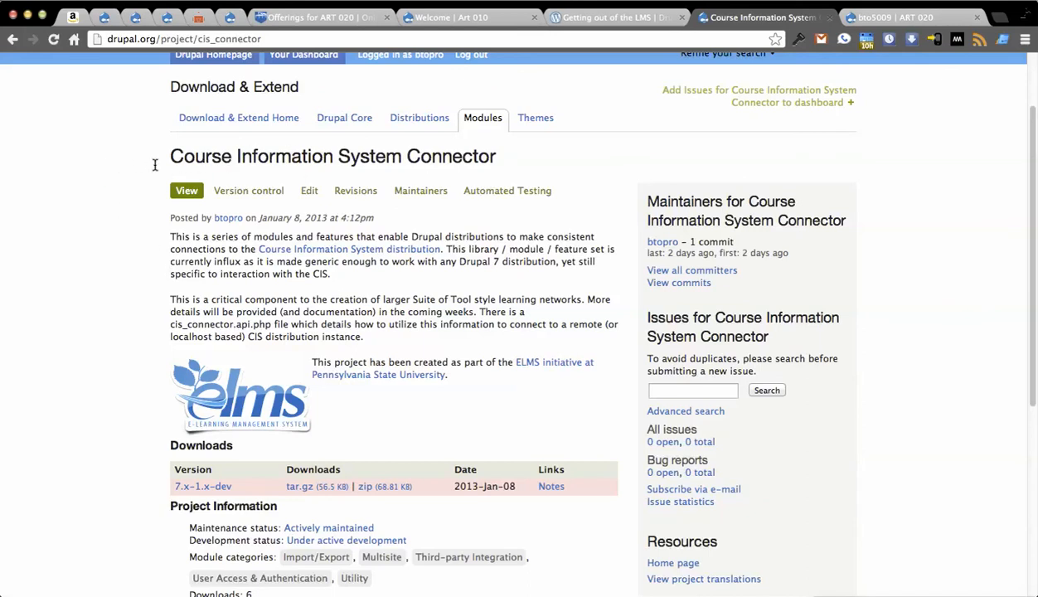
{"action": "mouse_move", "coordinate": [83, 174]}
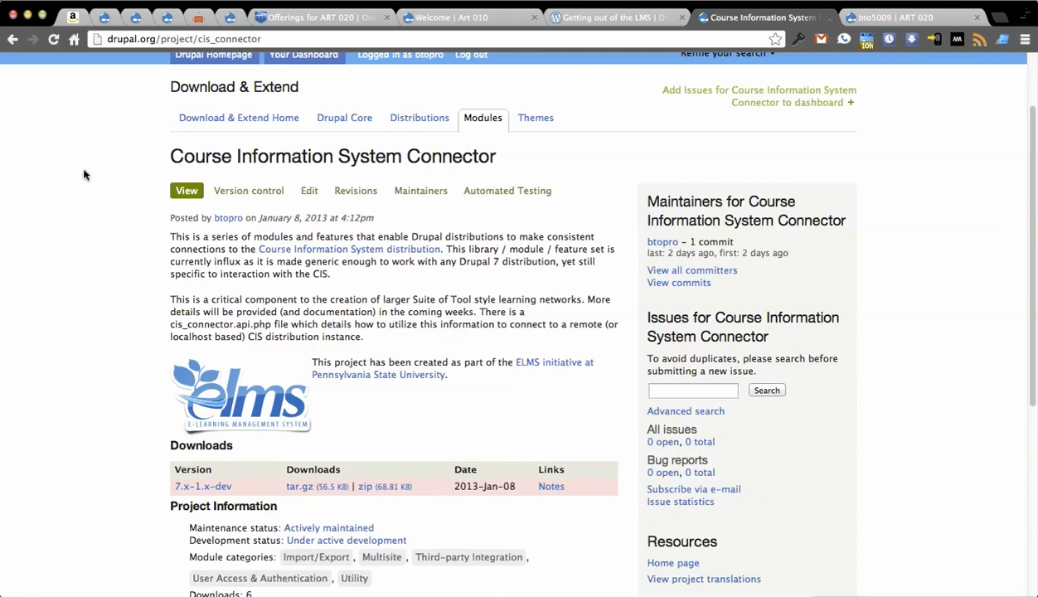
{"action": "mouse_move", "coordinate": [73, 176]}
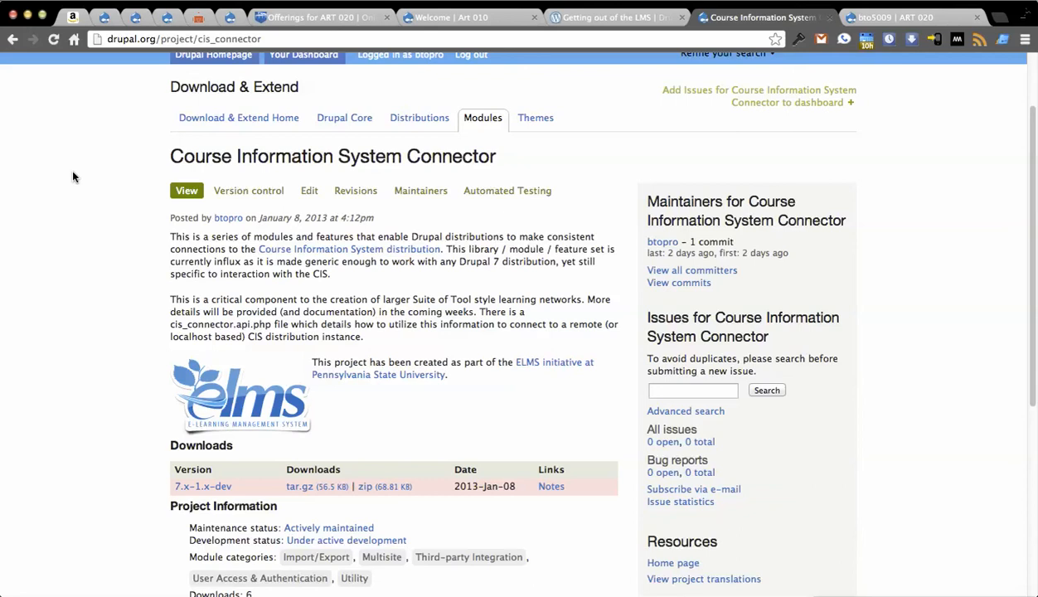
{"action": "mouse_move", "coordinate": [907, 296]}
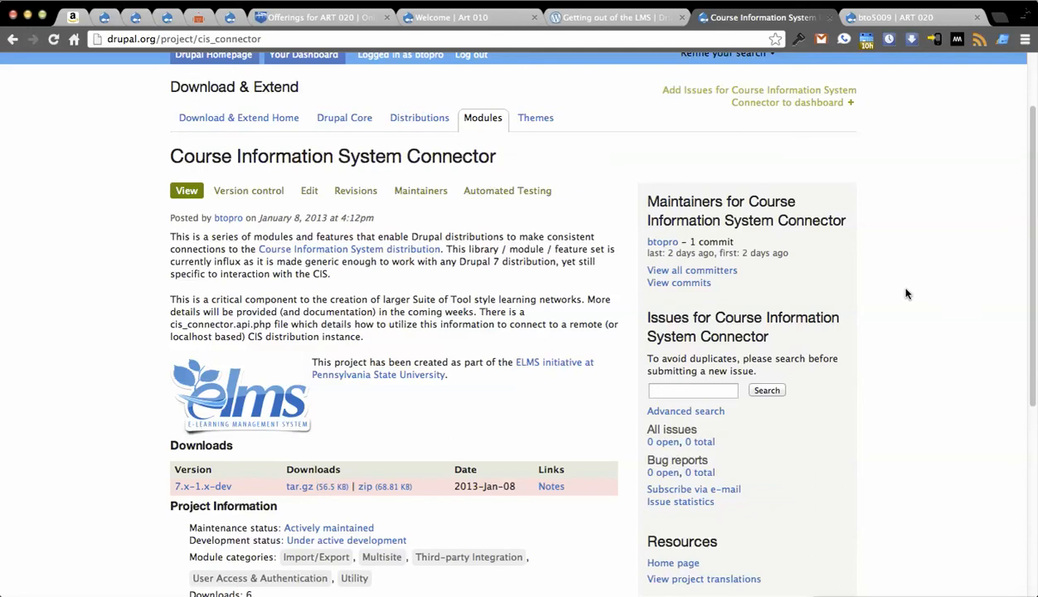
{"action": "mouse_move", "coordinate": [142, 264]}
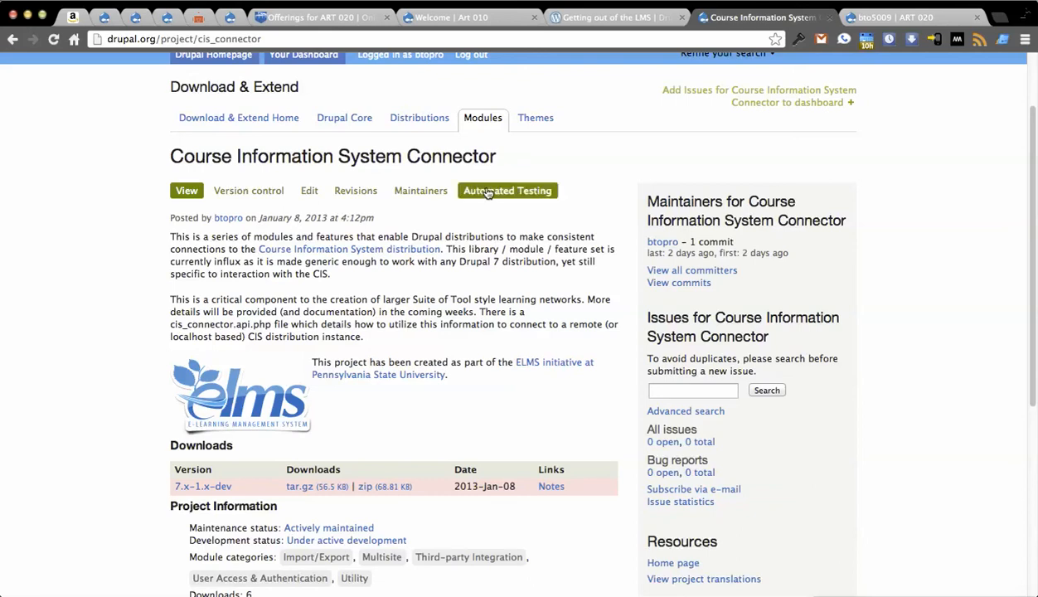
{"action": "mouse_move", "coordinate": [129, 172]}
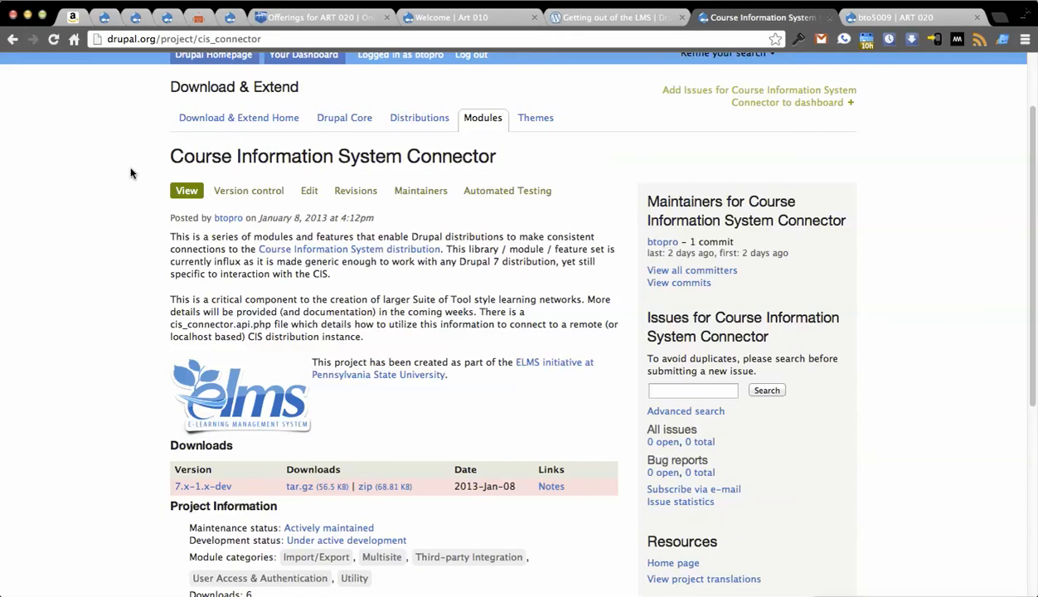
{"action": "mouse_move", "coordinate": [222, 33]}
{"action": "type", "text": "lt"}
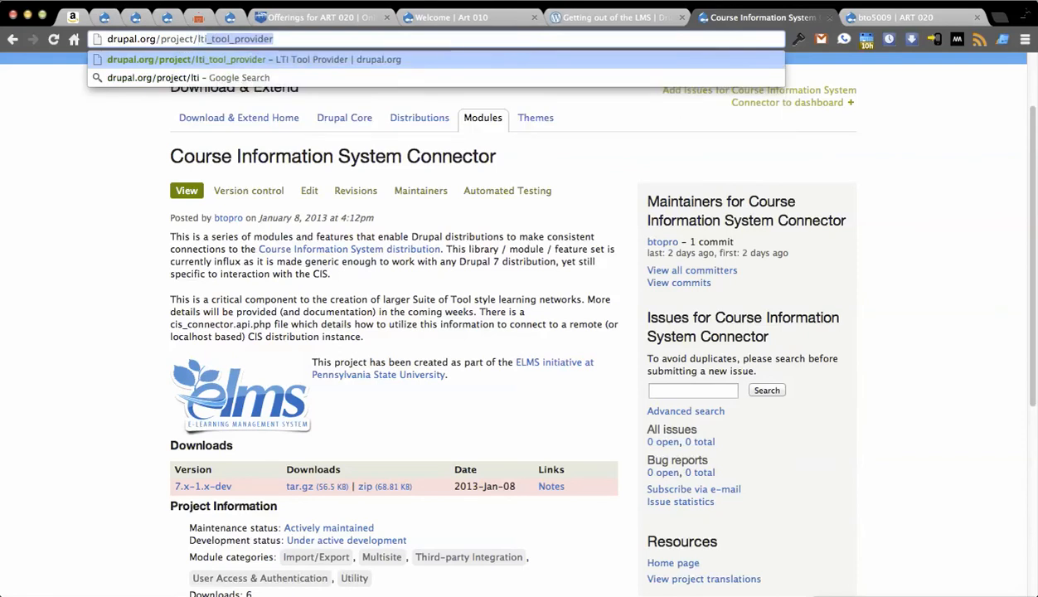
Go to drupal.org/project/lti_tool_provider and scroll through its overview, installation steps and releases
{"action": "left_click", "coordinate": [252, 59]}
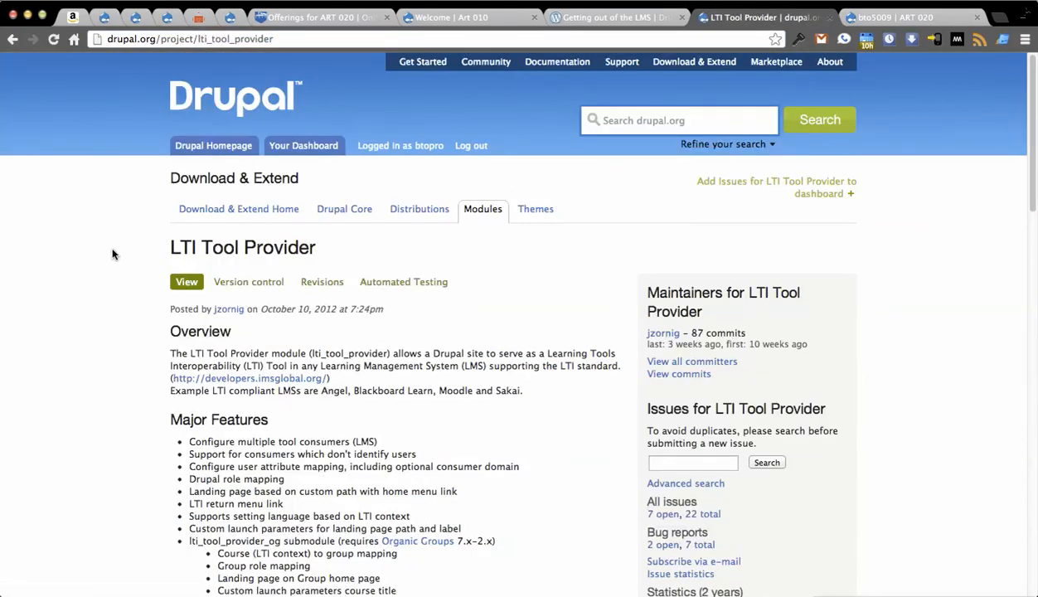
{"action": "scroll", "scroll_direction": "down", "scroll_amount": 3}
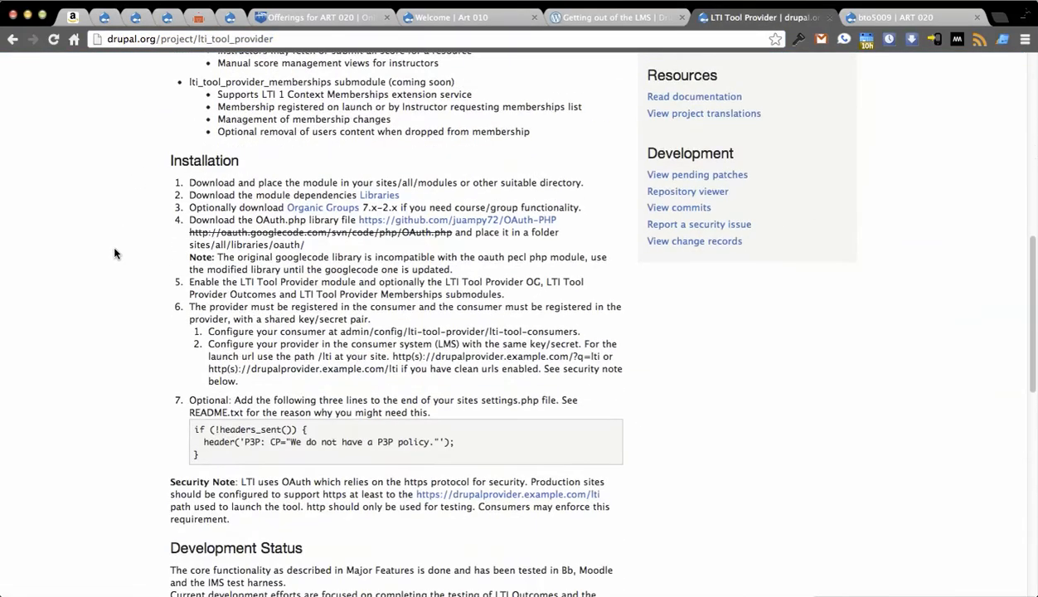
{"action": "scroll", "scroll_direction": "down", "scroll_amount": 3}
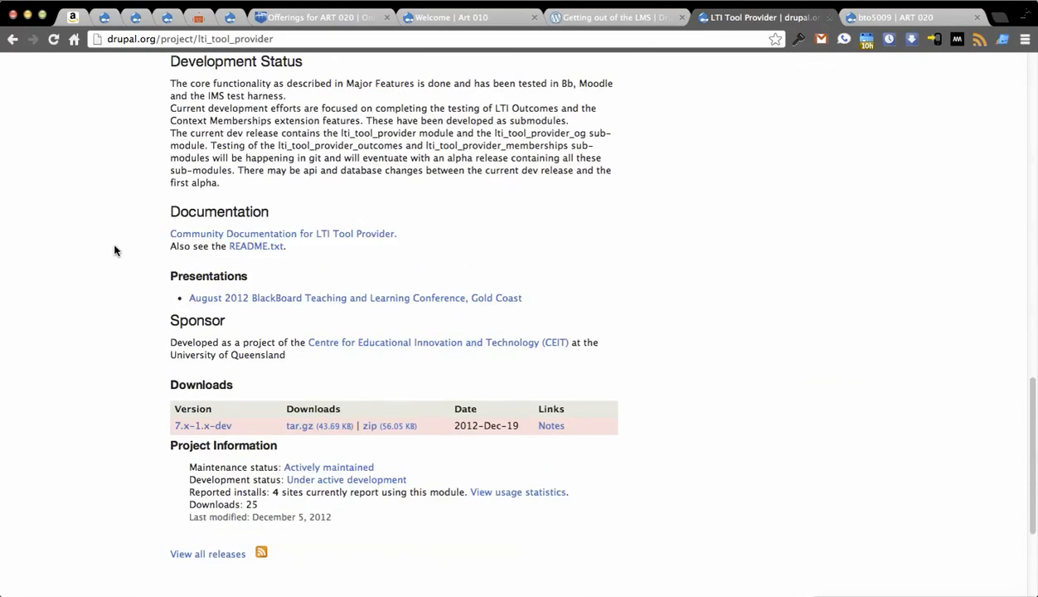
{"action": "mouse_move", "coordinate": [826, 250]}
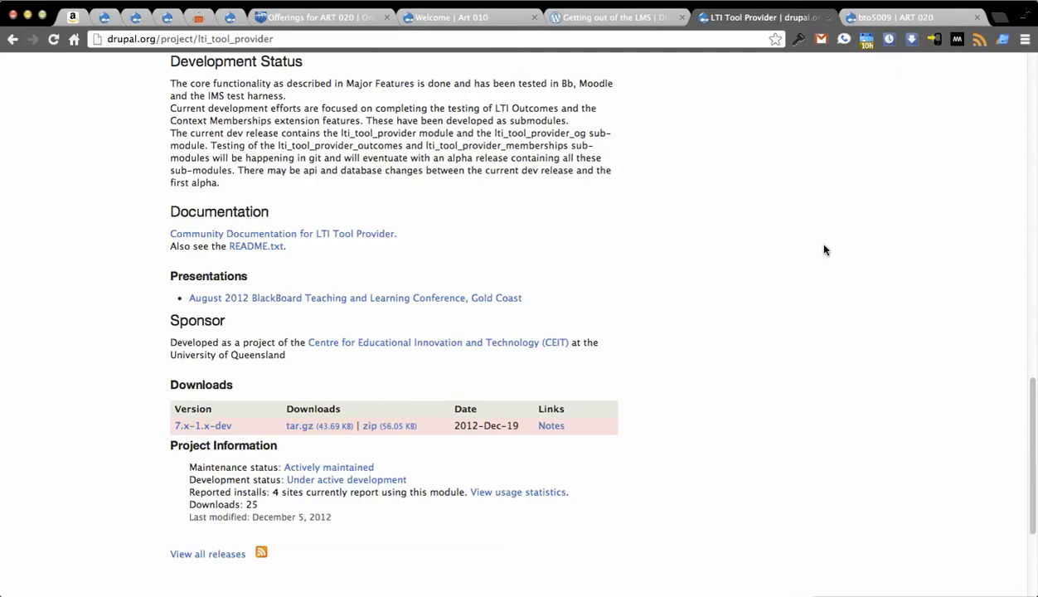
{"action": "mouse_move", "coordinate": [632, 332]}
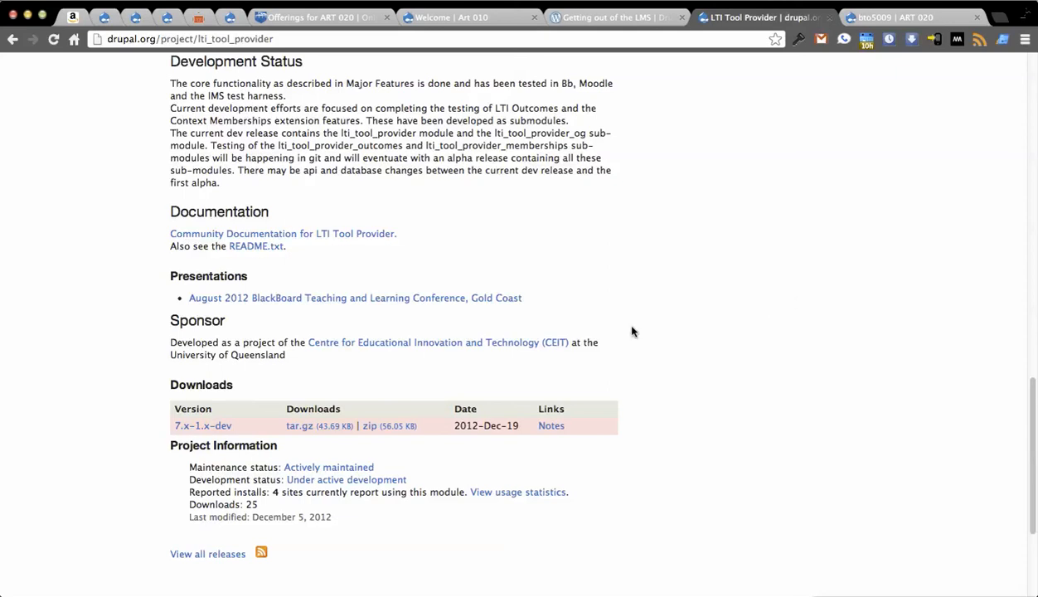
{"action": "scroll", "scroll_direction": "up", "scroll_amount": 3}
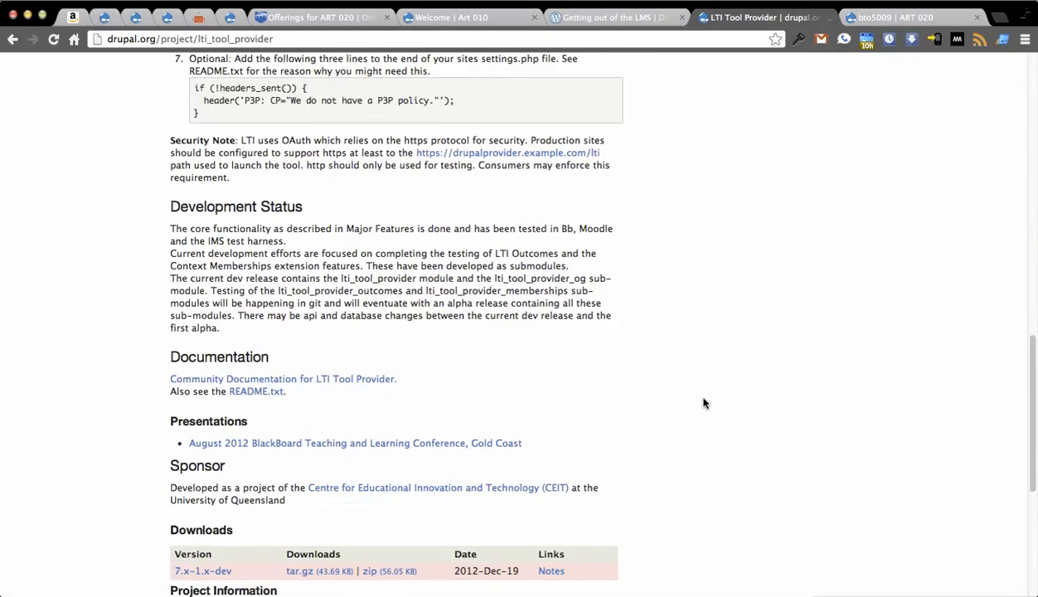
{"action": "scroll", "scroll_direction": "up", "scroll_amount": 3}
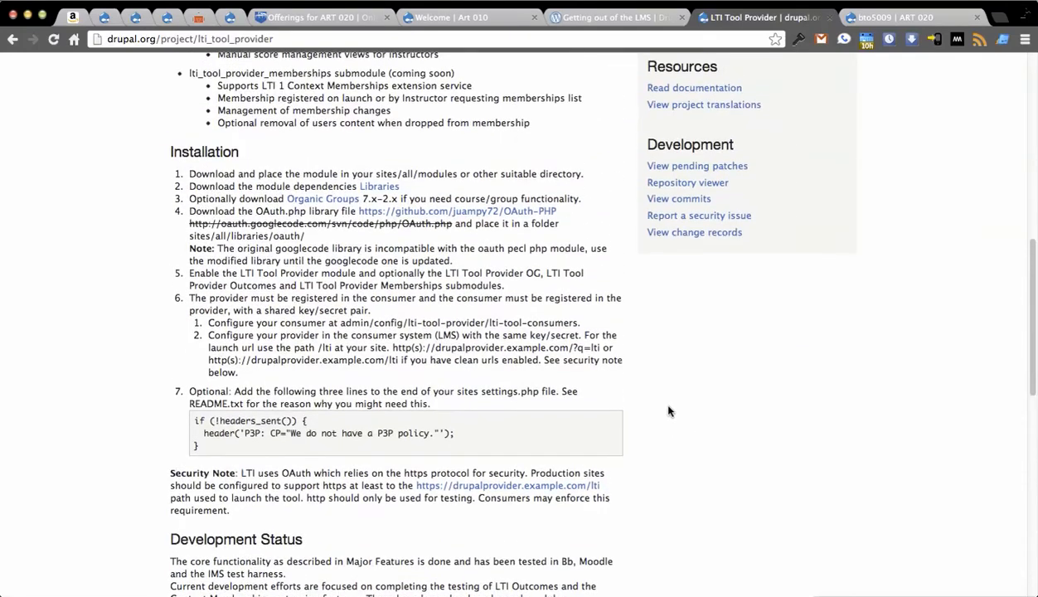
{"action": "scroll", "scroll_direction": "up", "scroll_amount": 3}
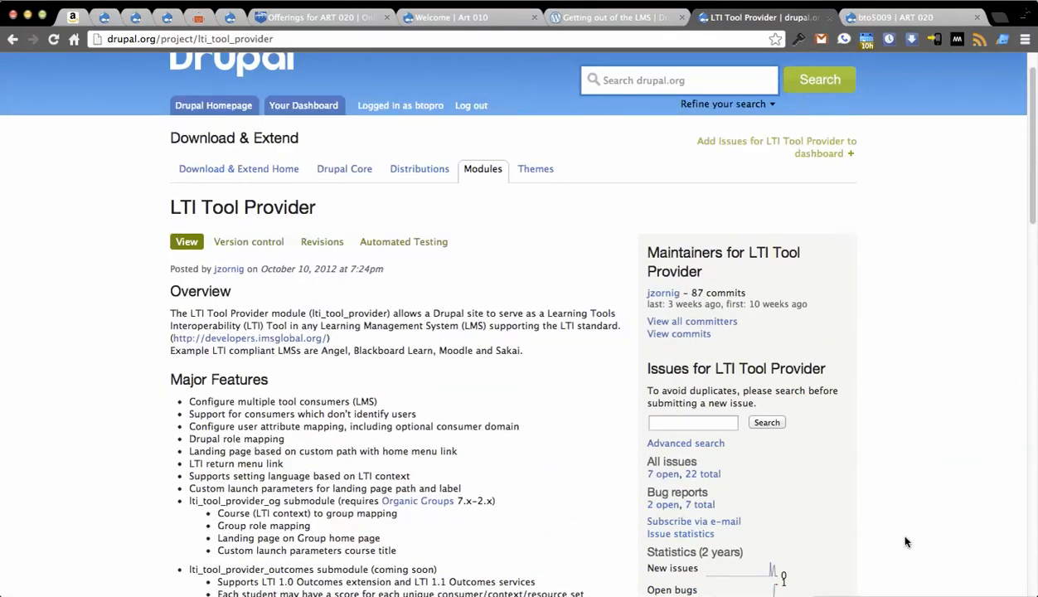
{"action": "mouse_move", "coordinate": [600, 486]}
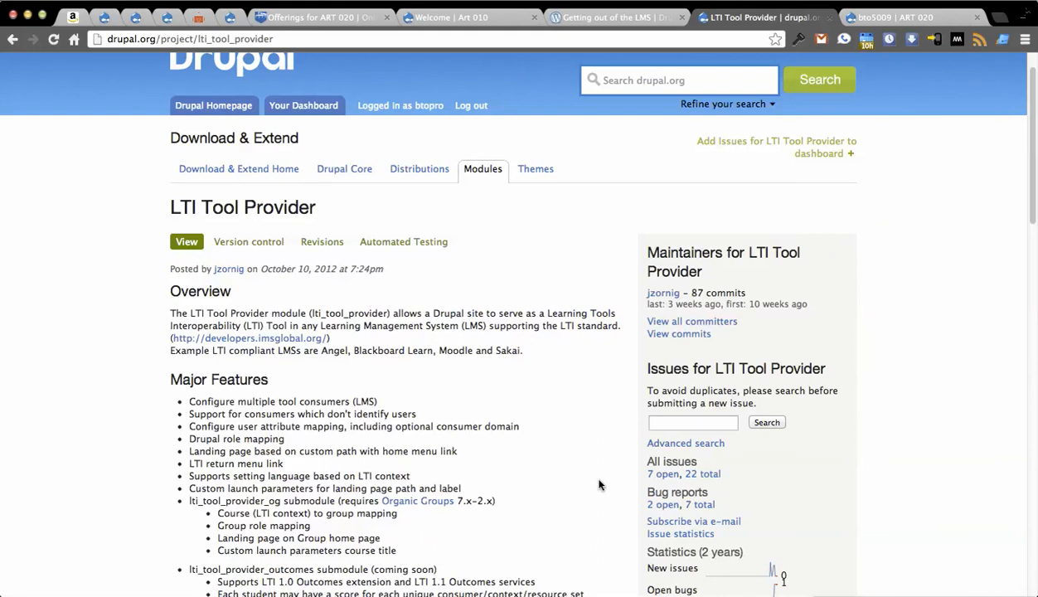
{"action": "scroll", "scroll_direction": "down", "scroll_amount": 3}
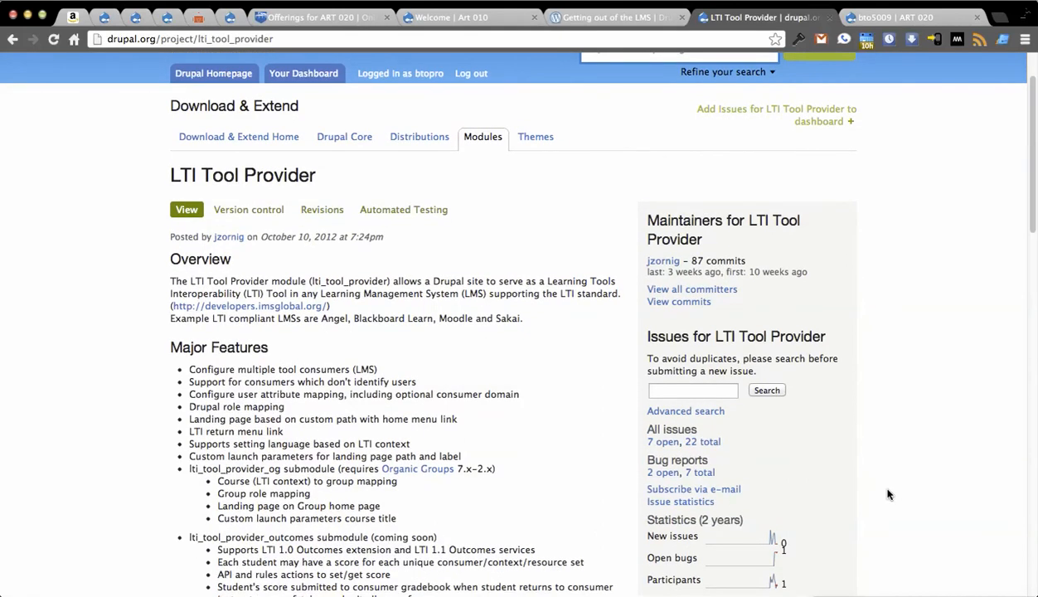